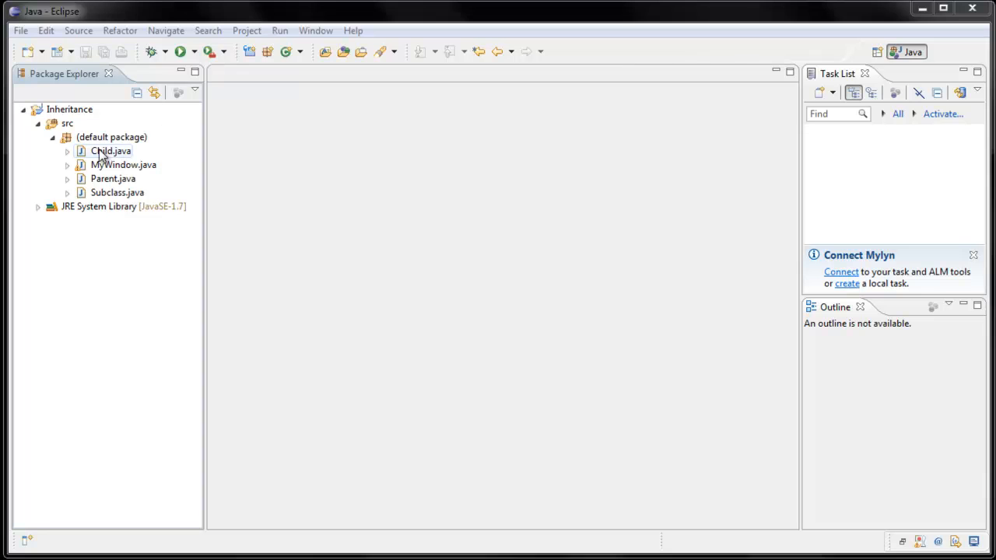
# Create a package named 'overriding' in the src folder of the Inheritance project
pyautogui.click(52, 137)
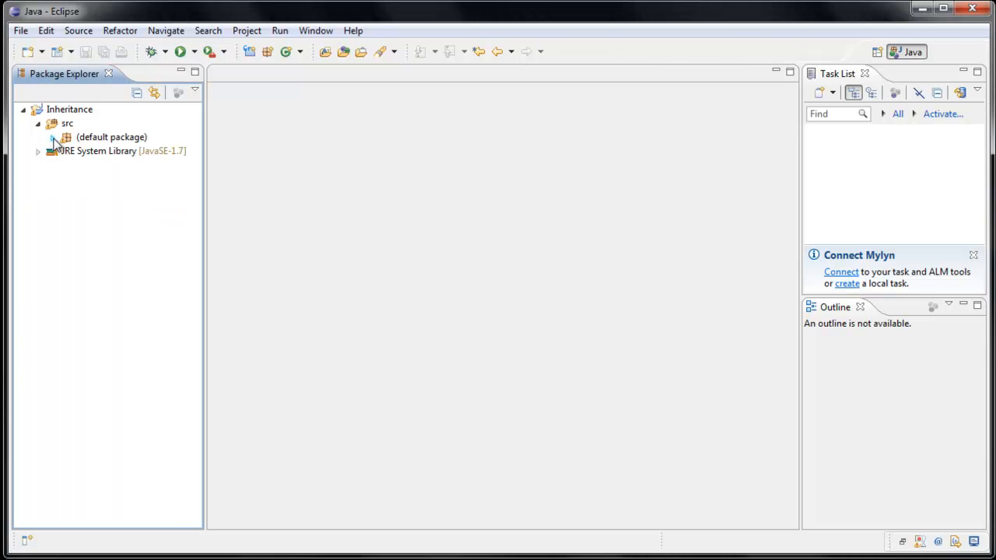
pyautogui.rightClick(67, 125)
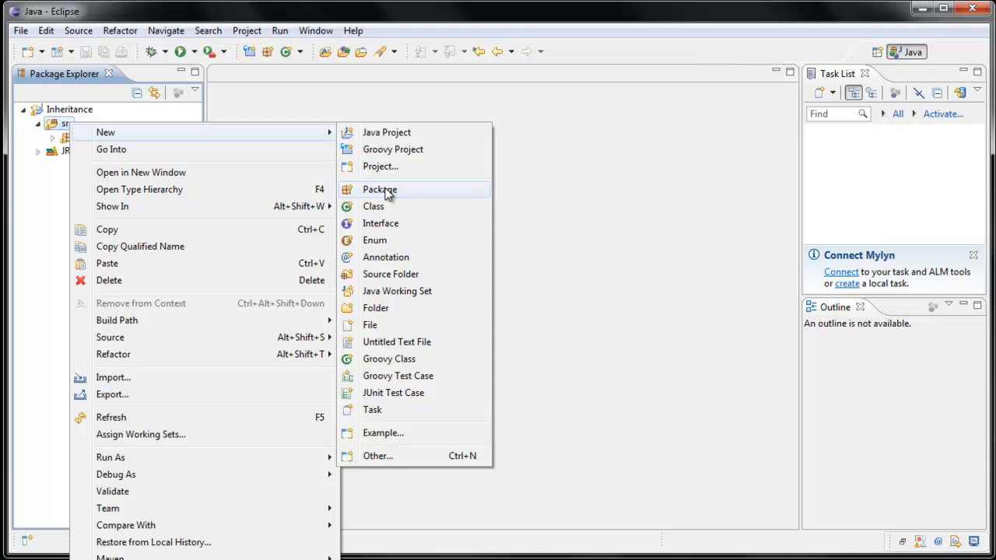
pyautogui.click(380, 189)
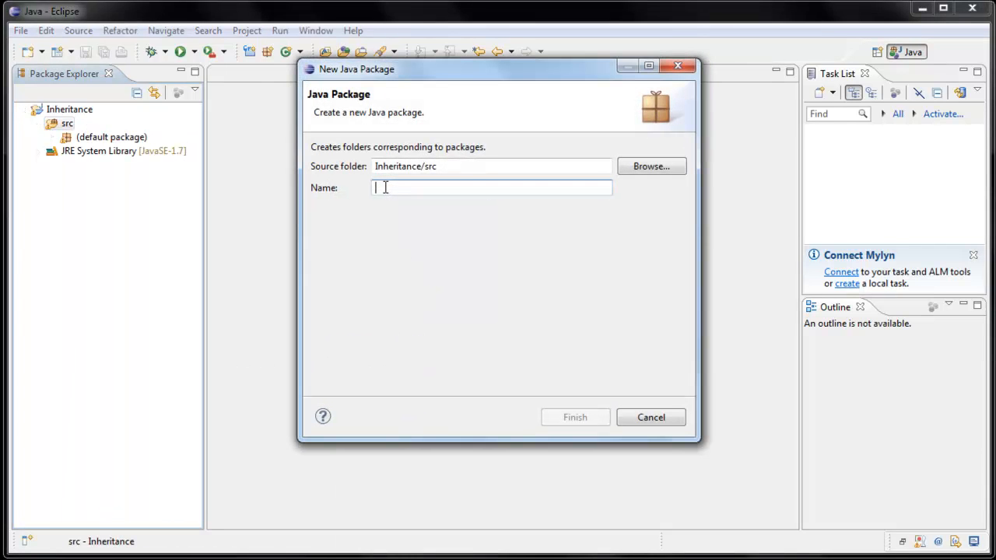
pyautogui.write('overrid')
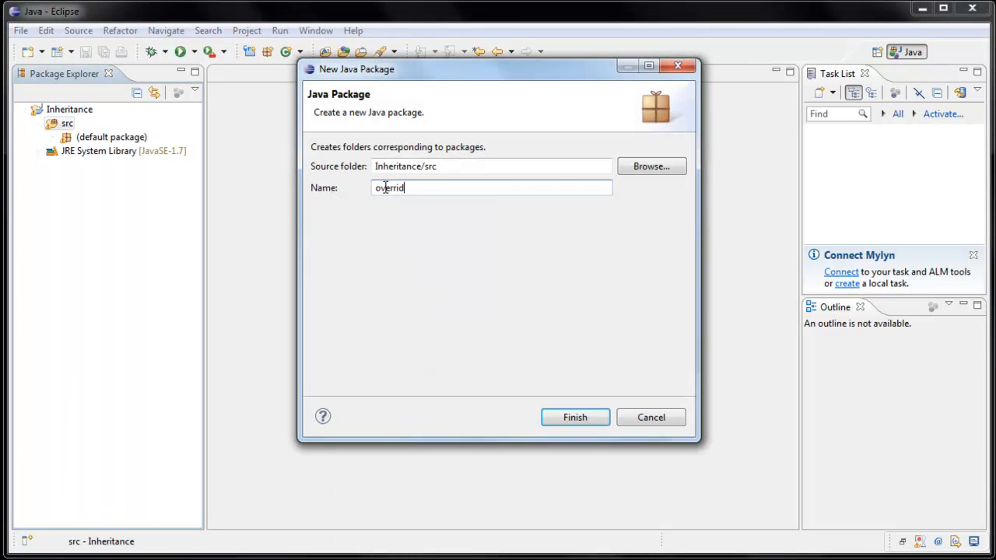
pyautogui.write('ing')
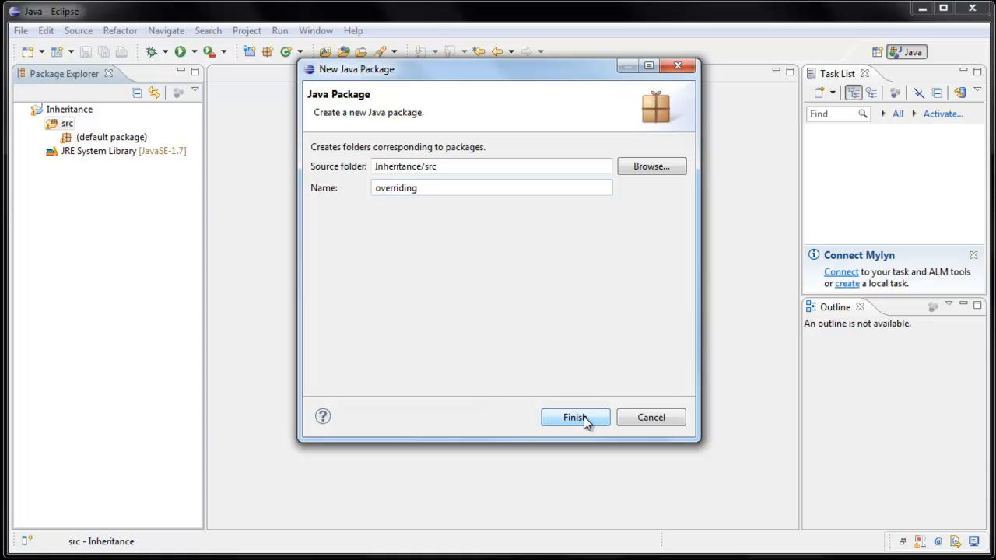
pyautogui.click(576, 417)
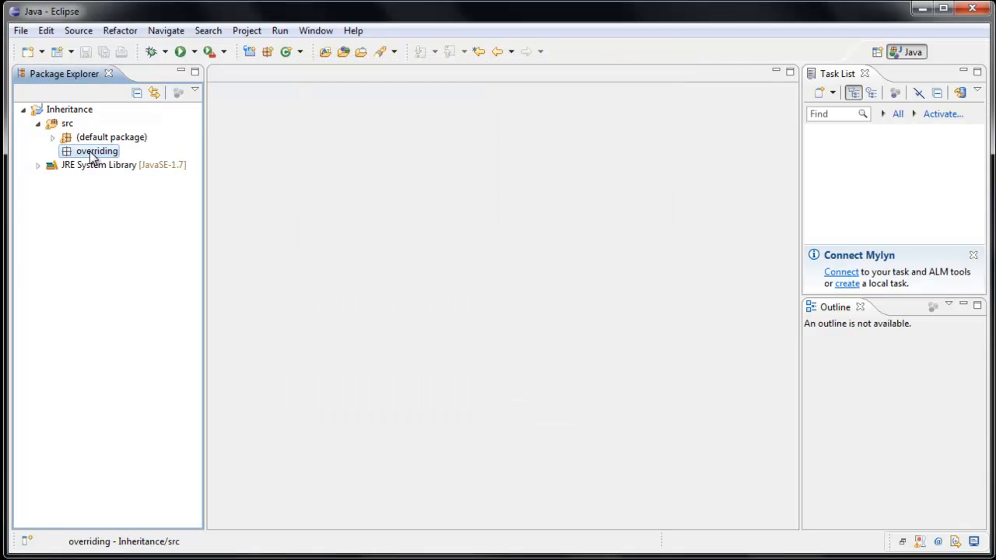
# Create a new class named Base in the overriding package
pyautogui.rightClick(96, 151)
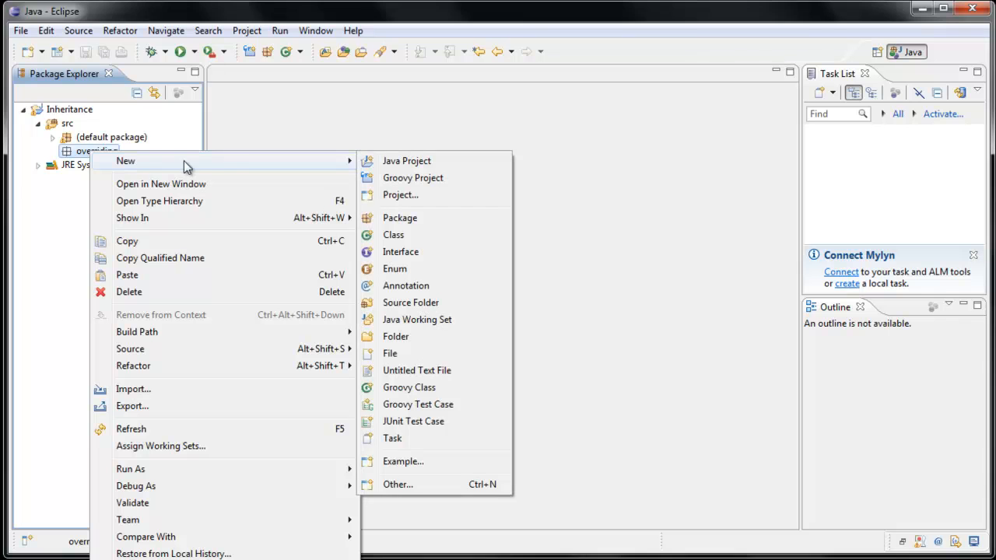
pyautogui.click(393, 234)
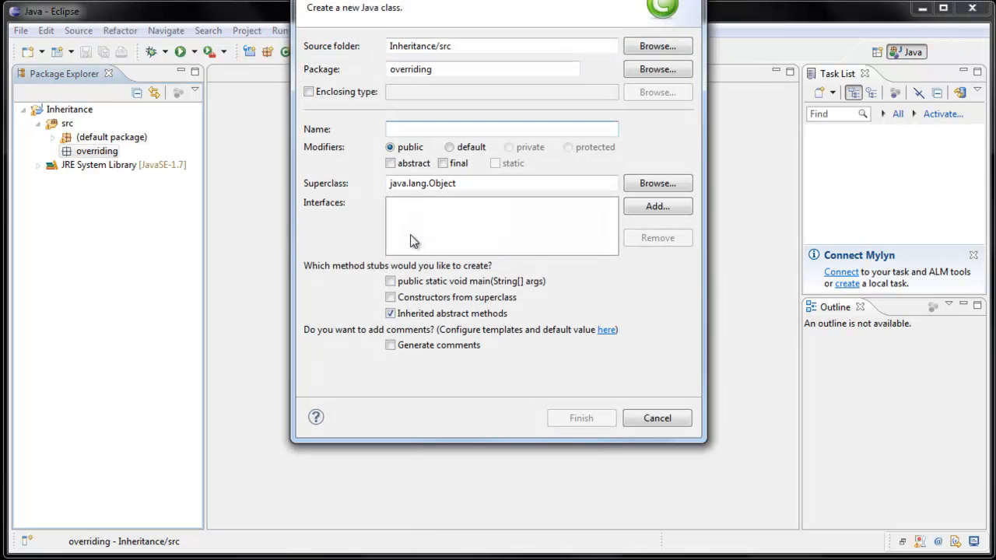
pyautogui.write('Base')
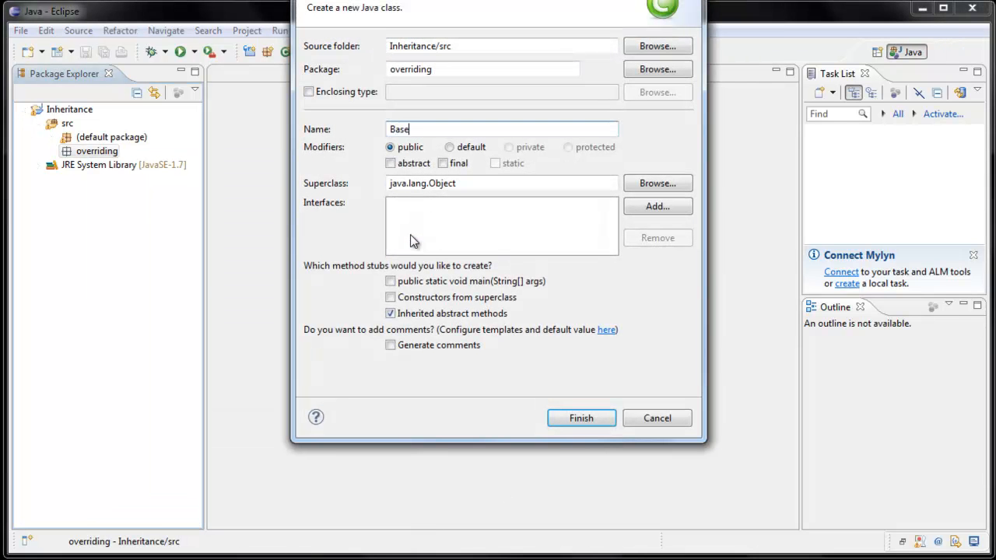
pyautogui.click(581, 418)
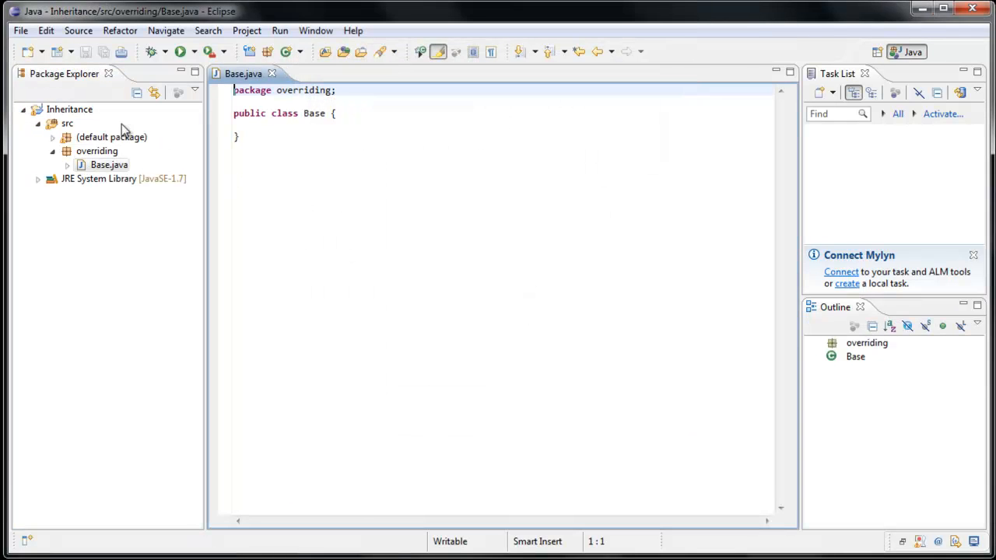
# Create a second class named Subclass in the overriding package
pyautogui.rightClick(96, 151)
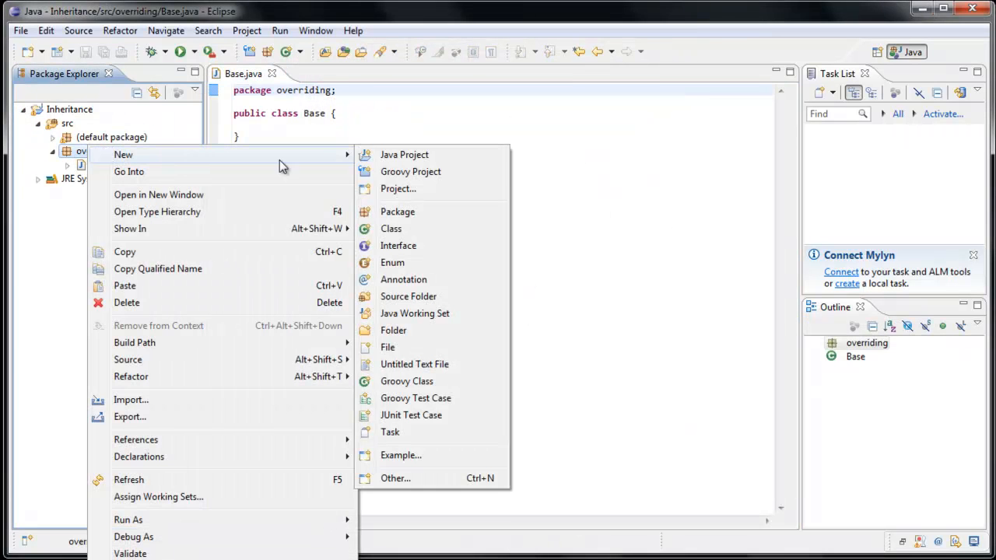
pyautogui.click(390, 228)
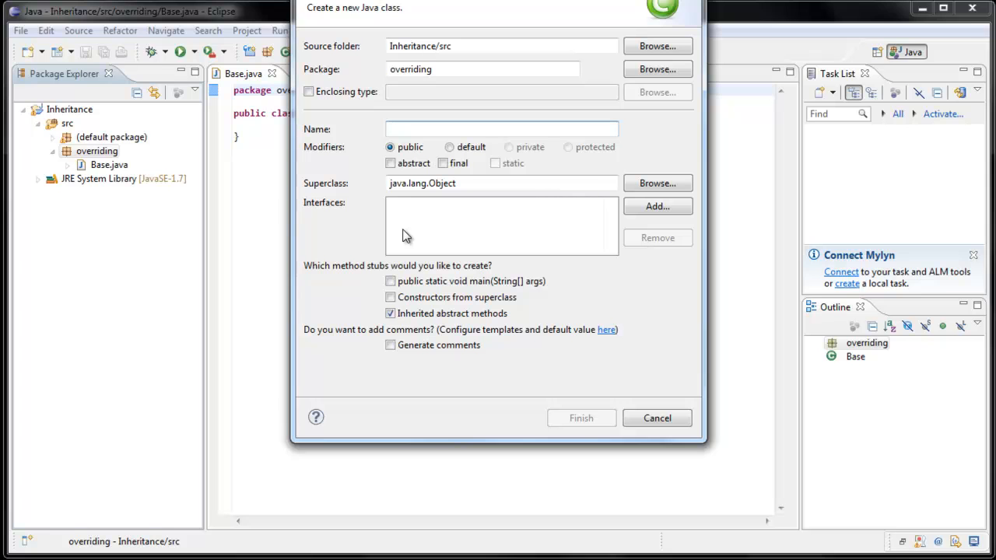
pyautogui.write('Subclass')
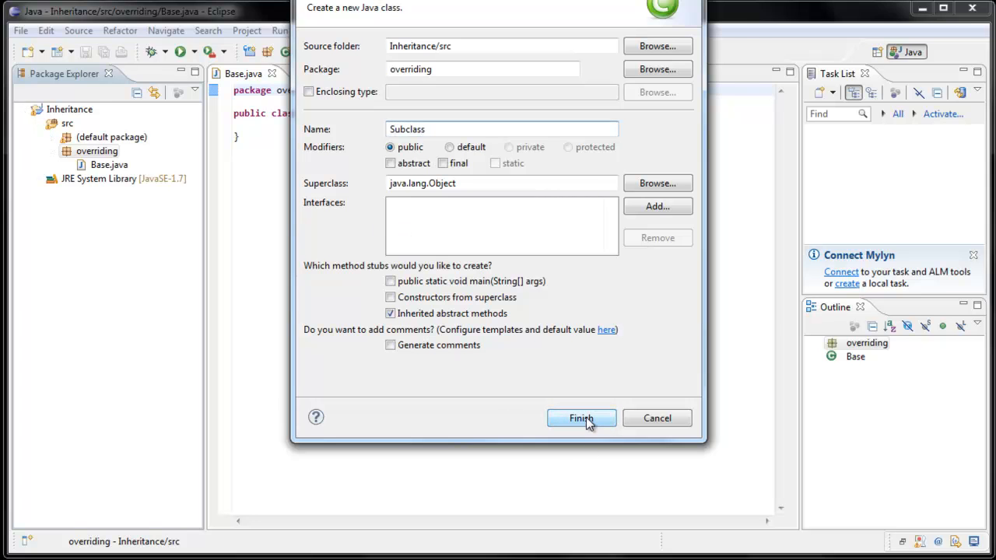
pyautogui.click(582, 417)
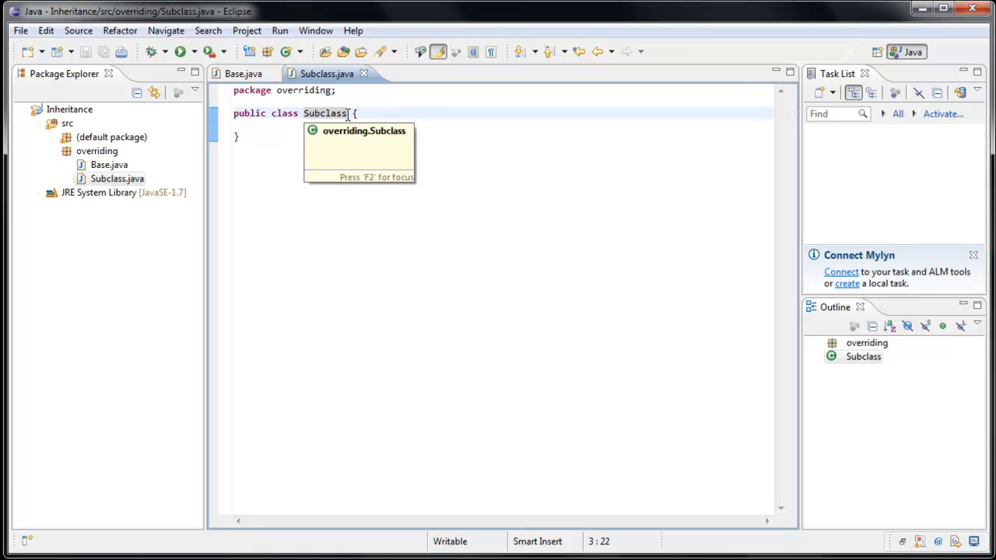
# Make Subclass extend Base with a comment that it inherits Base's variables and methods
pyautogui.write('extends Base')
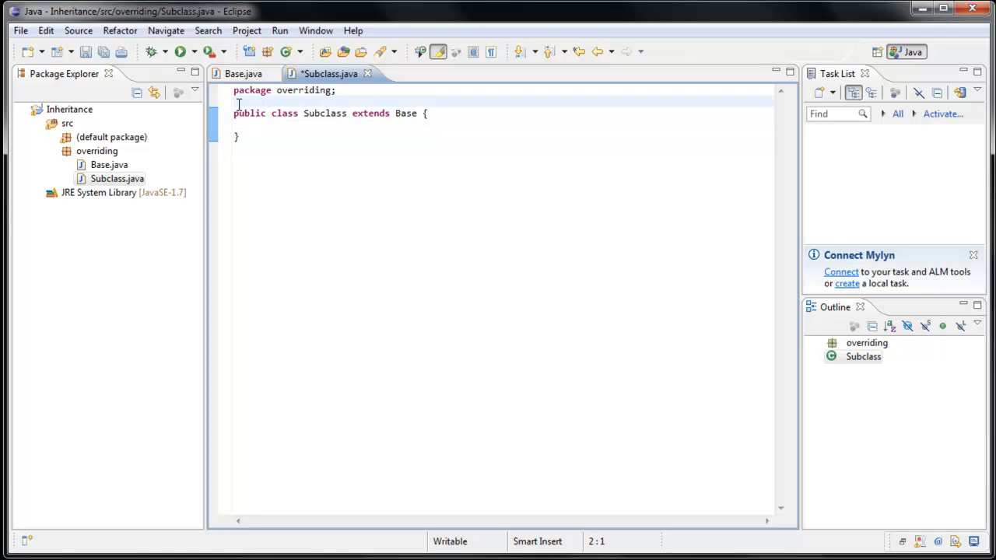
pyautogui.press('Return')
pyautogui.write('// Subclass is inheriting all ')
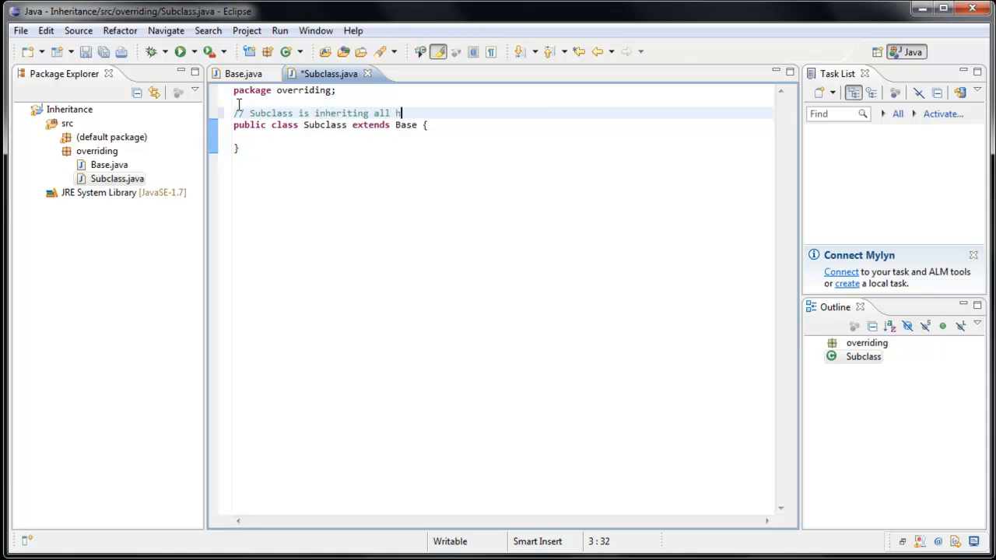
pyautogui.write('he variables n')
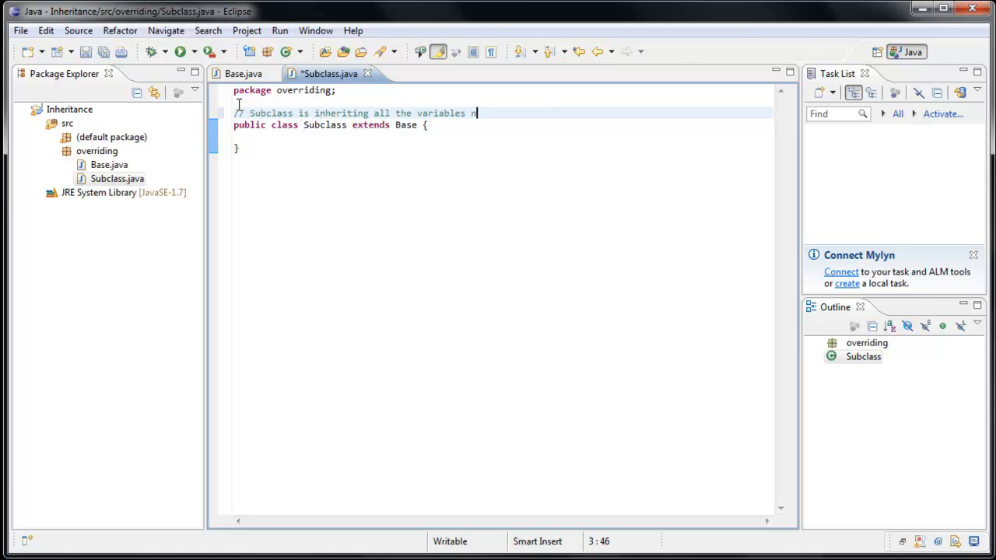
pyautogui.write('nd methods defined in Base')
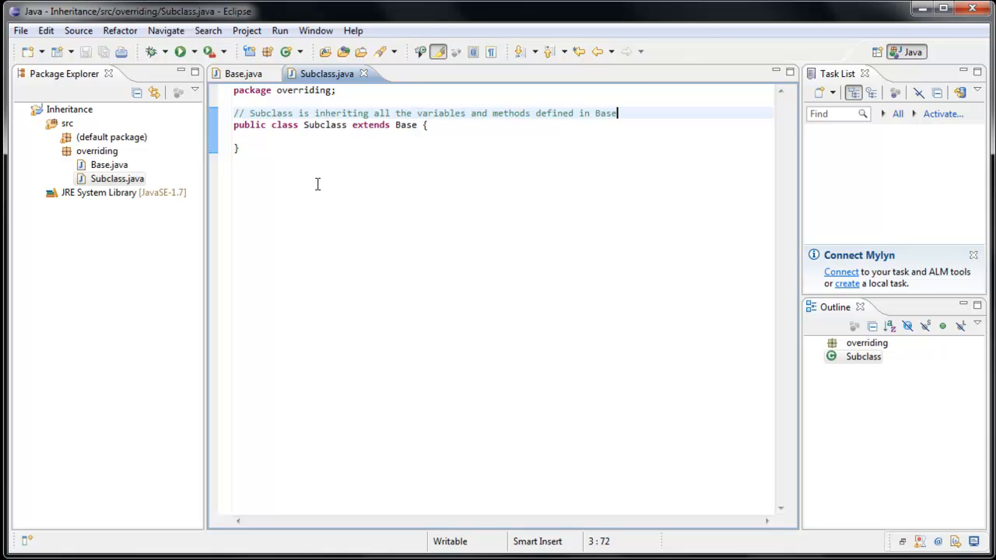
pyautogui.moveTo(260, 122)
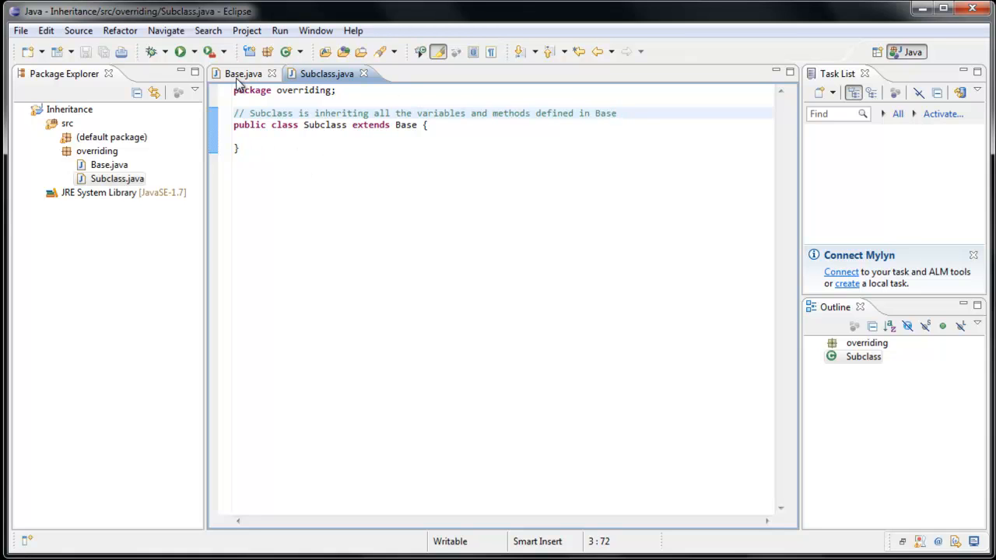
# Add a public void sayHello() method printing "Hello!" to Base and save
pyautogui.click(243, 73)
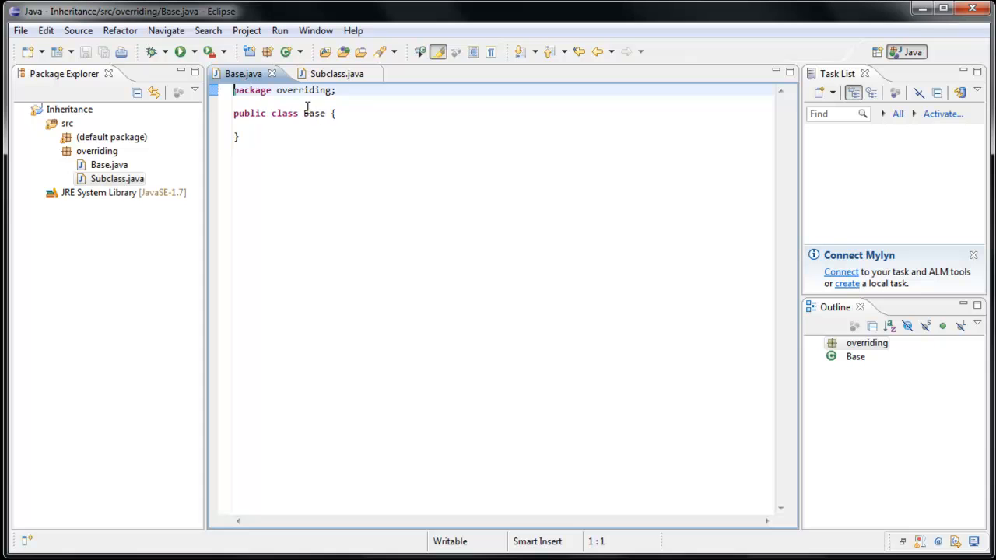
pyautogui.click(336, 112)
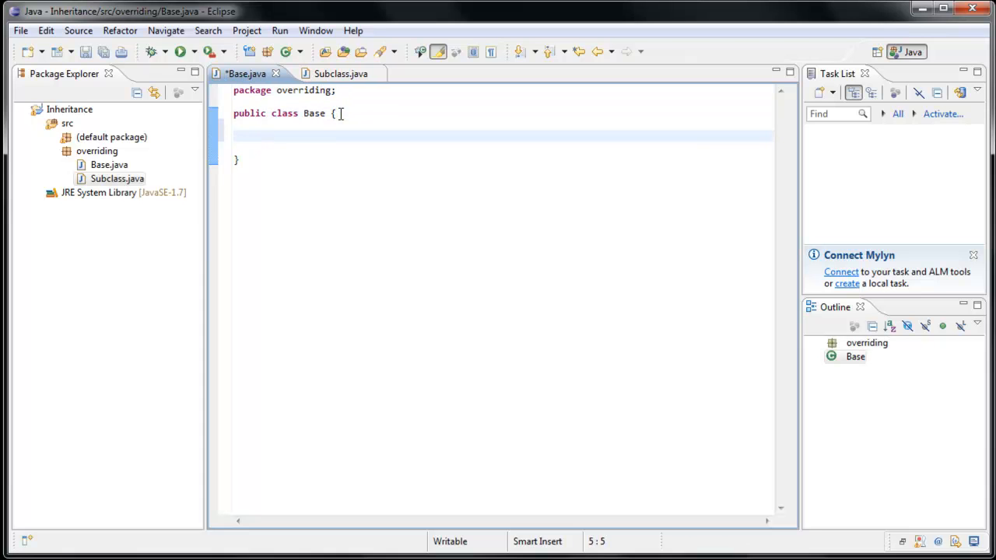
pyautogui.write('public void')
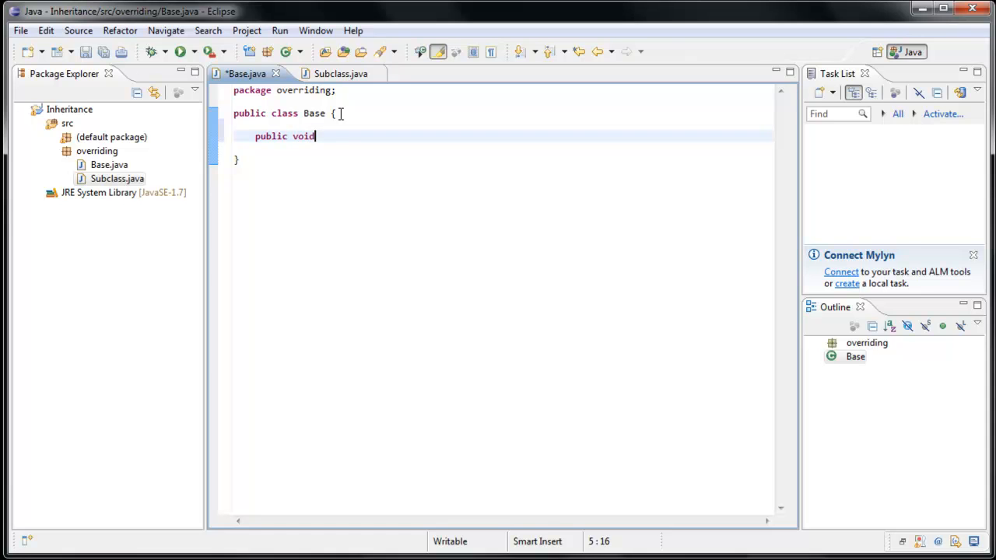
pyautogui.write('sayHello() {')
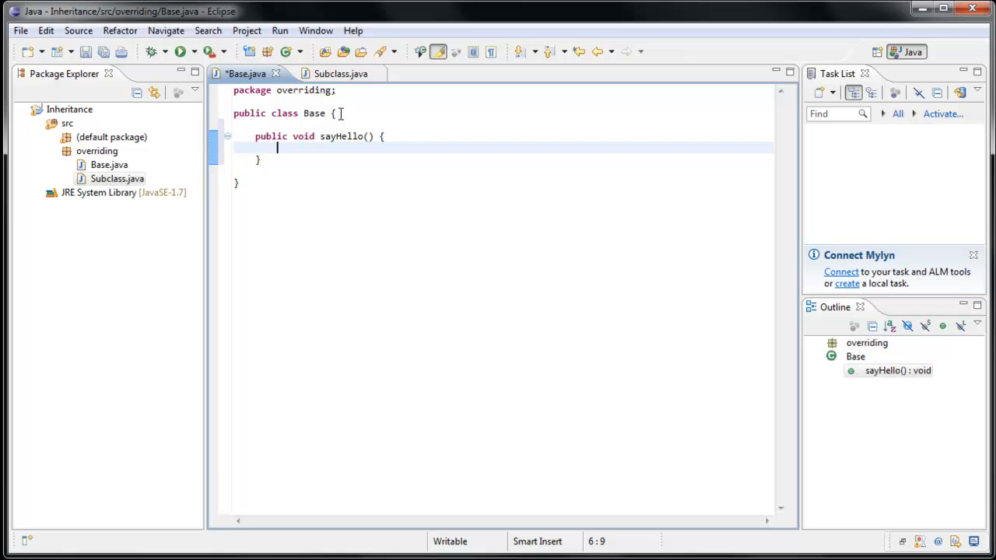
pyautogui.write('syso')
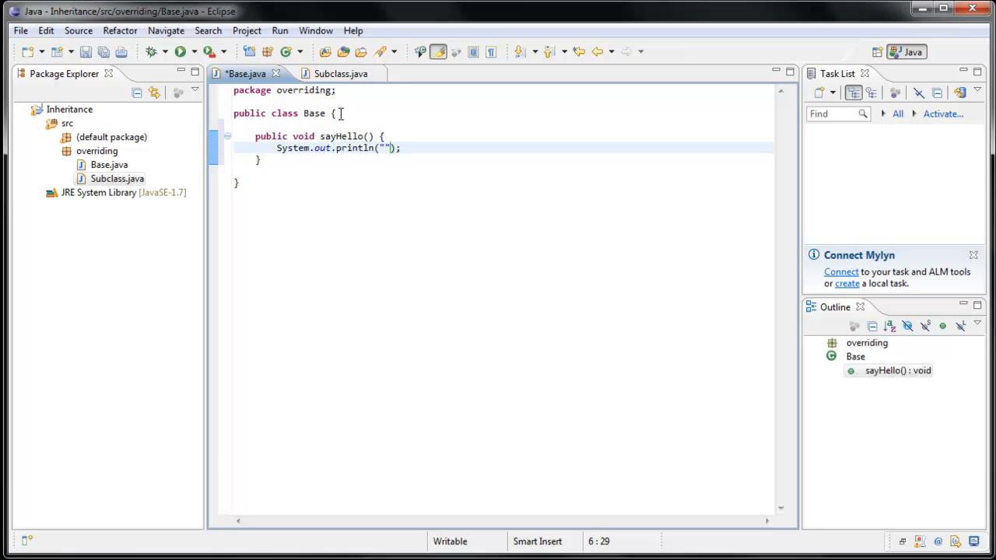
pyautogui.write('Hello!')
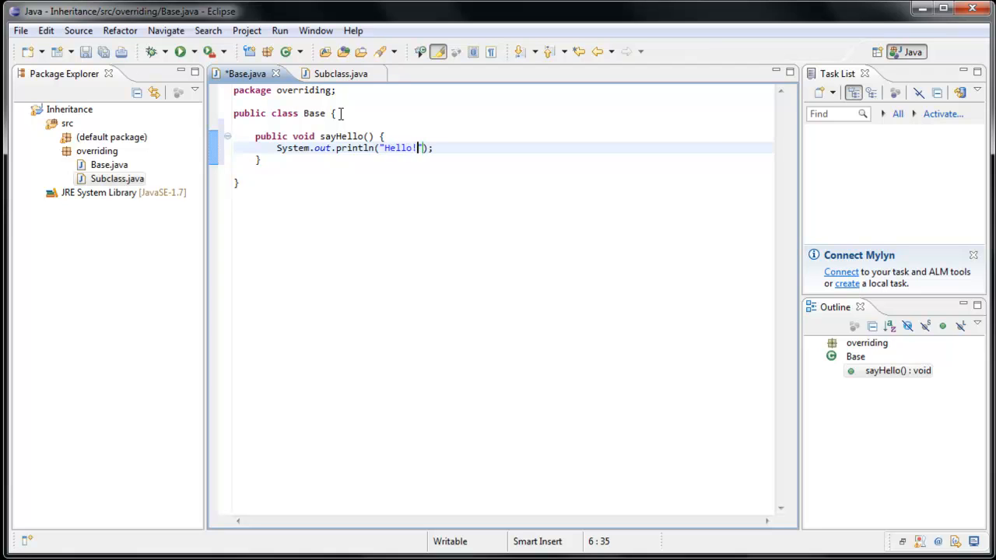
pyautogui.press('ctrl+s')
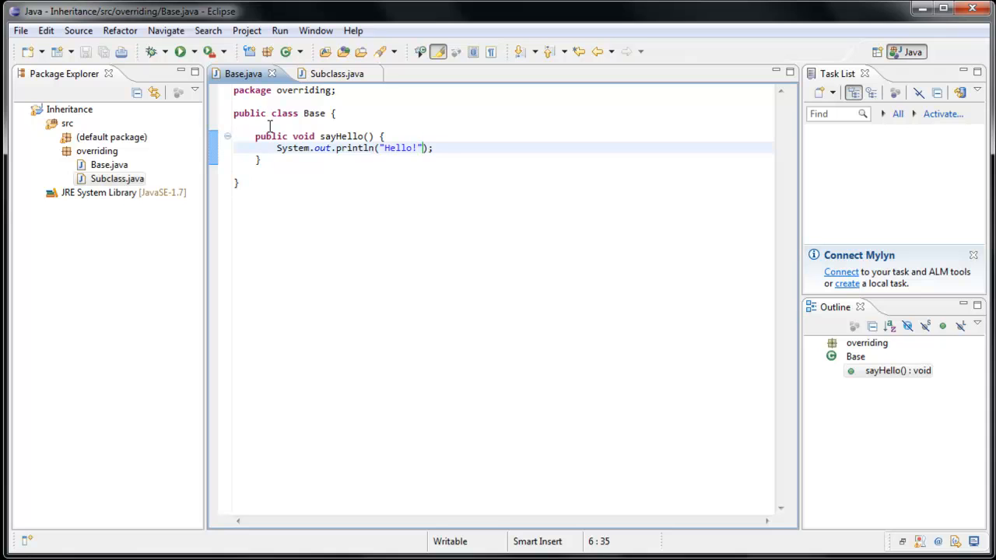
pyautogui.moveTo(336, 73)
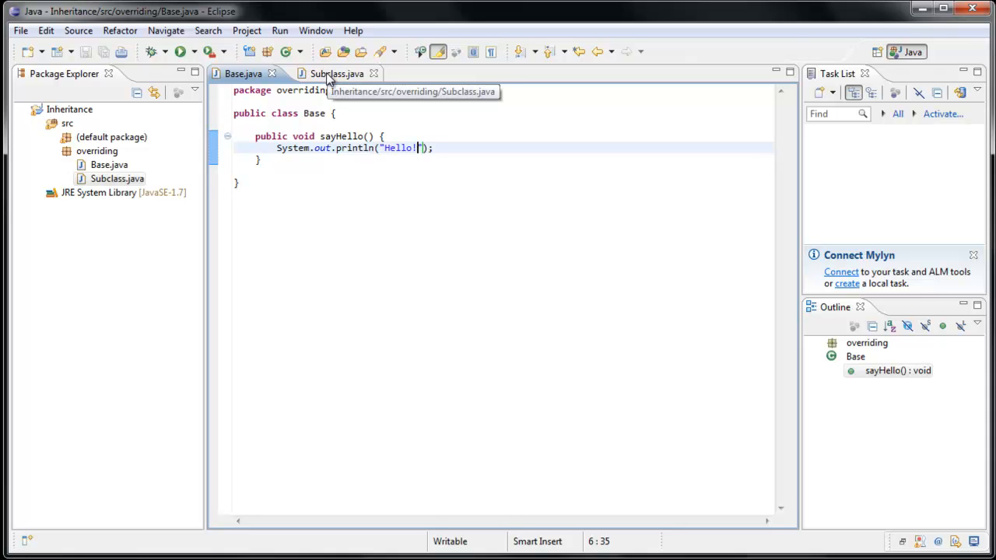
# Add a main method to Subclass containing Subclass s = new Subclass();
pyautogui.click(336, 73)
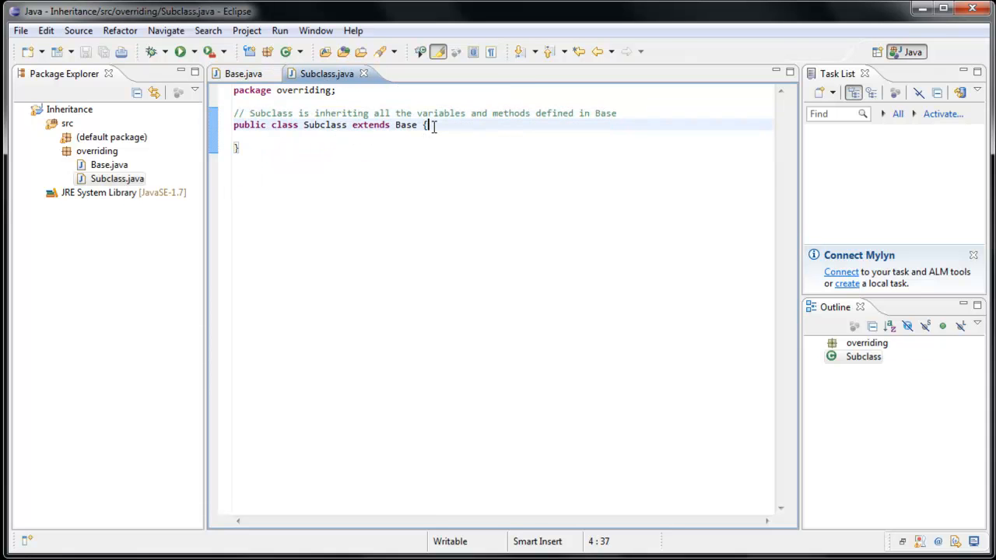
pyautogui.write('main')
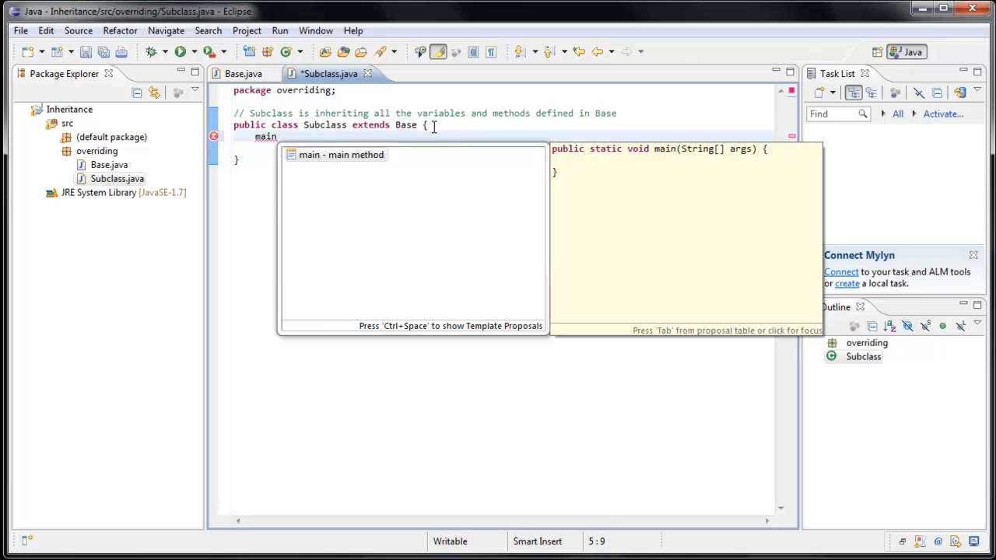
pyautogui.click(340, 154)
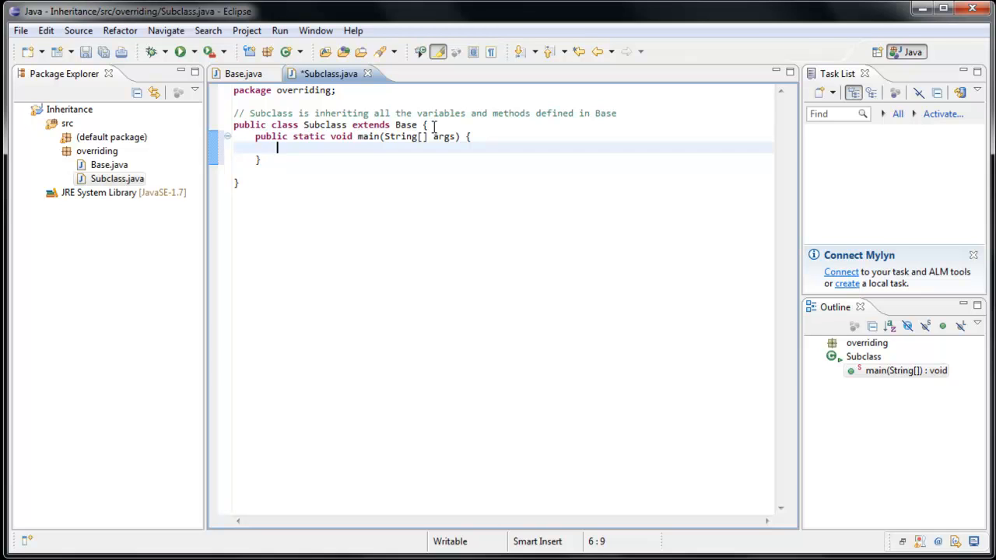
pyautogui.write('Subclass')
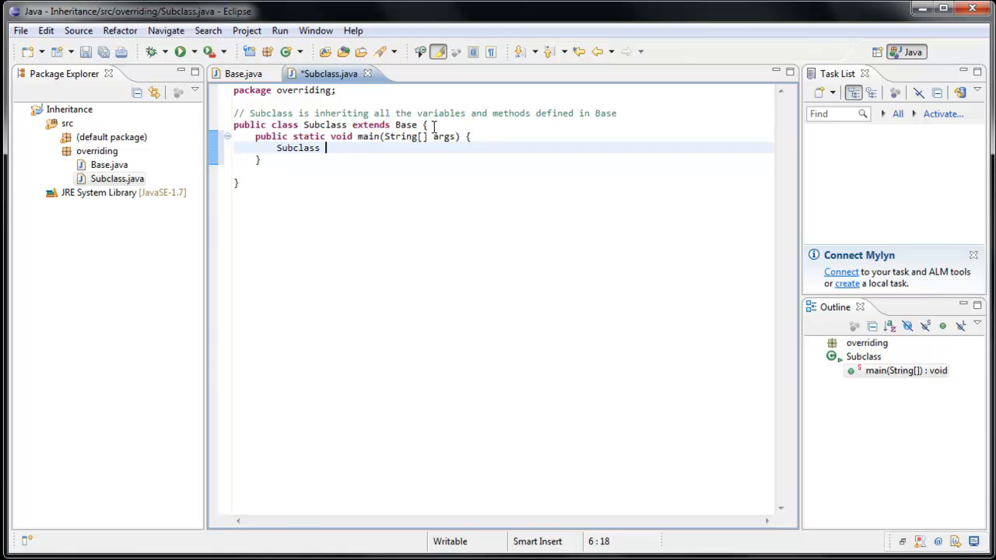
pyautogui.write('s = new Subclass')
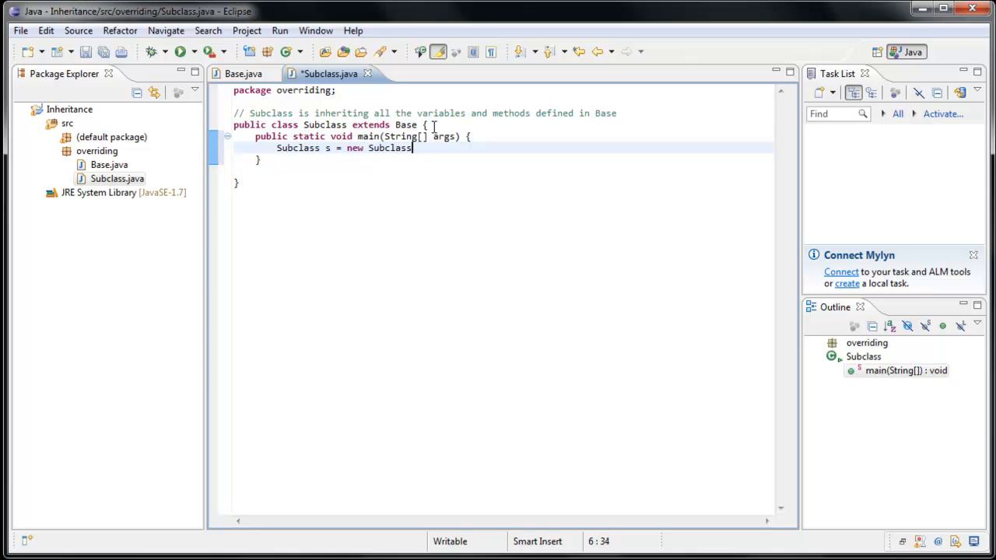
pyautogui.write('();')
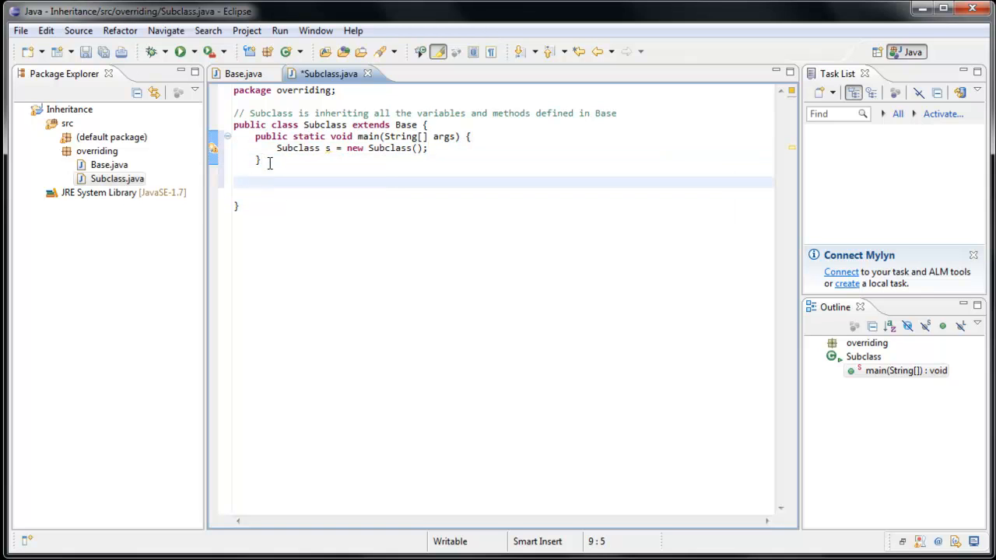
# Generate a Subclass() constructor whose body calls sayHello();
pyautogui.press('ctrl+space')
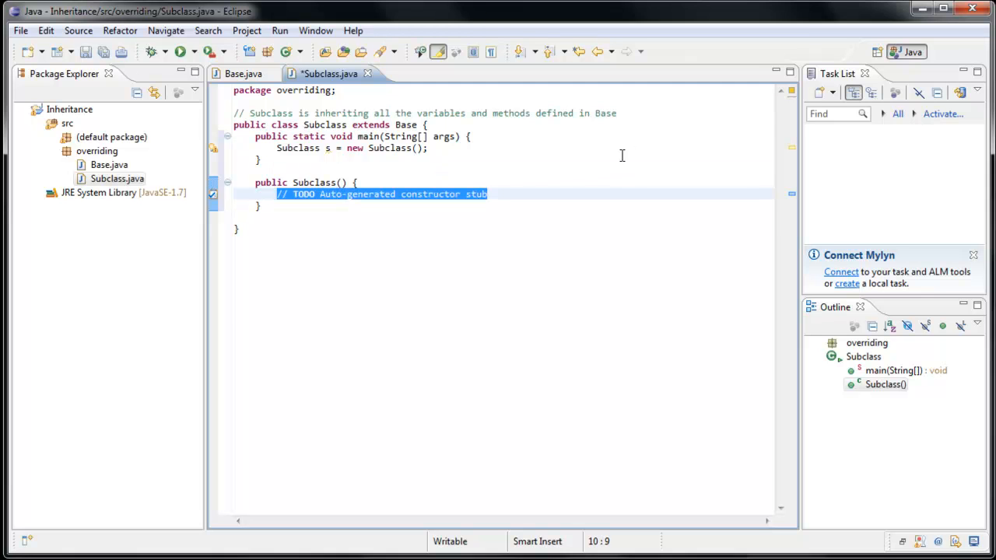
pyautogui.moveTo(373, 146)
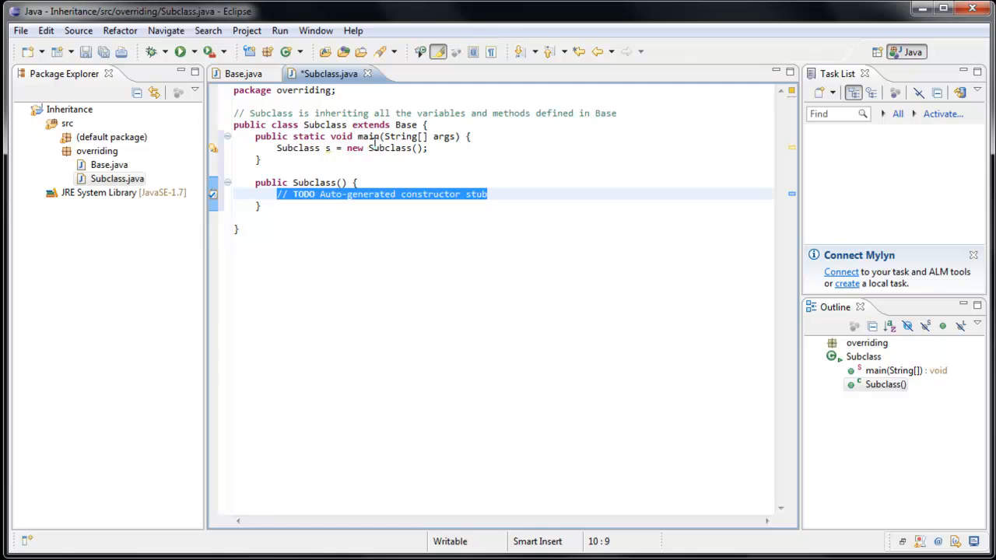
pyautogui.press('Delete')
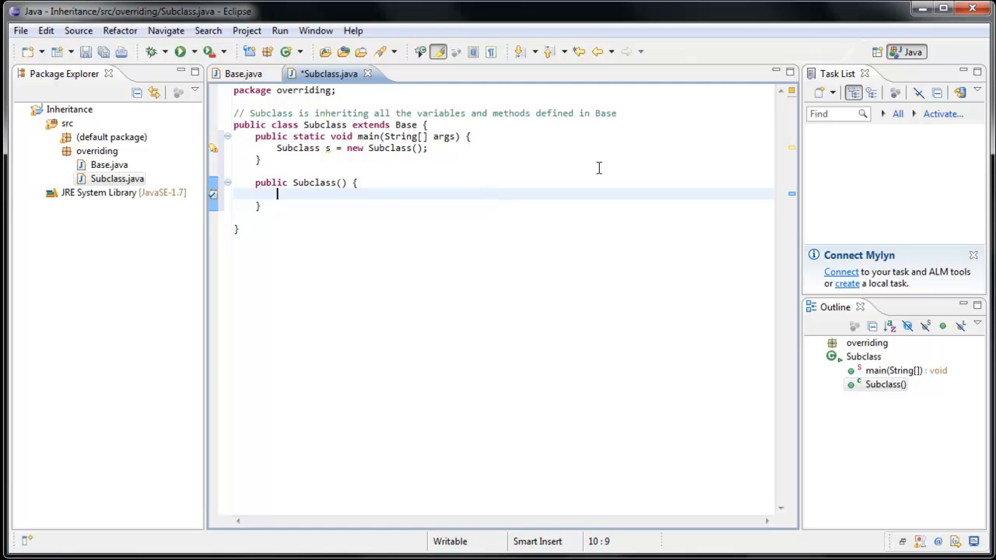
pyautogui.write('sayHell')
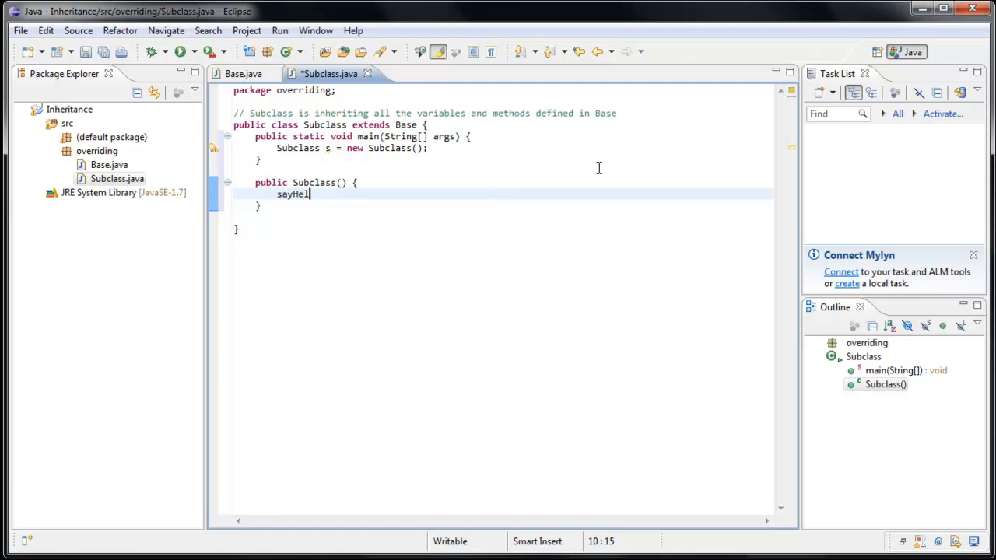
pyautogui.write('lo();')
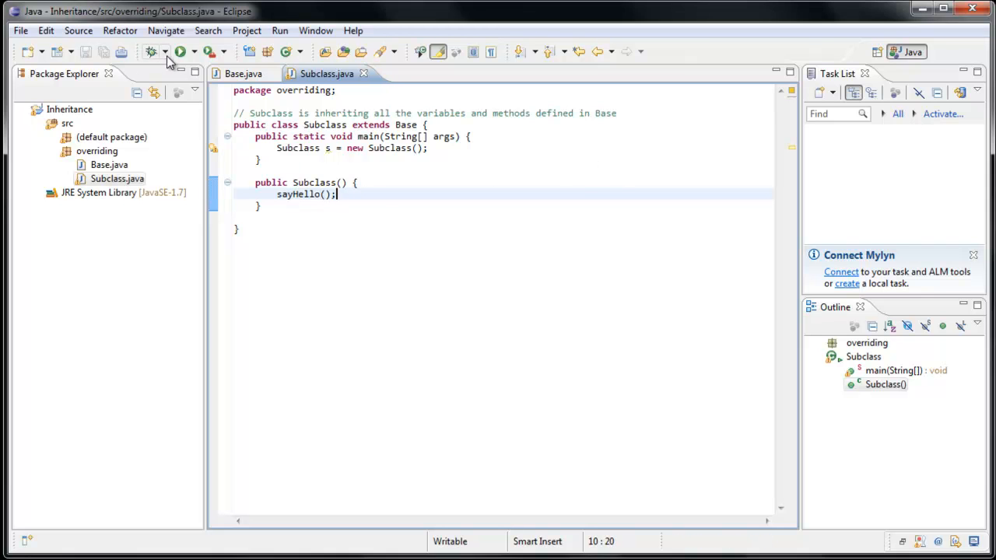
# Comment the sayHello() call as calling Base's method, then request override suggestions
pyautogui.click(181, 52)
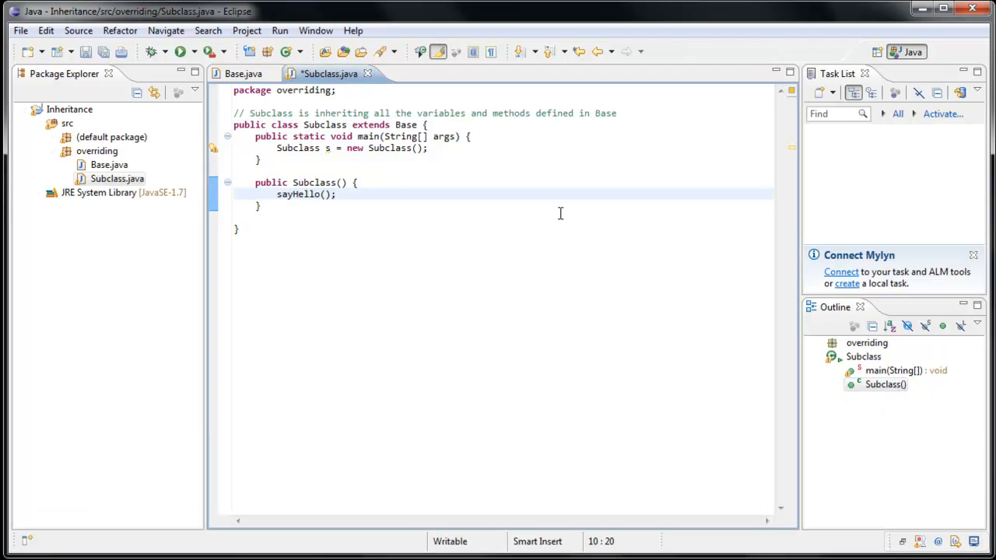
pyautogui.write('// w')
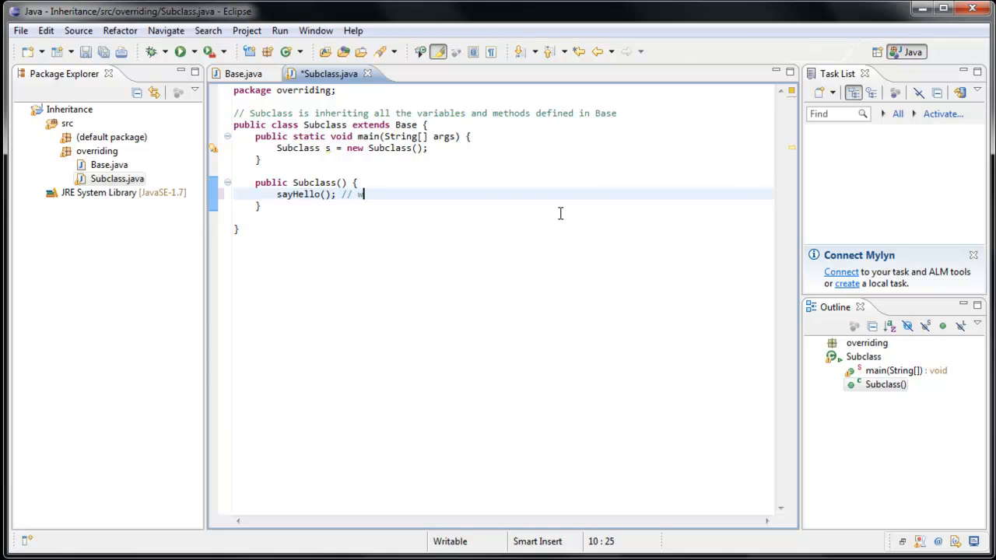
pyautogui.write('e are calling the')
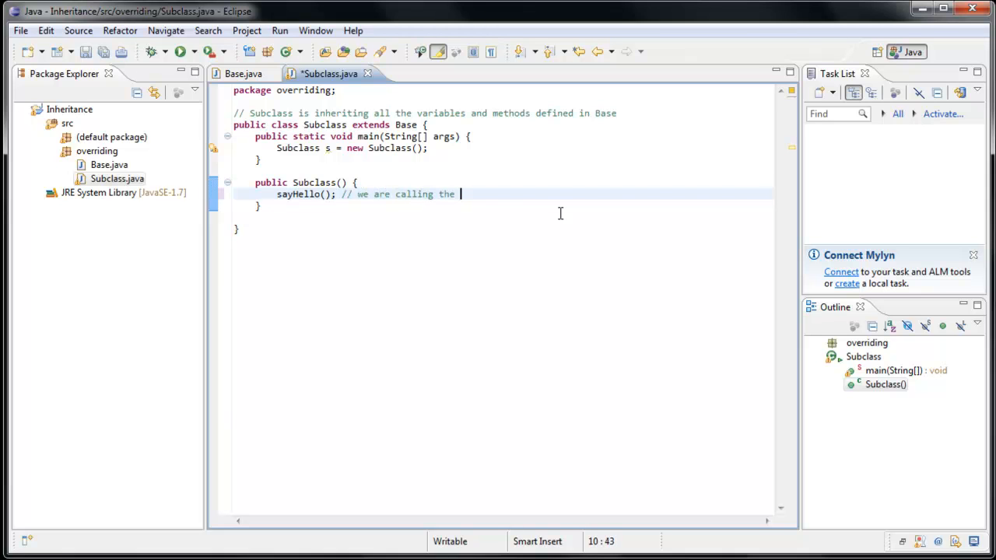
pyautogui.write('sayHello method defined in Base')
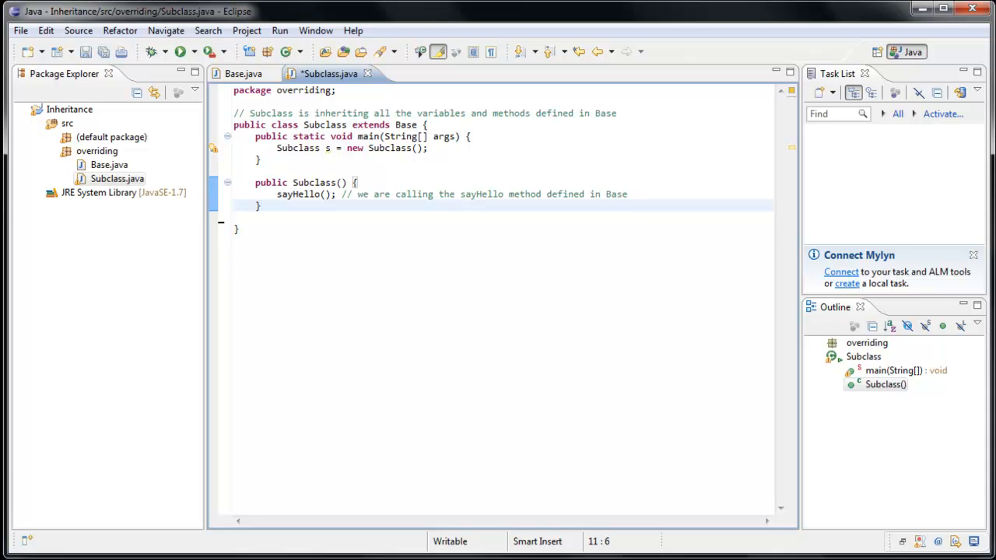
pyautogui.press('ctrl+space')
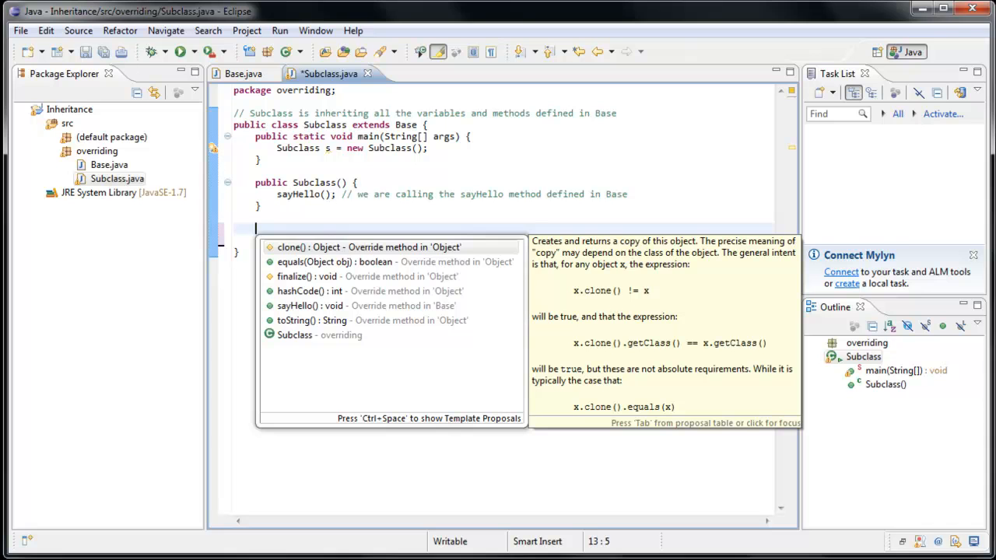
pyautogui.moveTo(413, 320)
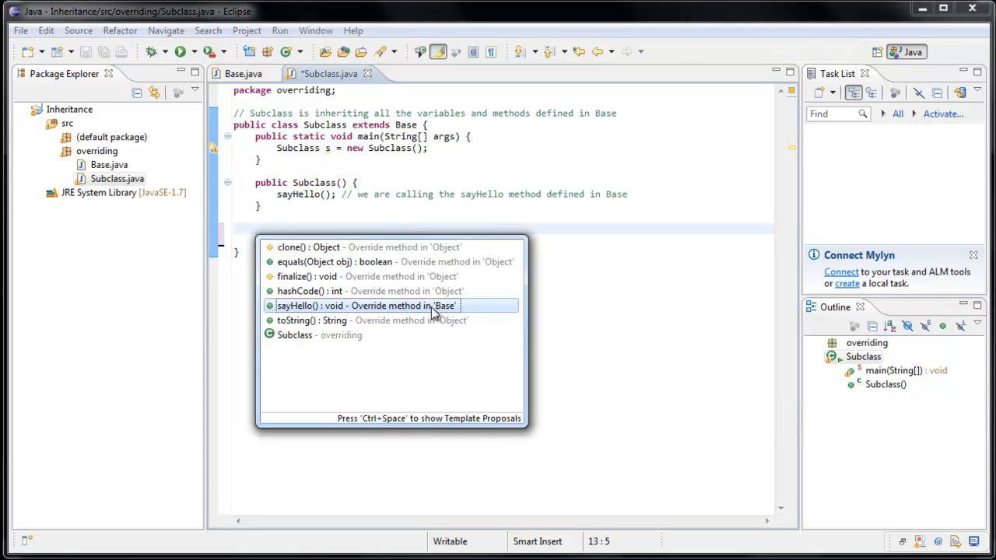
pyautogui.moveTo(314, 321)
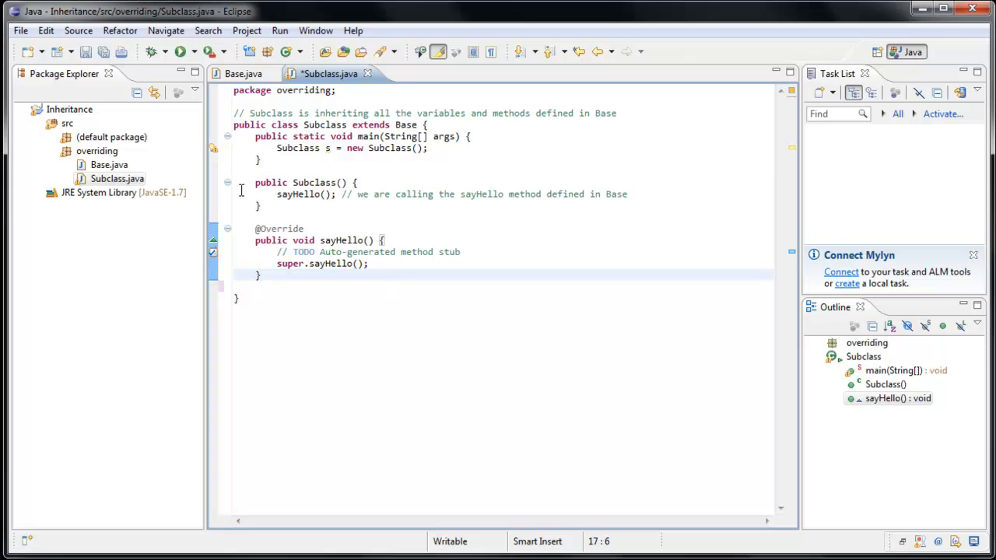
# Run Subclass, confirm "Hello!" in the console, and close the console
pyautogui.click(181, 52)
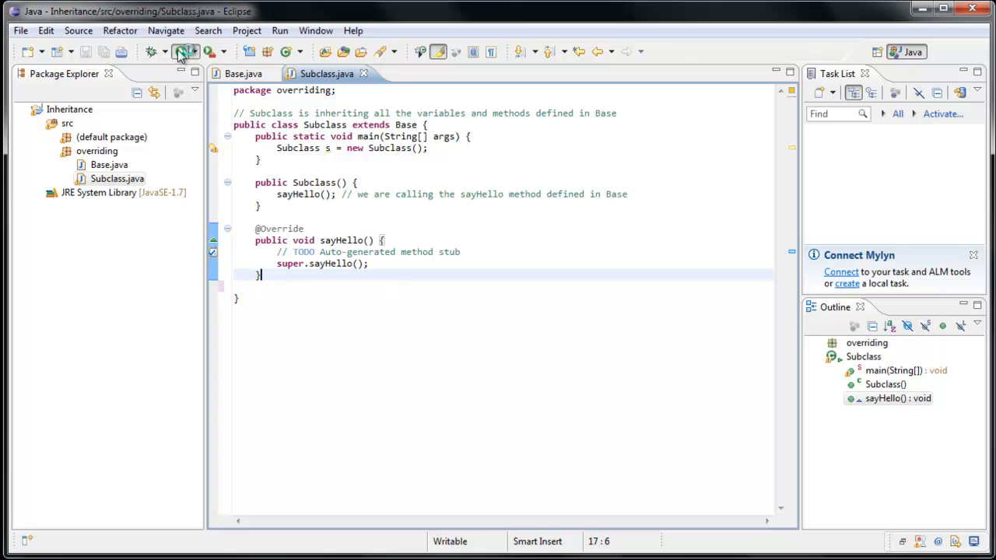
pyautogui.click(178, 51)
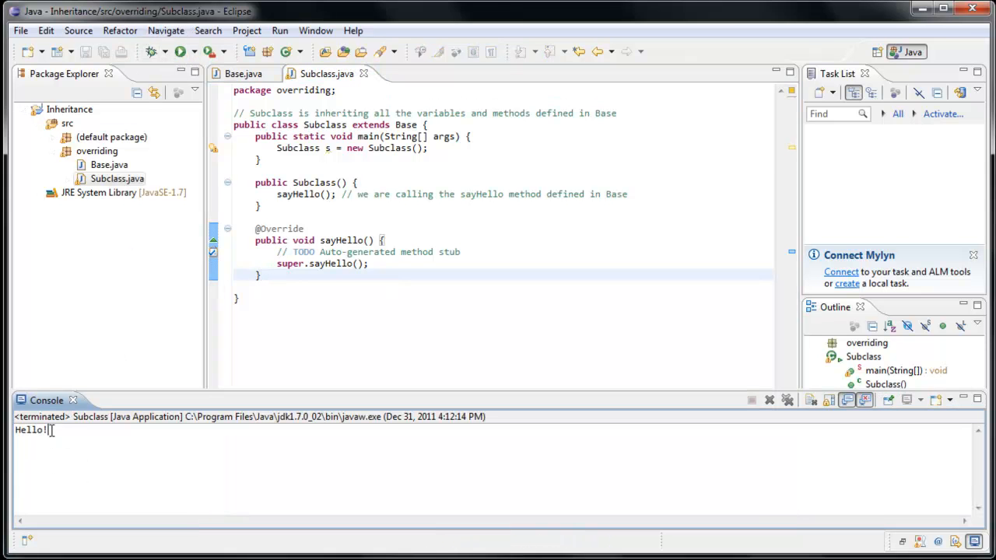
pyautogui.doubleClick(31, 429)
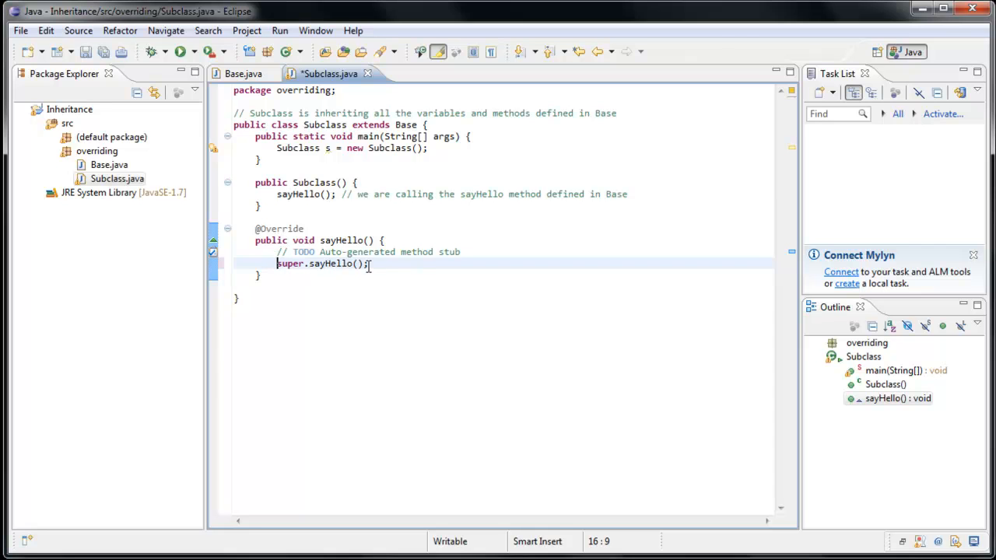
pyautogui.moveTo(327, 263)
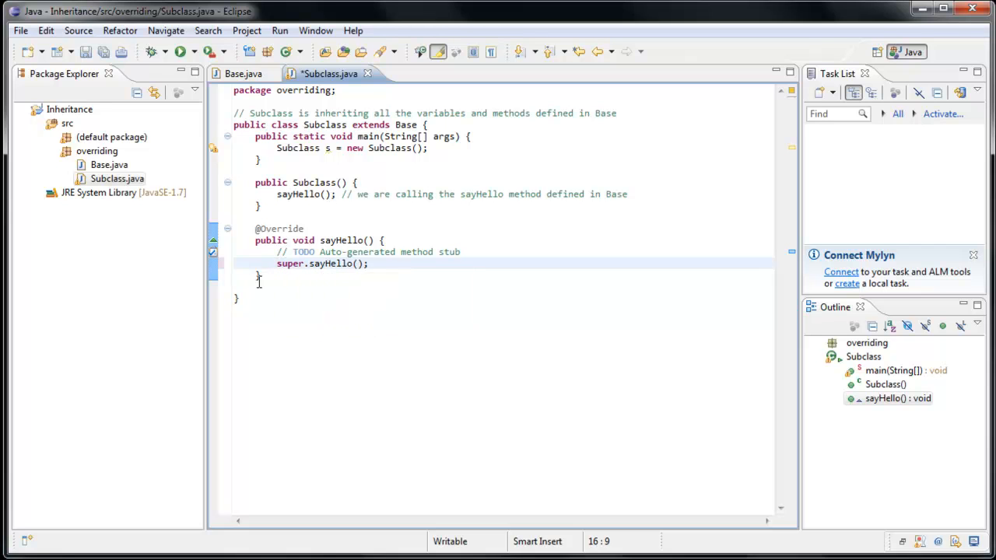
# Review the overriding sayHello() with super.sayHello(), highlighting the method name
pyautogui.doubleClick(290, 263)
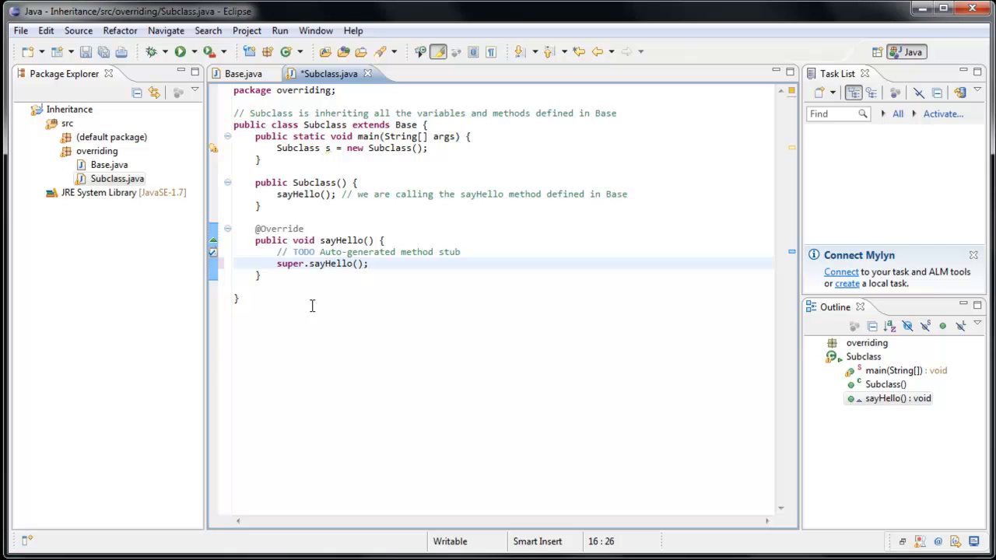
pyautogui.click(371, 263)
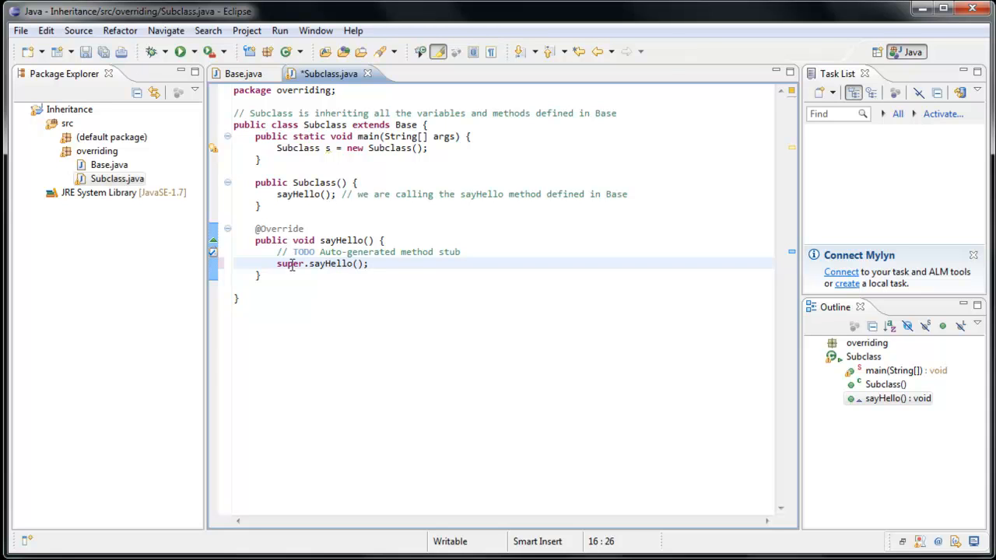
pyautogui.moveTo(330, 235)
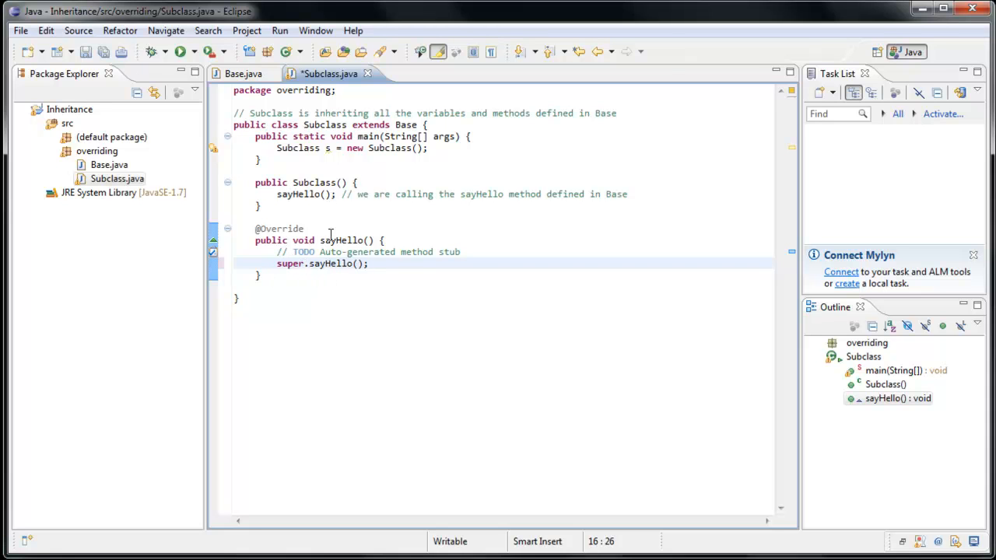
pyautogui.doubleClick(405, 124)
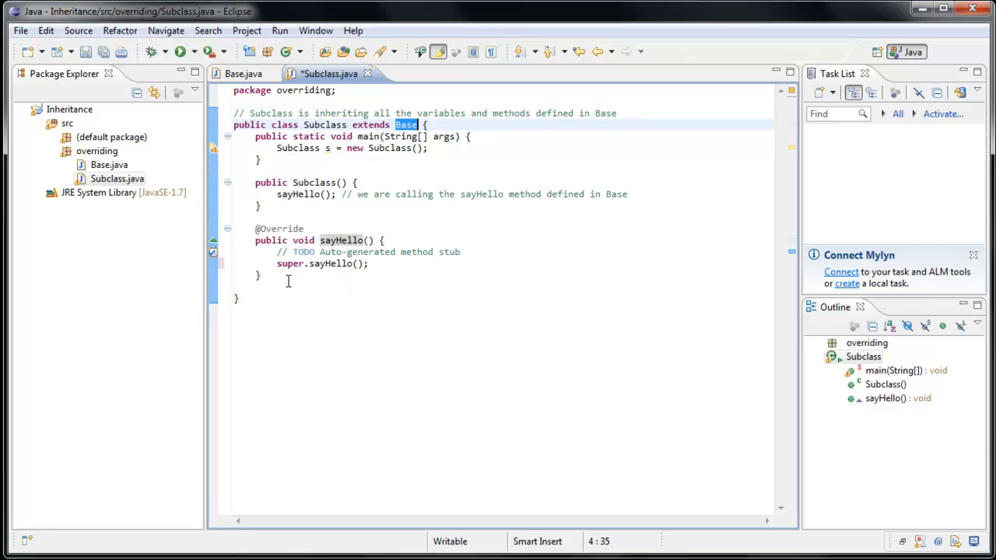
pyautogui.moveTo(315, 268)
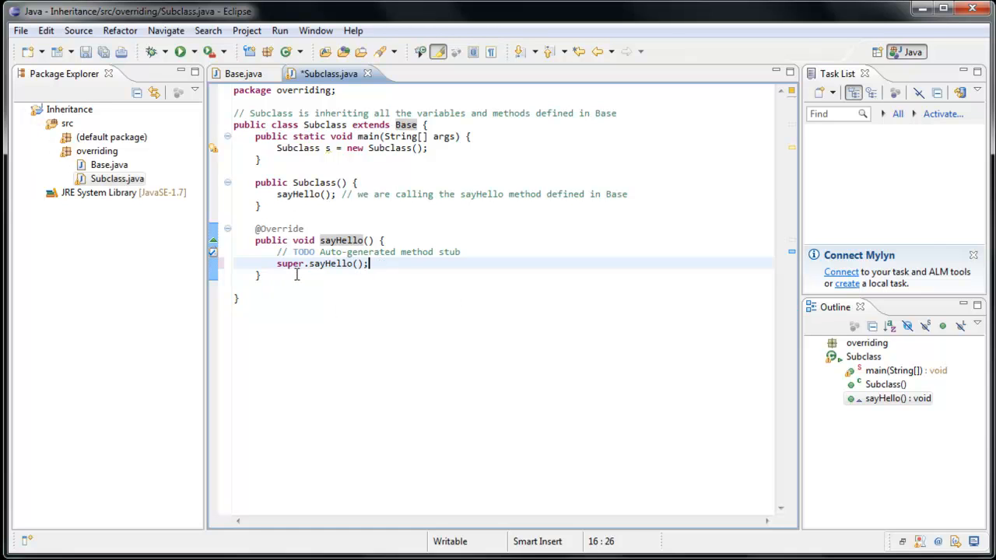
pyautogui.moveTo(320, 299)
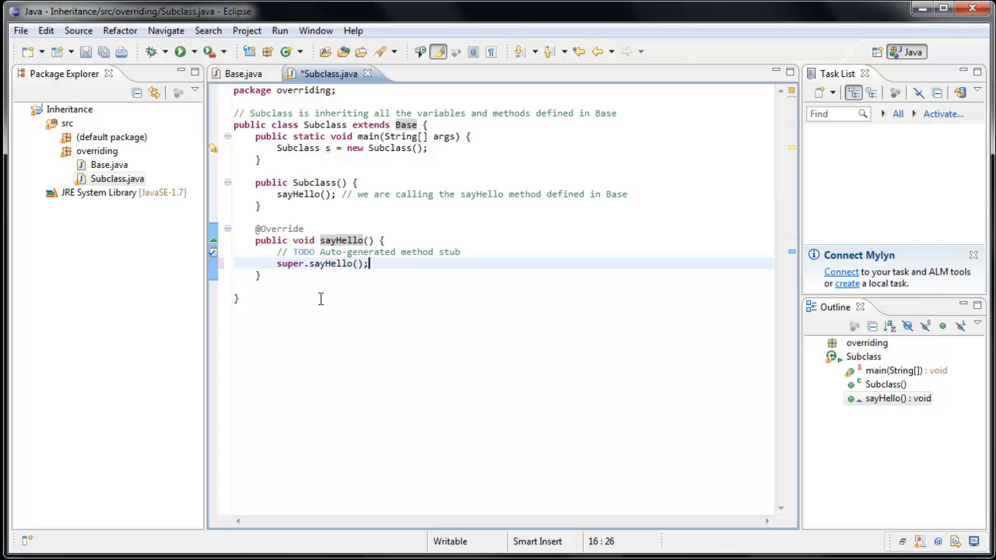
# Add System.out.println("Hi!") after super.sayHello() in the override and rerun
pyautogui.press('Return')
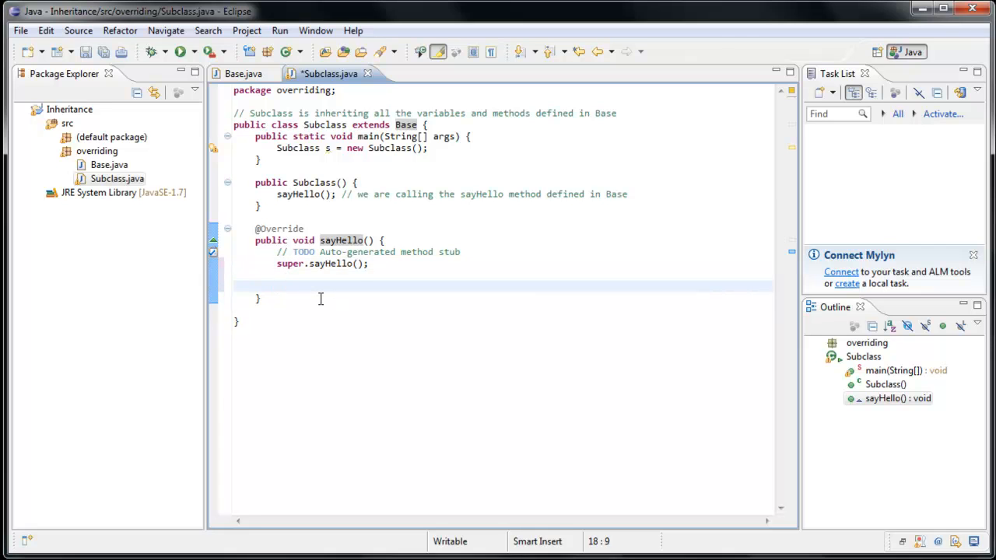
pyautogui.write('System.out.println("");')
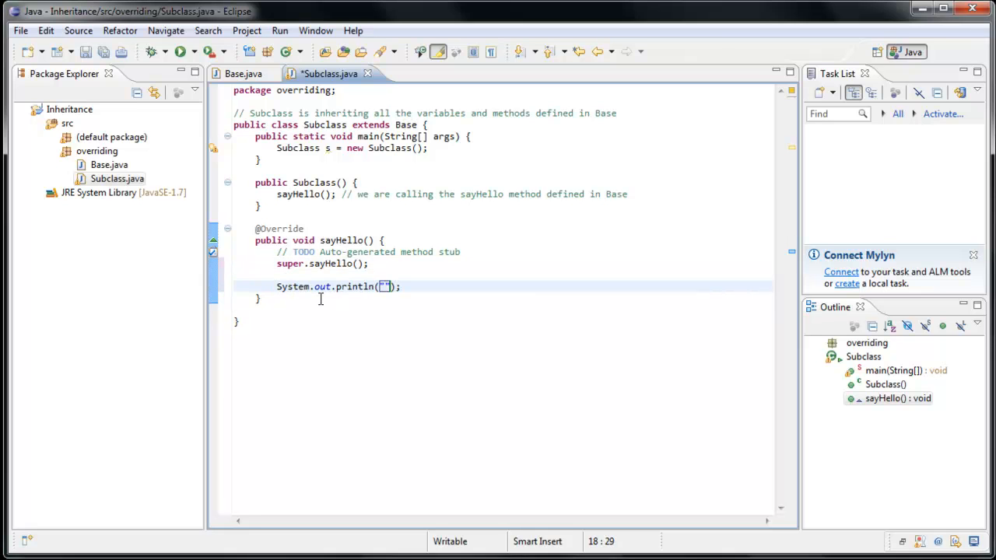
pyautogui.write('Hi!')
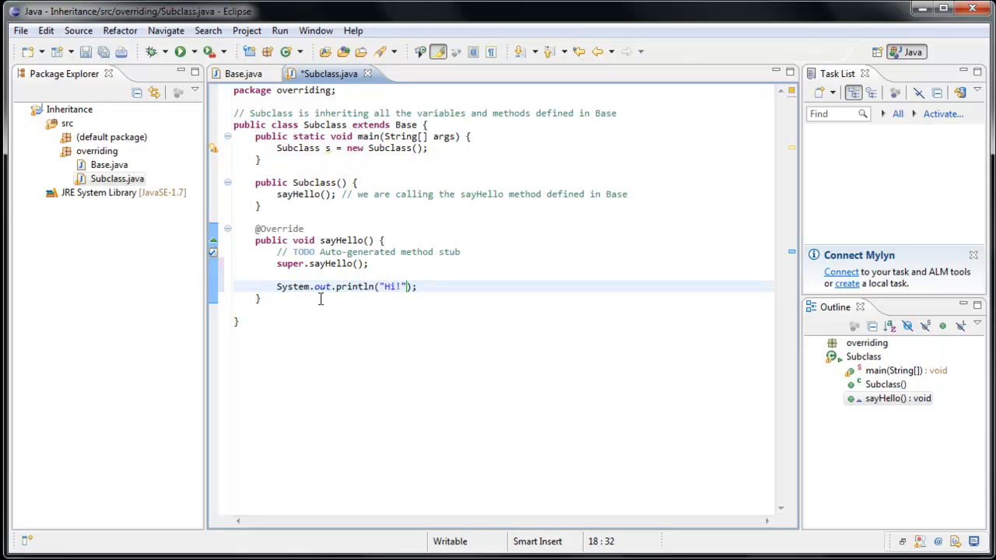
pyautogui.moveTo(184, 73)
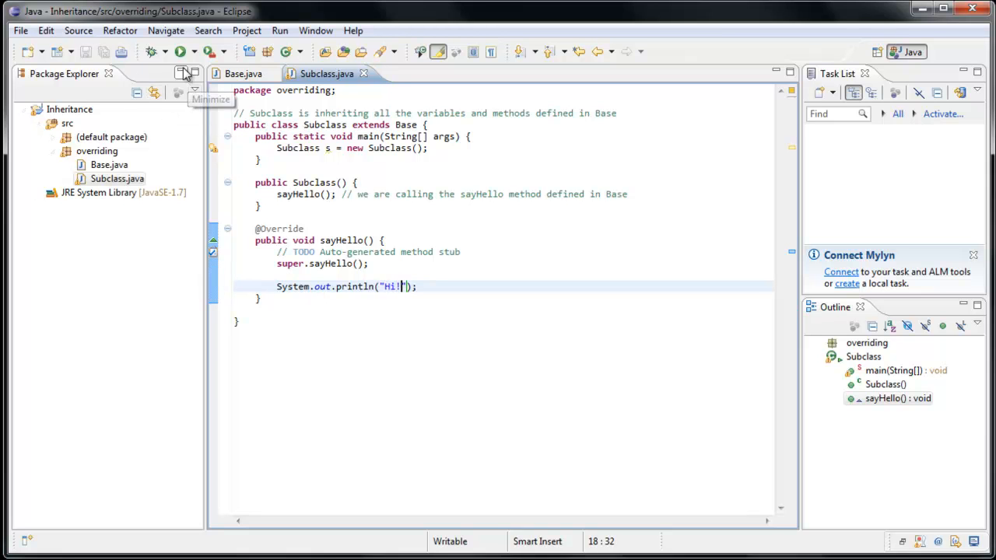
pyautogui.click(182, 51)
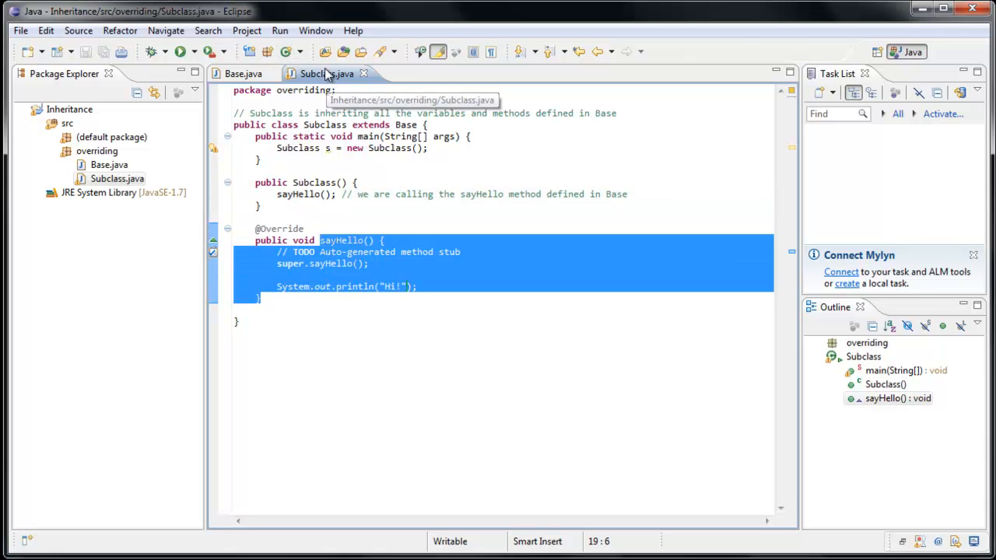
pyautogui.moveTo(290, 205)
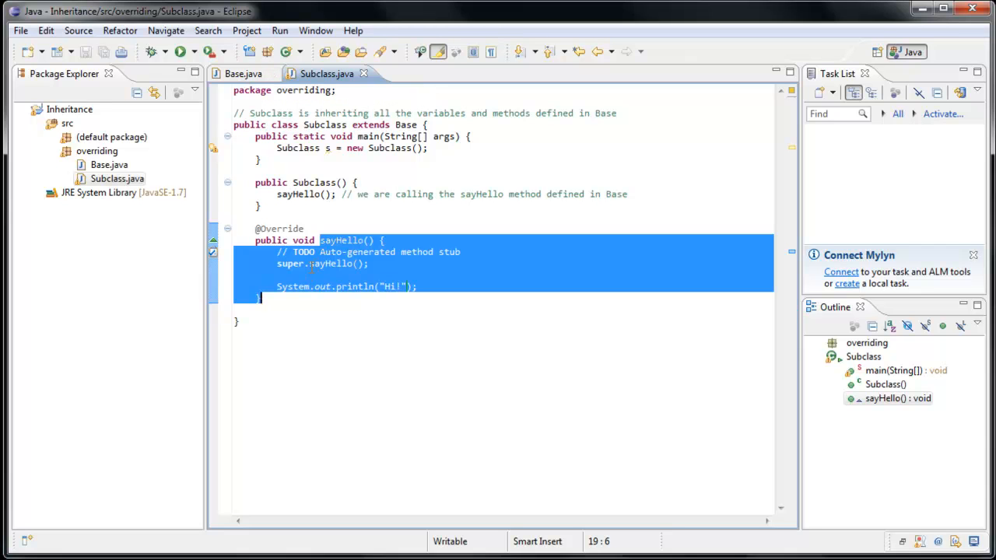
pyautogui.doubleClick(330, 263)
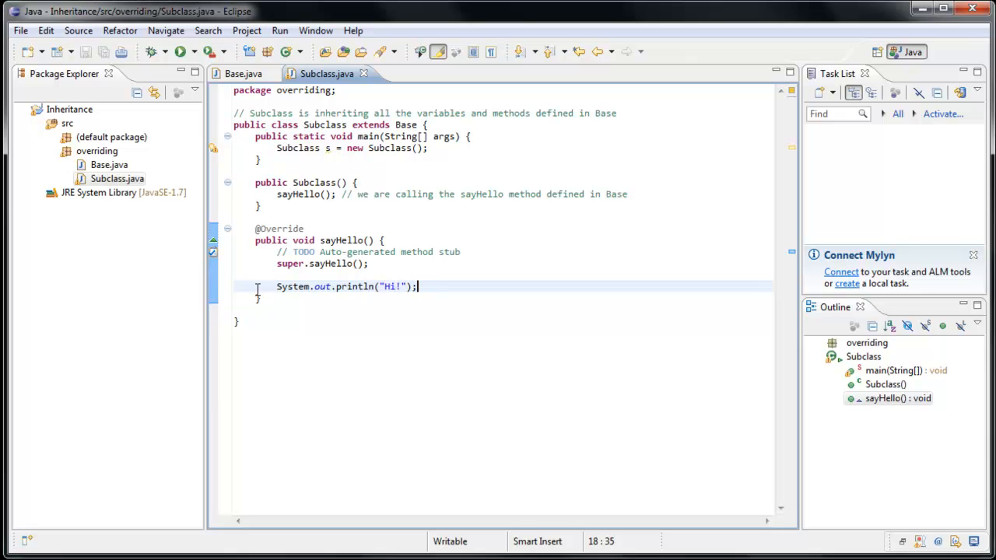
pyautogui.moveTo(294, 224)
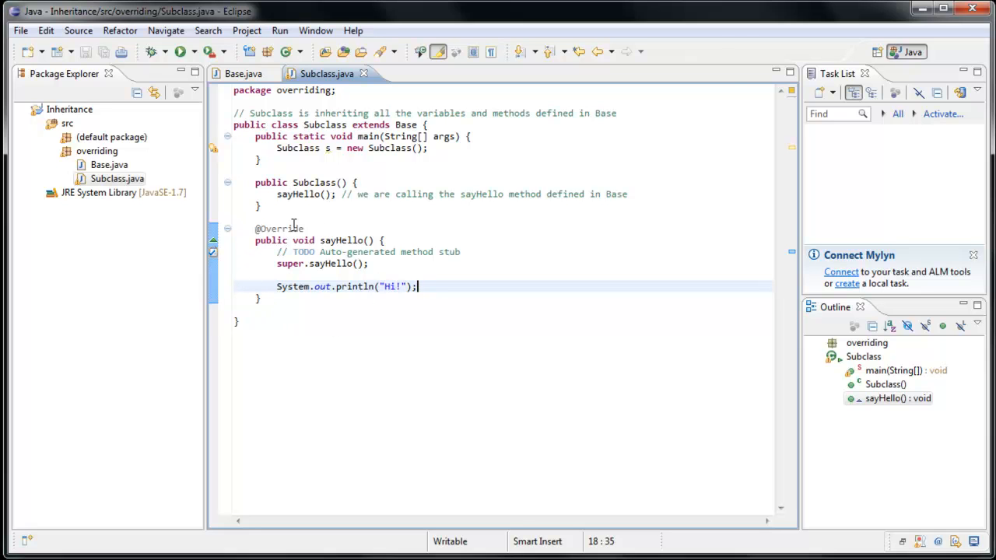
pyautogui.moveTo(289, 300)
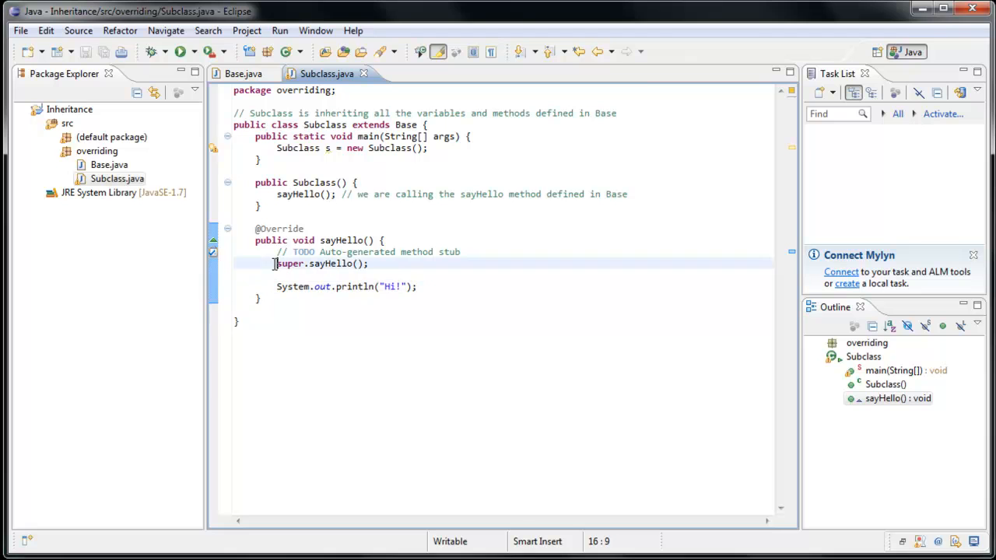
pyautogui.write('//')
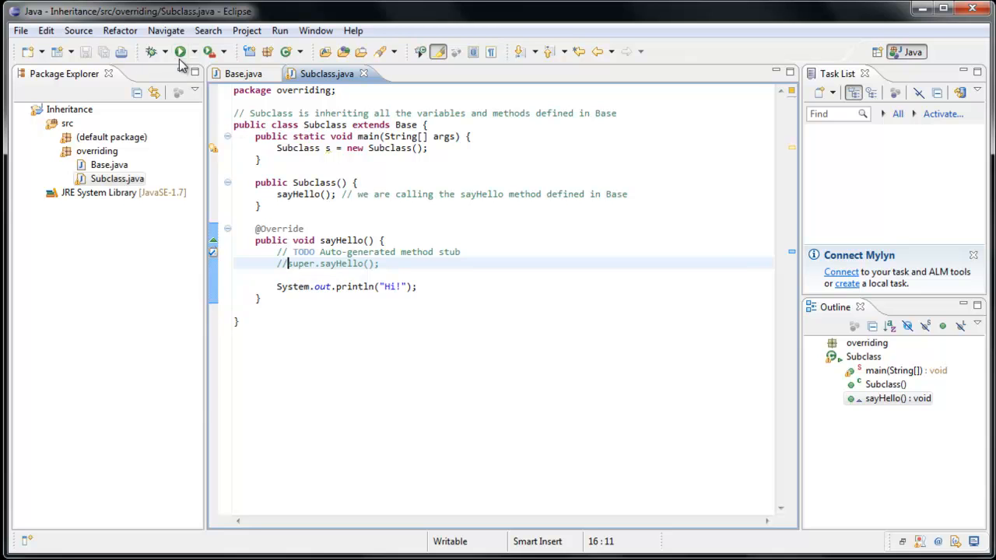
pyautogui.click(178, 51)
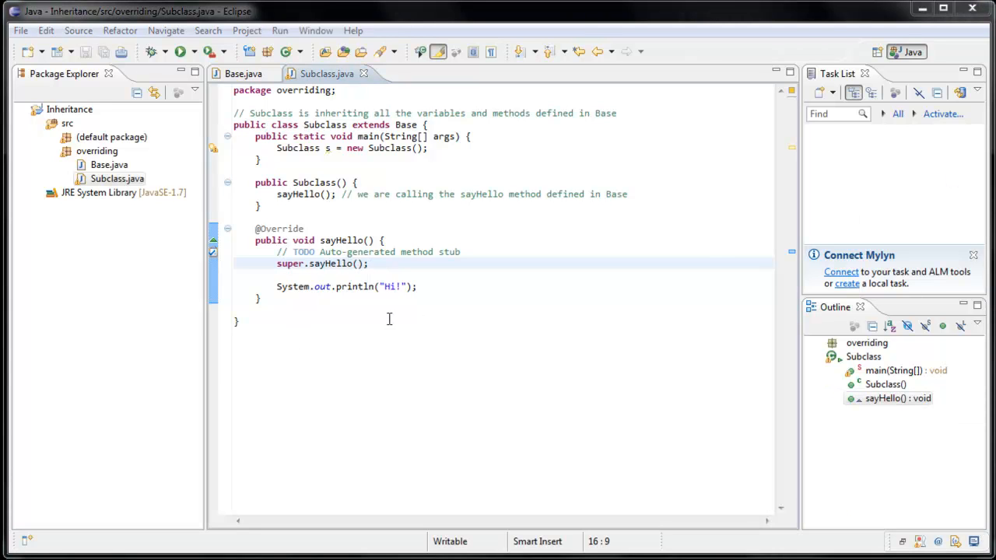
pyautogui.moveTo(293, 273)
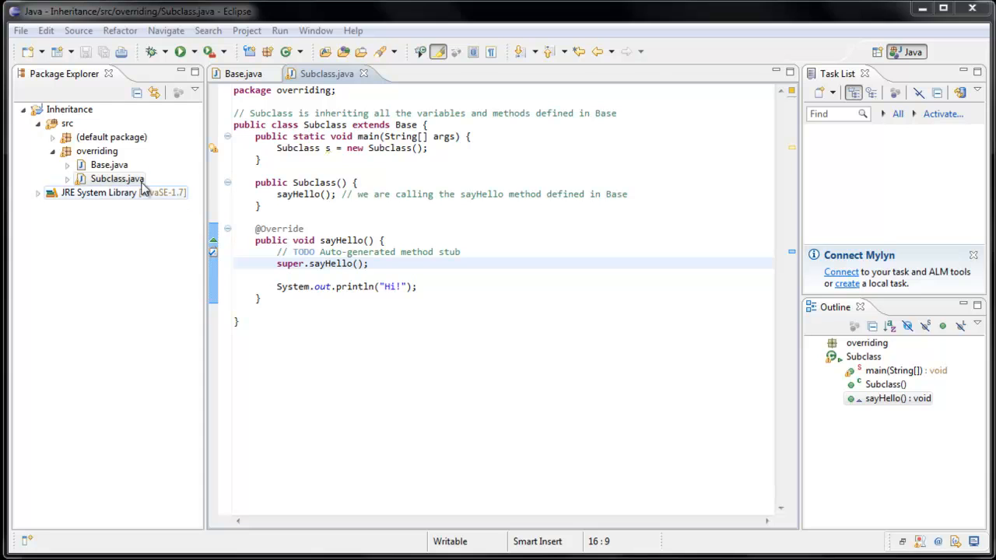
# Create a new public class named Drawing in the overriding package
pyautogui.click(96, 151)
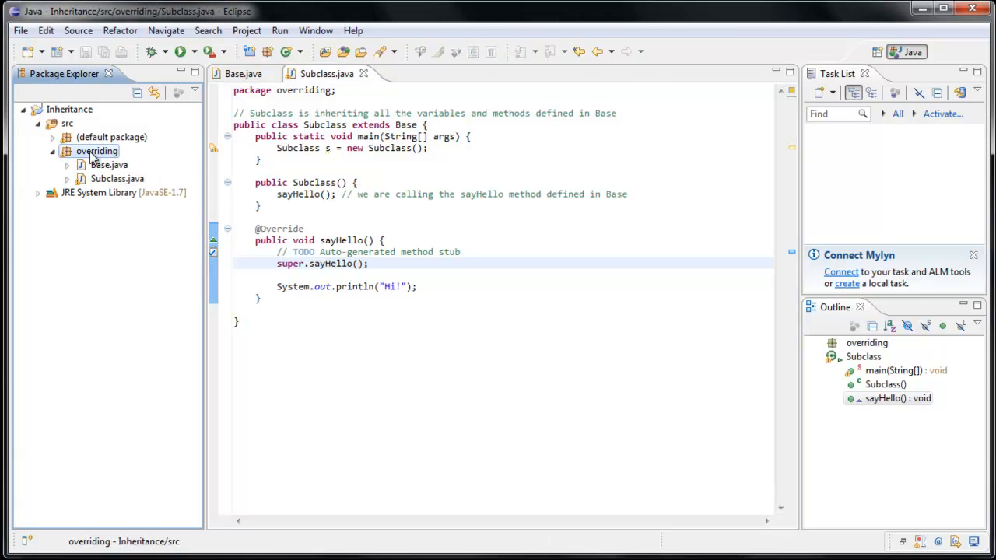
pyautogui.rightClick(97, 151)
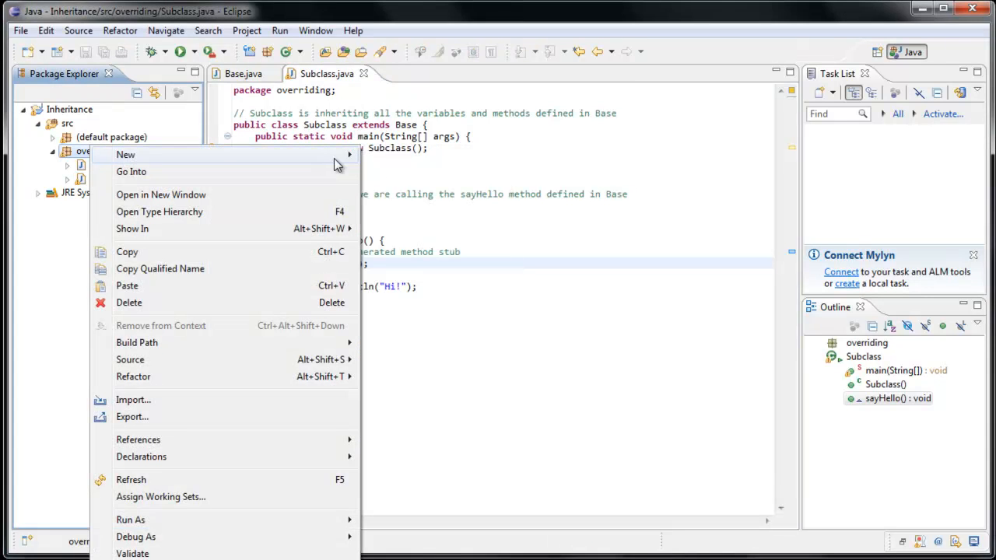
pyautogui.click(125, 154)
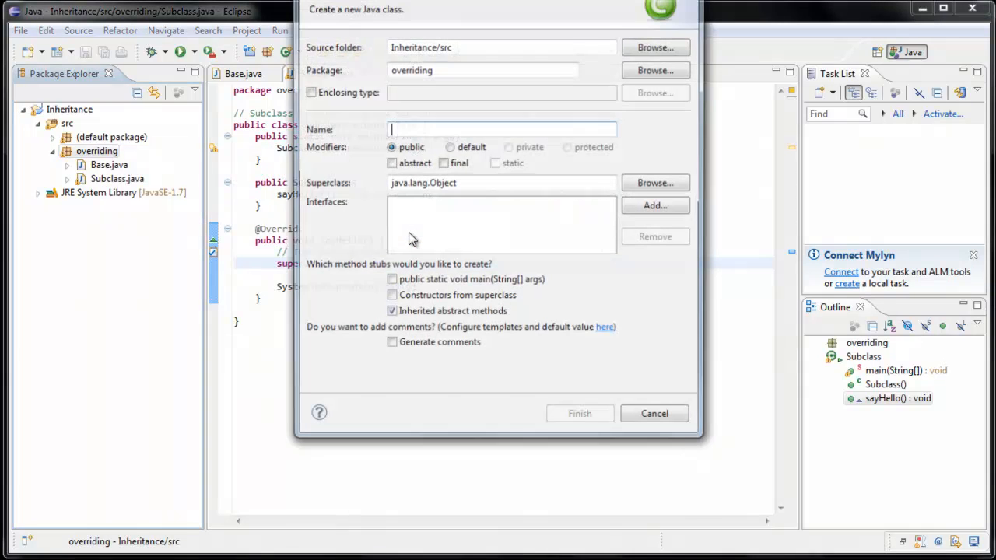
pyautogui.write('Dr')
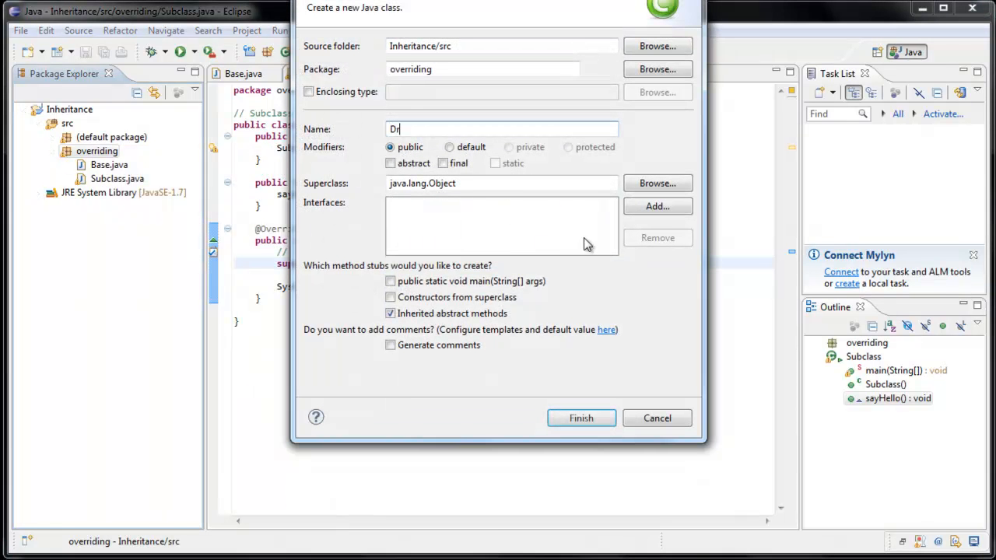
pyautogui.write('awing')
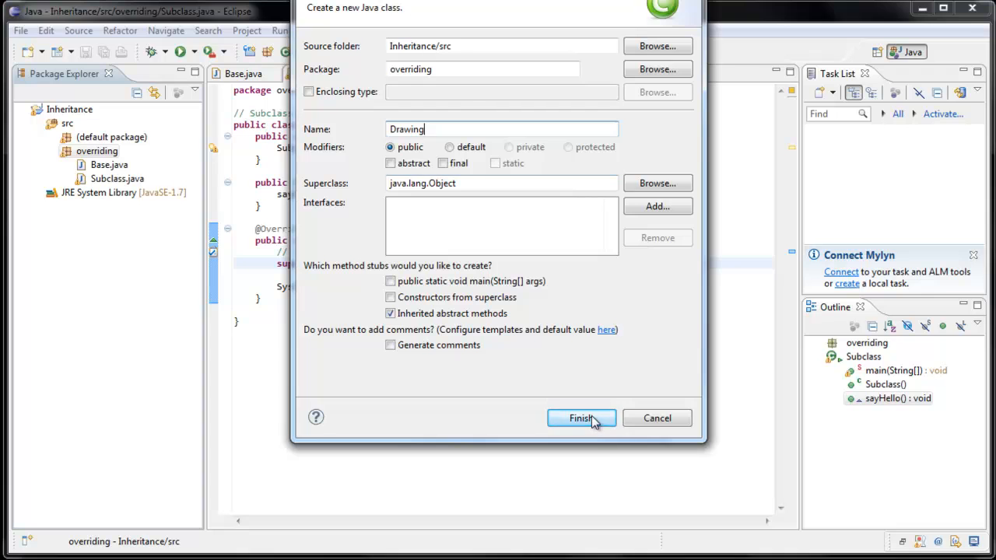
pyautogui.click(583, 417)
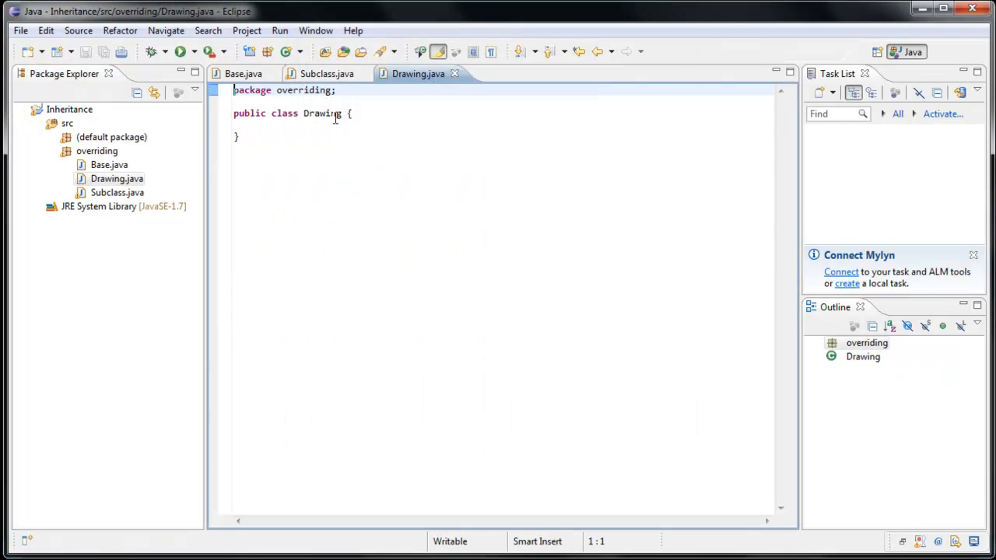
# Make Drawing extend JFrame with main creating new Drawing() and a constructor setting size 500x500 and visible
pyautogui.write('extends')
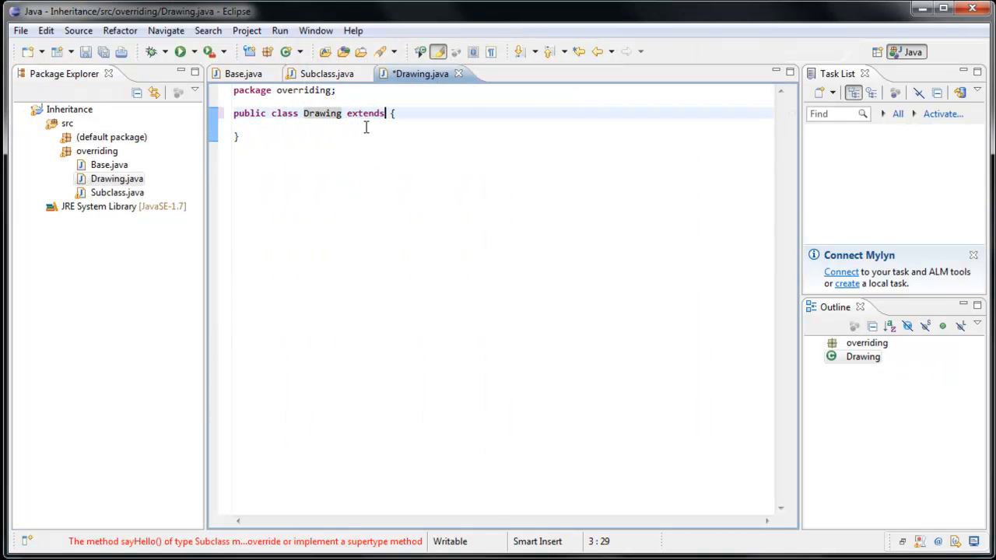
pyautogui.write('JFrame')
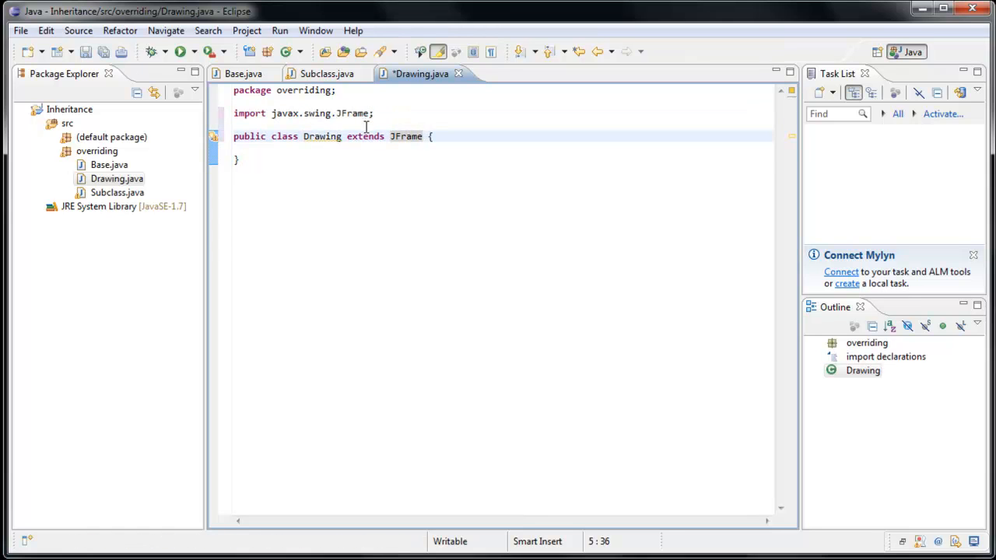
pyautogui.write('main(String[] args) {')
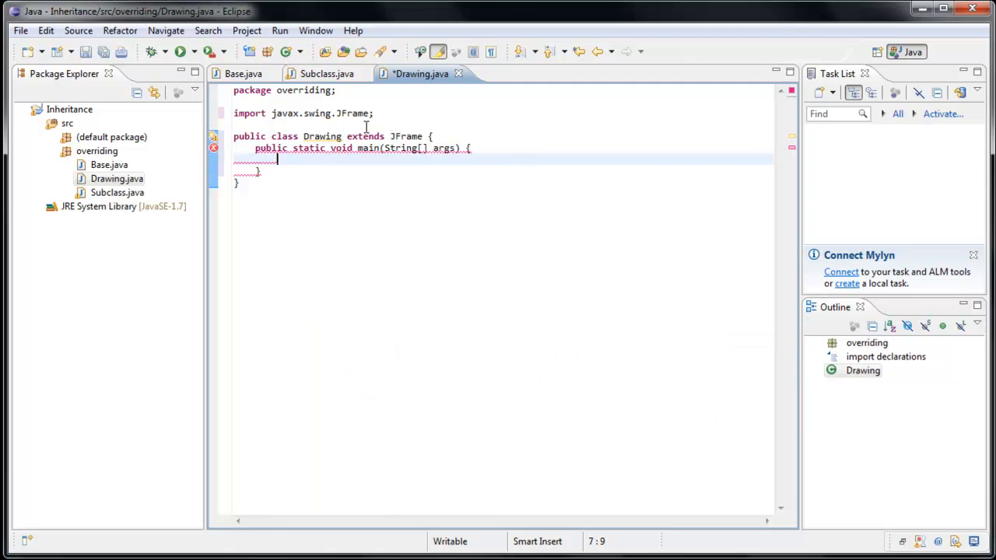
pyautogui.write('new Dr')
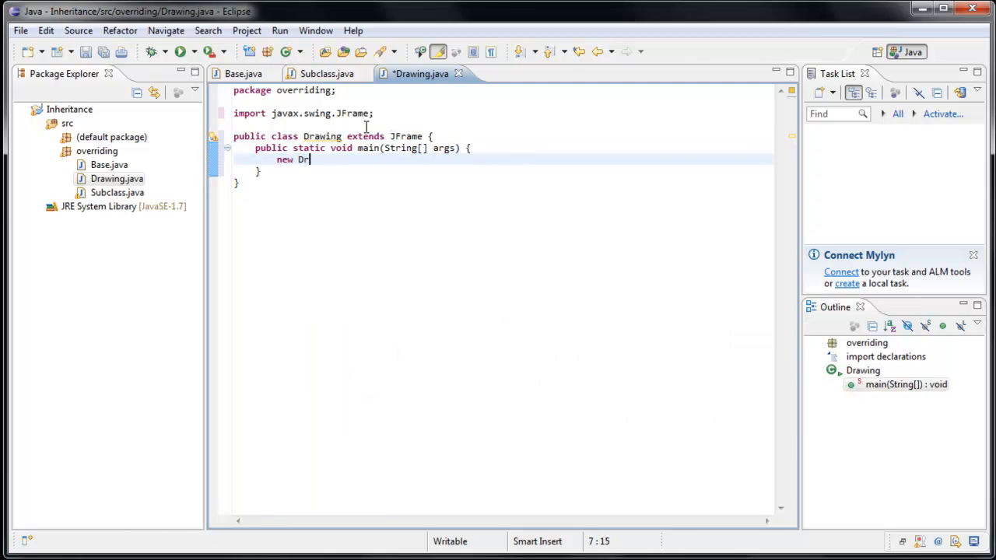
pyautogui.write('awing();')
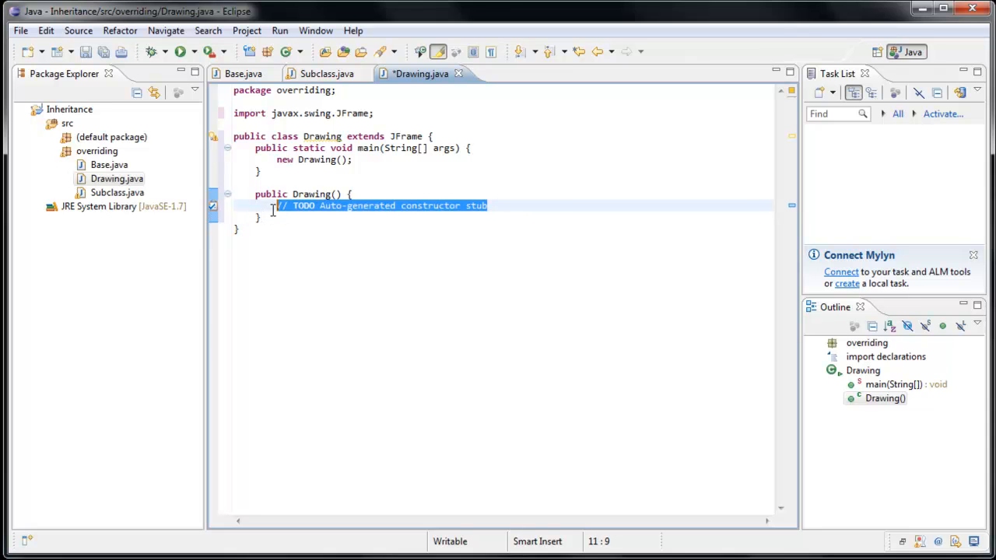
pyautogui.moveTo(424, 261)
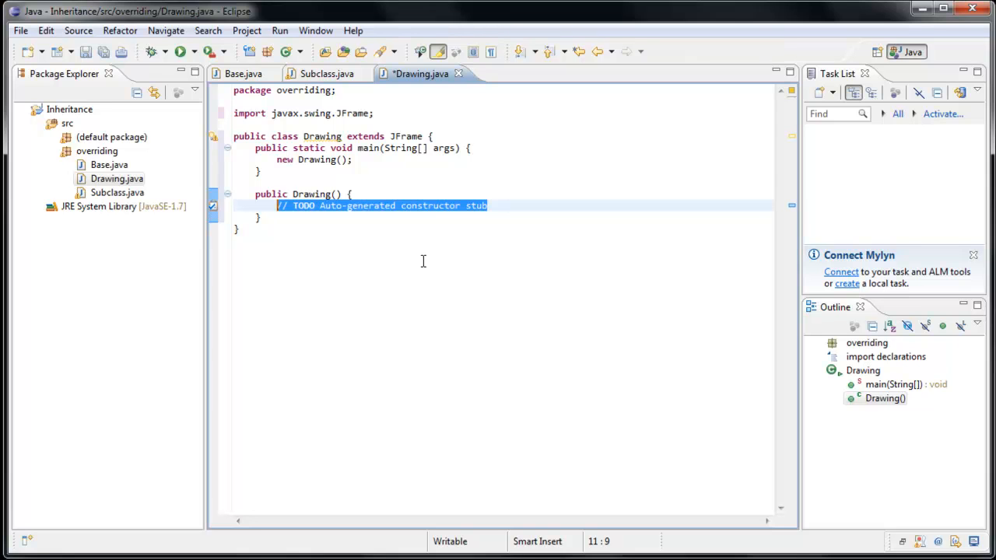
pyautogui.write('setVisible(true);')
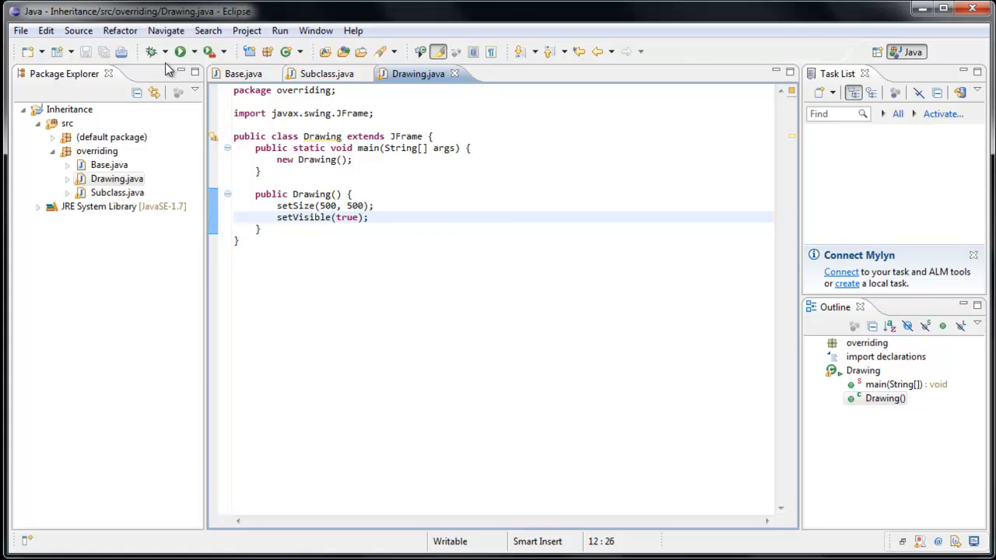
pyautogui.click(180, 52)
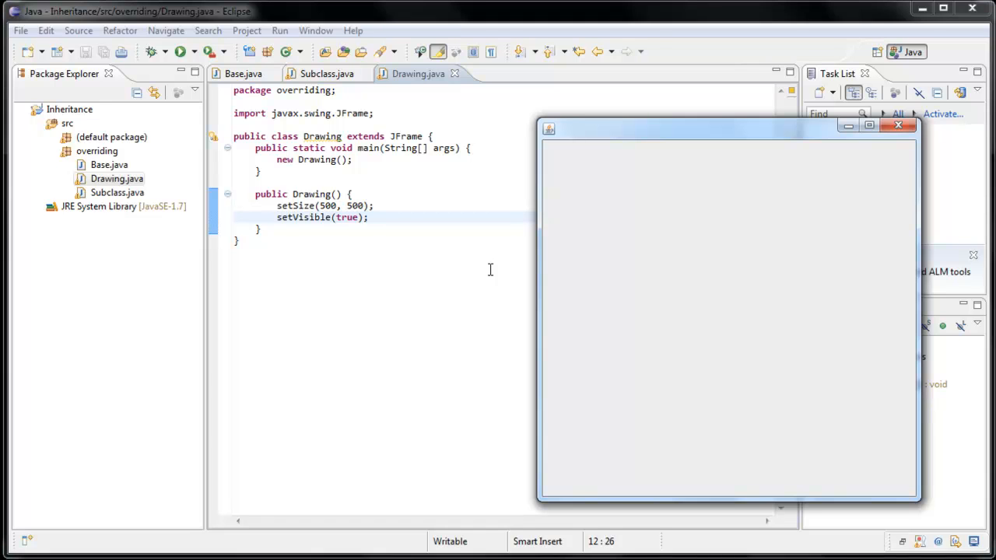
pyautogui.moveTo(388, 190)
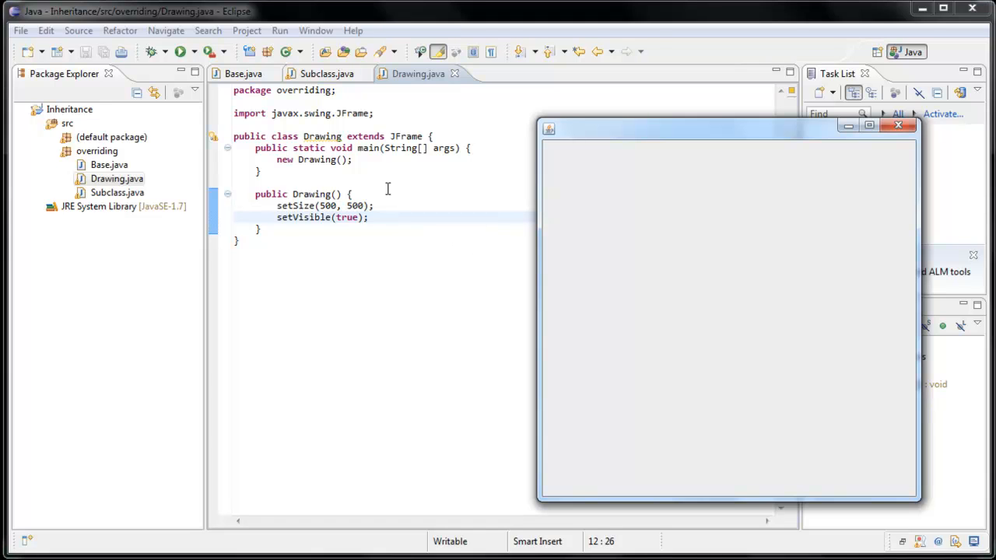
pyautogui.moveTo(600, 260)
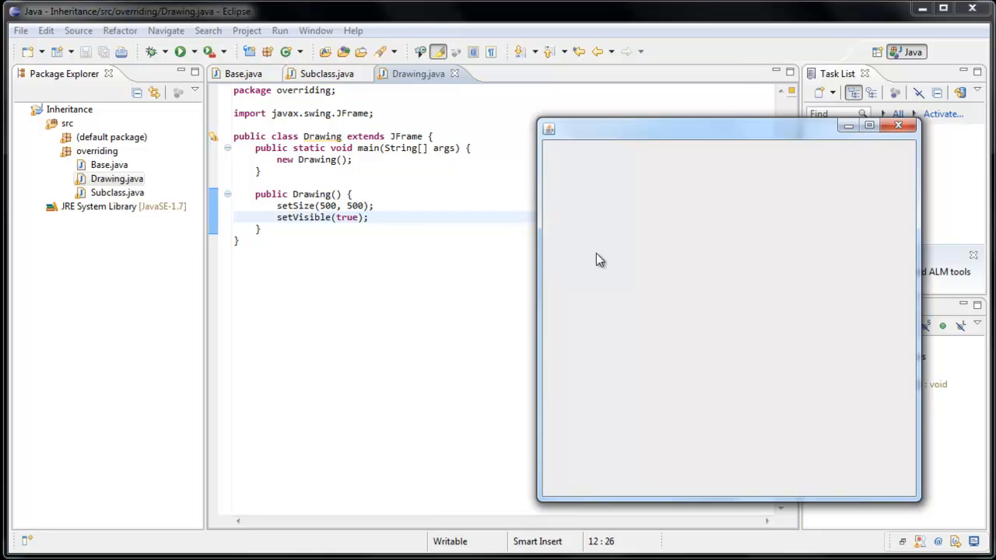
pyautogui.moveTo(610, 419)
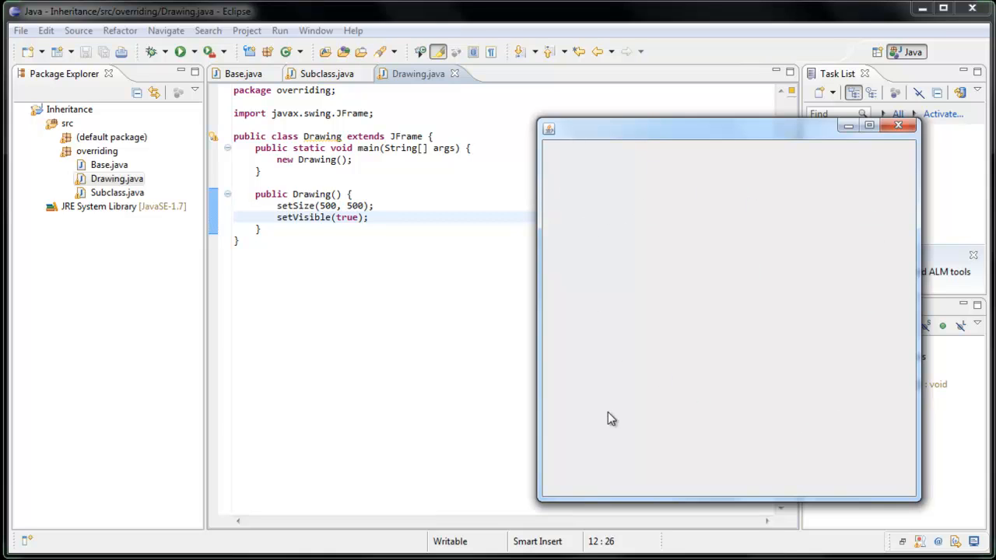
pyautogui.moveTo(891, 160)
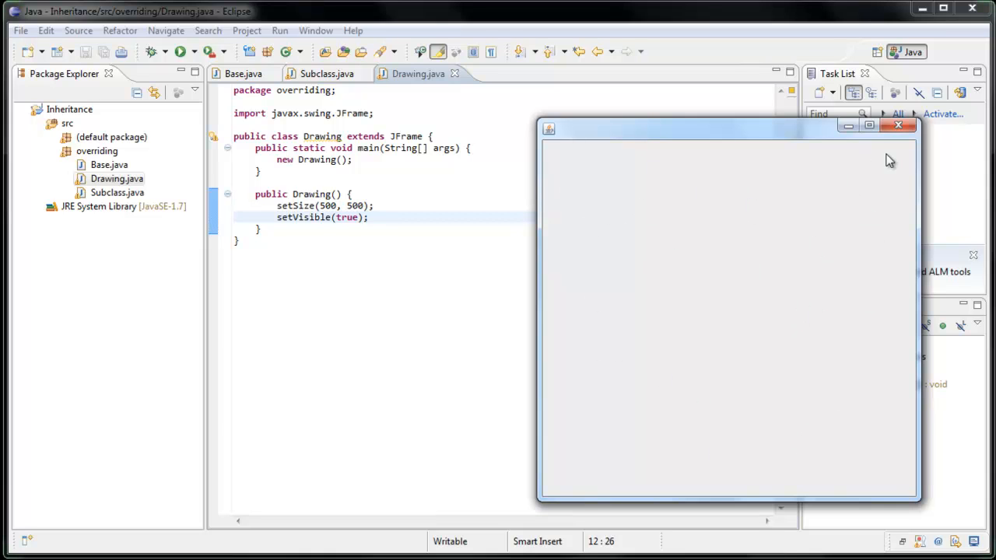
pyautogui.click(900, 124)
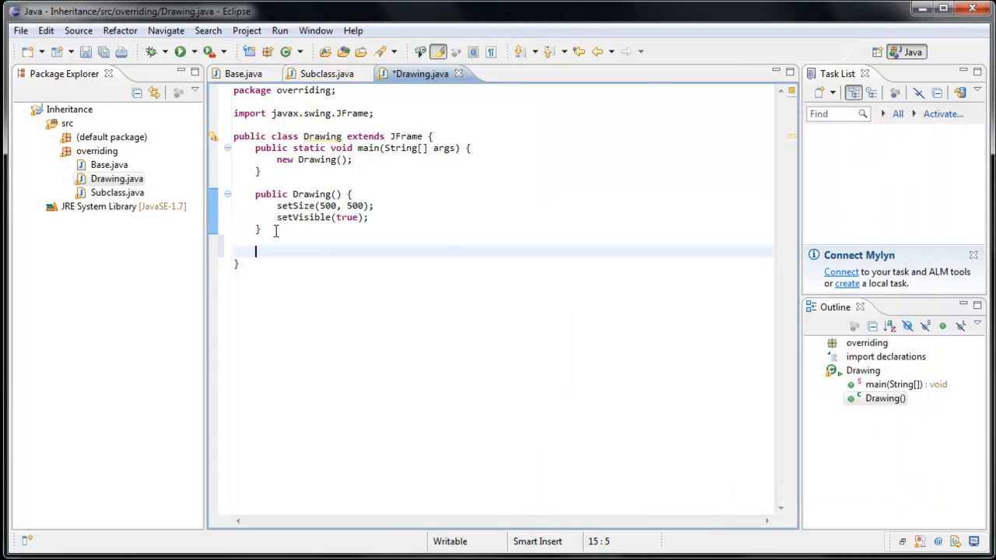
# Finish the paint(Graphics g) override calling super.paint(g), save, run it and close the empty window
pyautogui.write('paint(Graphics g) {')
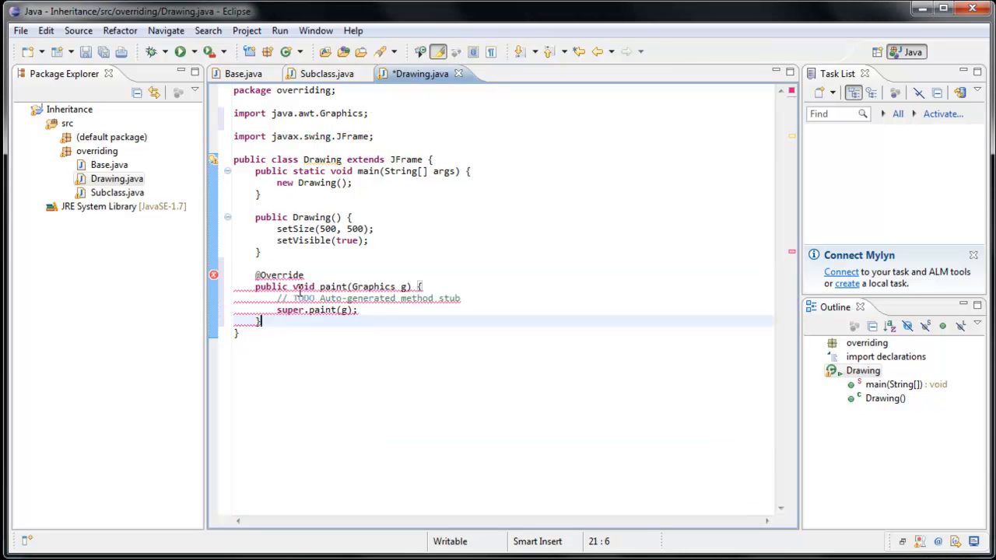
pyautogui.press('ctrl+s')
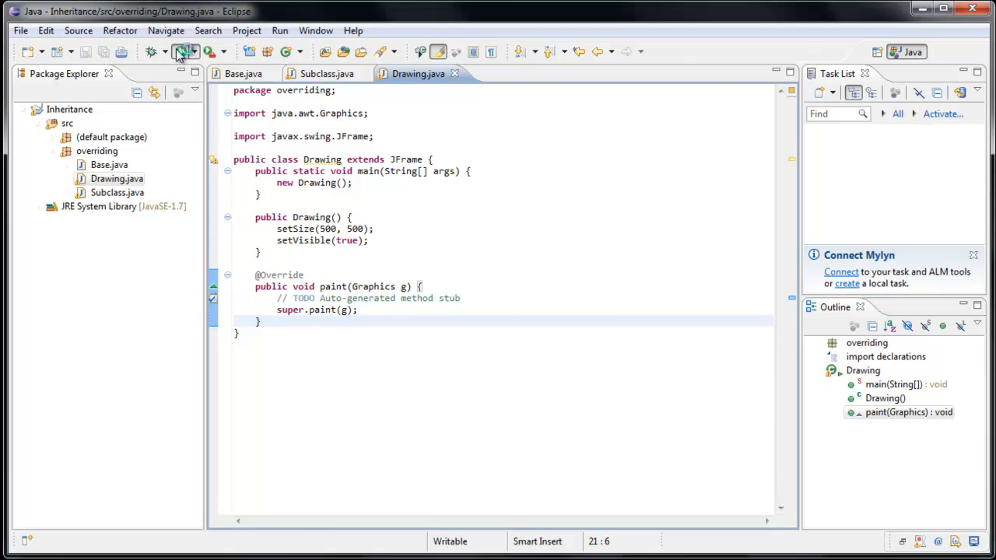
pyautogui.click(180, 51)
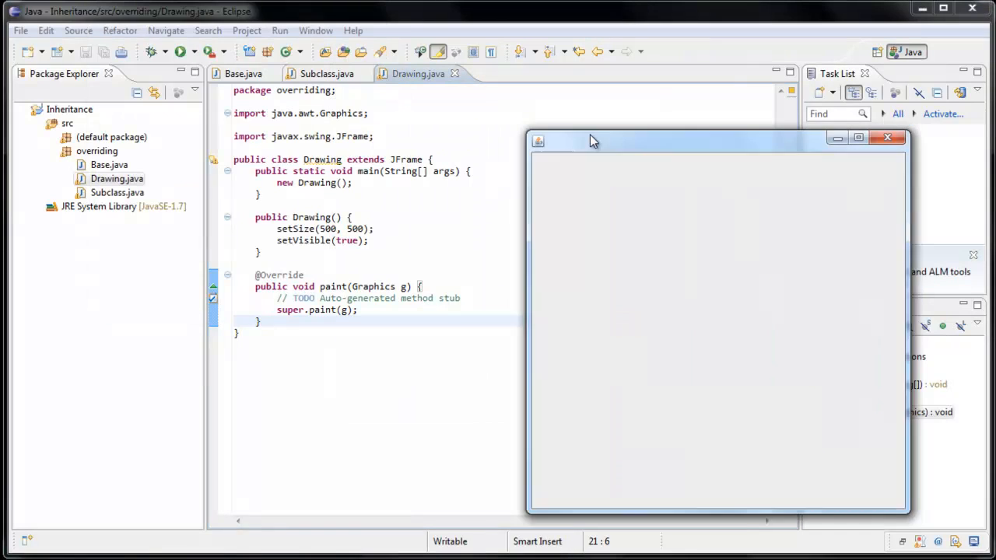
pyautogui.moveTo(592, 140); pyautogui.dragTo(567, 125)
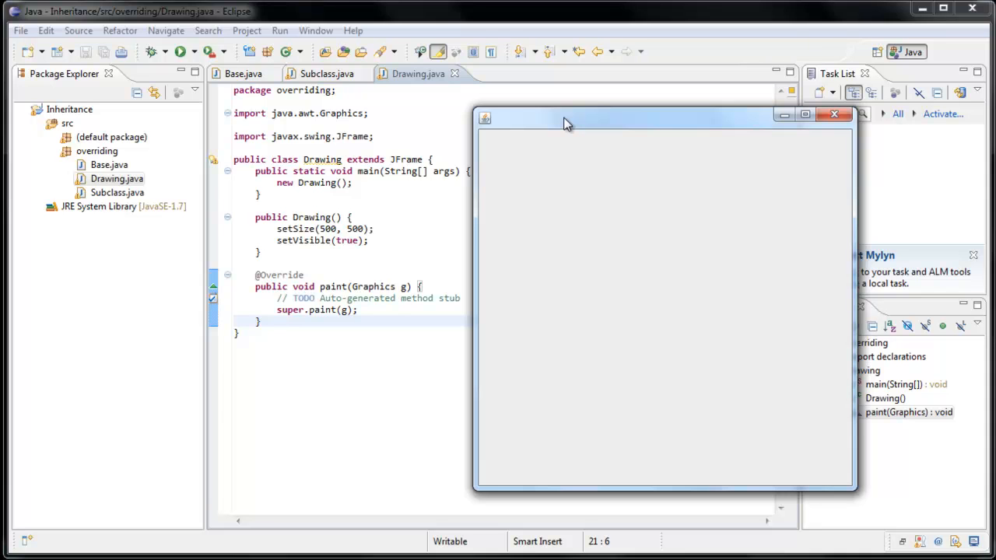
pyautogui.moveTo(835, 115)
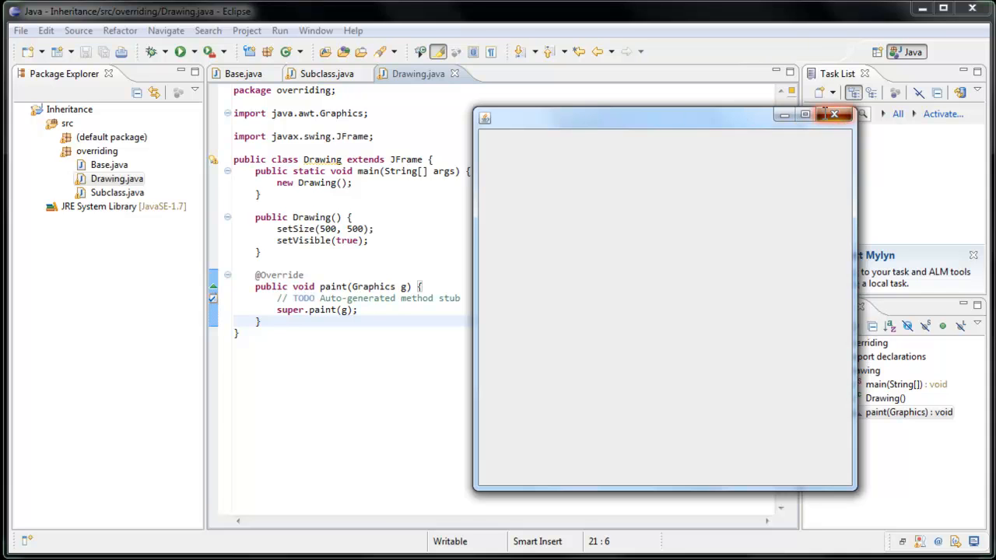
pyautogui.click(834, 115)
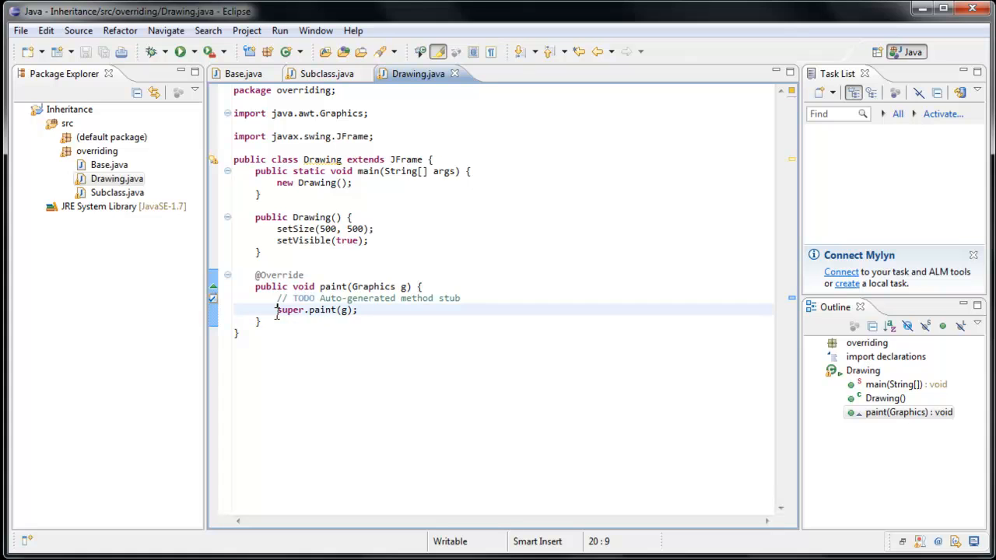
# Comment out super.paint(g) with //, run the program and close the still-blank window
pyautogui.write('//')
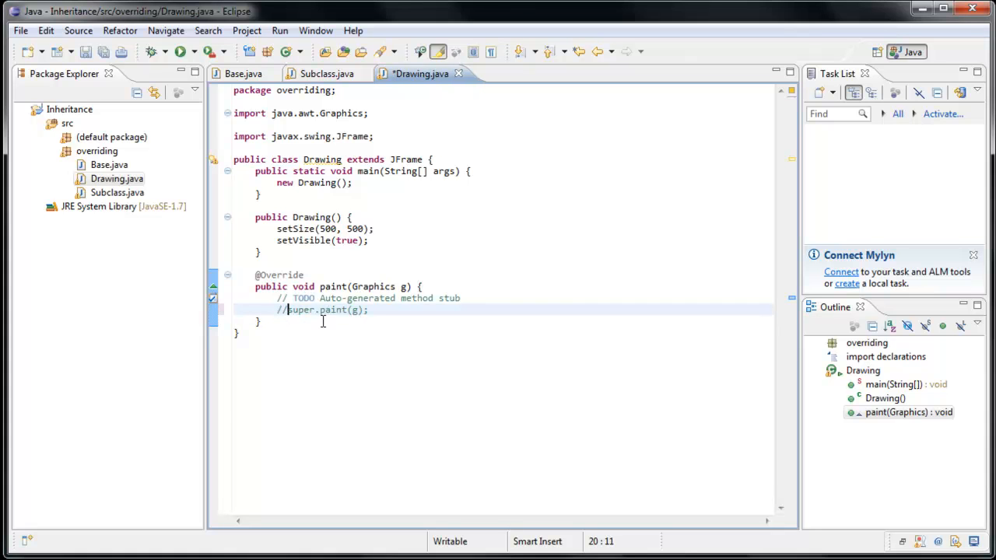
pyautogui.moveTo(180, 51)
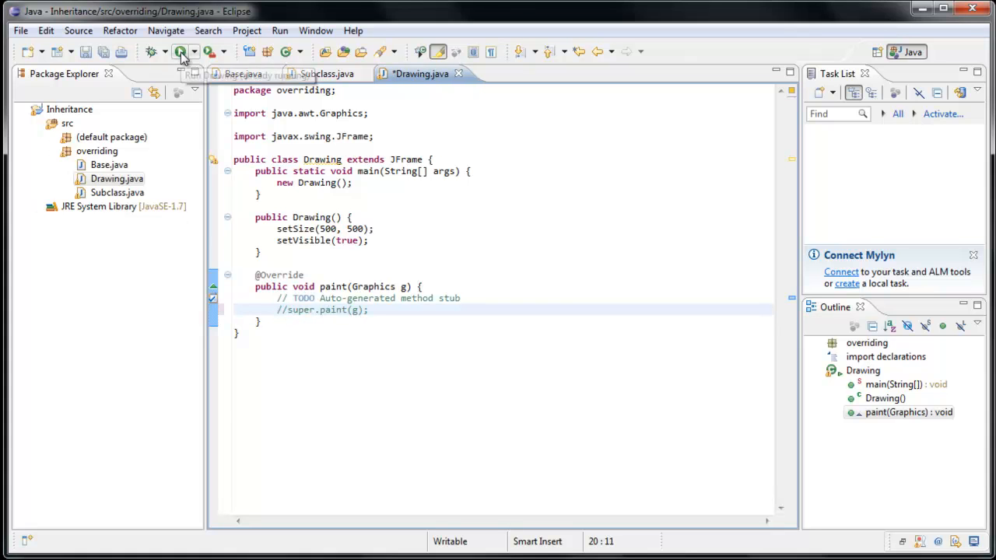
pyautogui.click(181, 51)
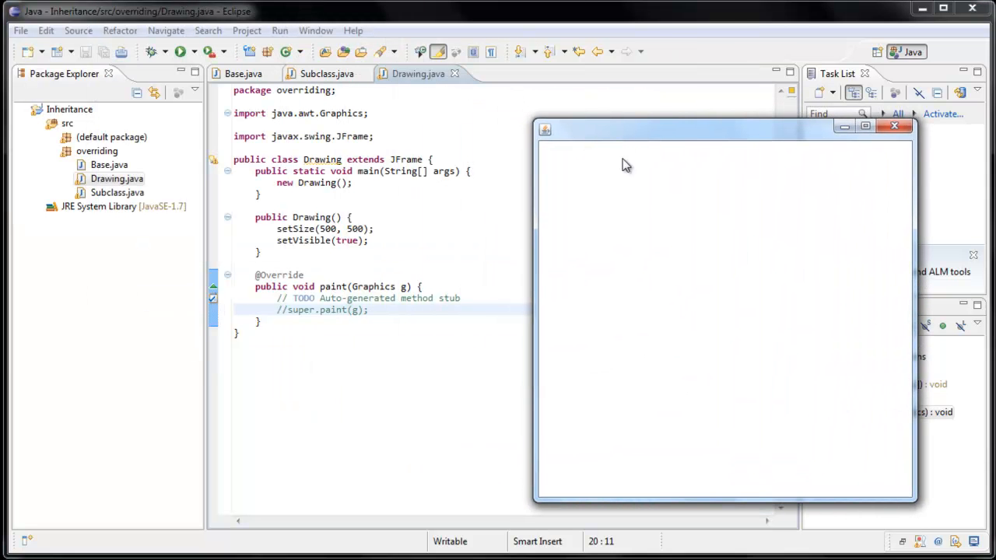
pyautogui.moveTo(569, 315)
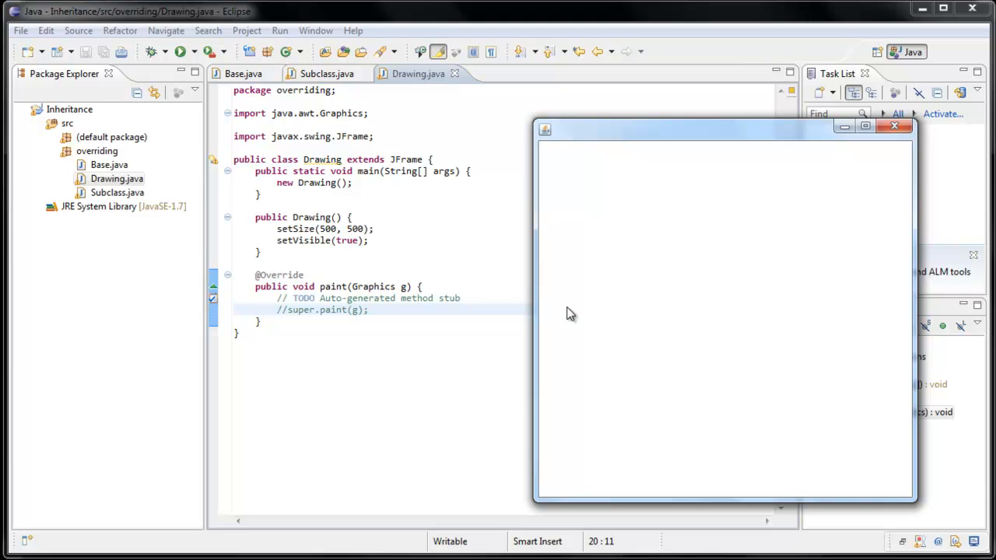
pyautogui.moveTo(668, 299)
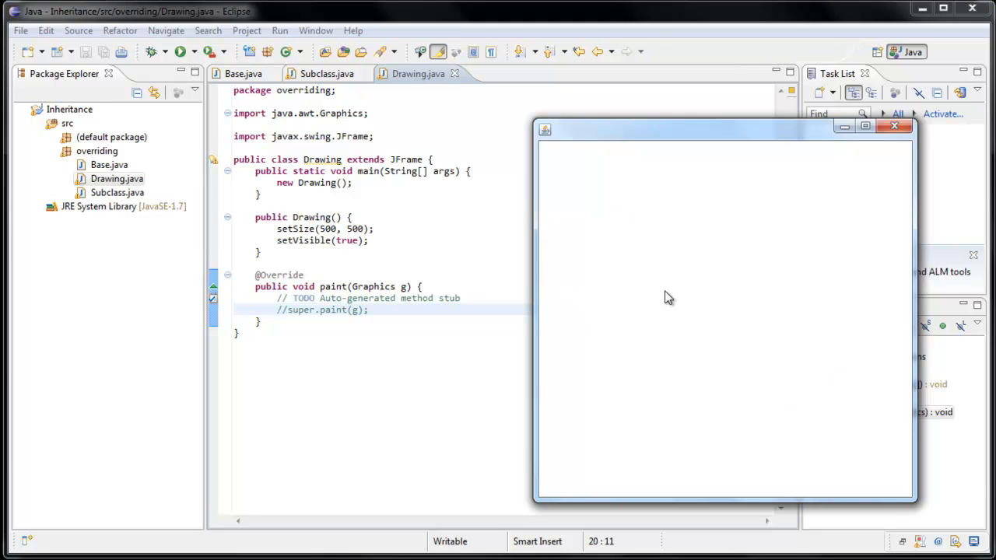
pyautogui.moveTo(893, 128)
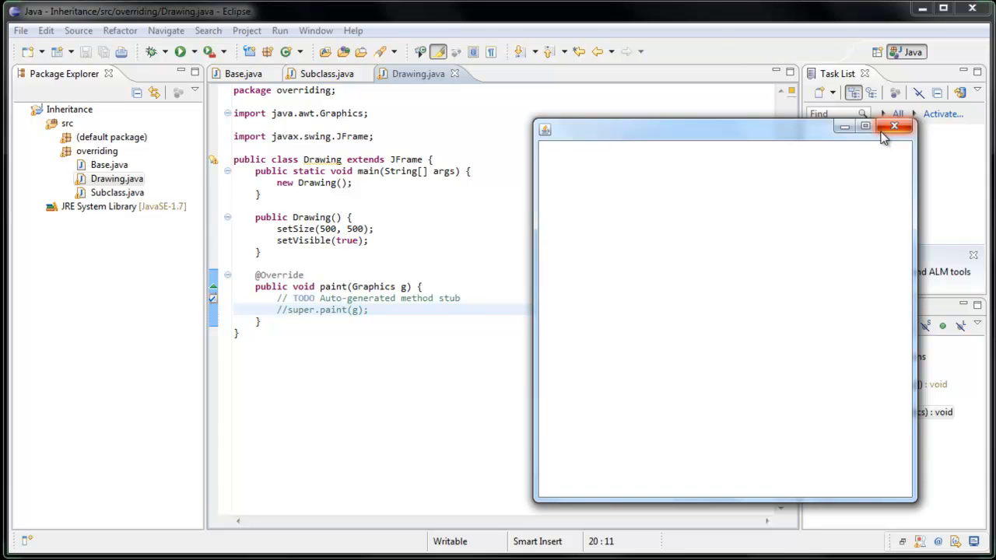
pyautogui.moveTo(632, 314)
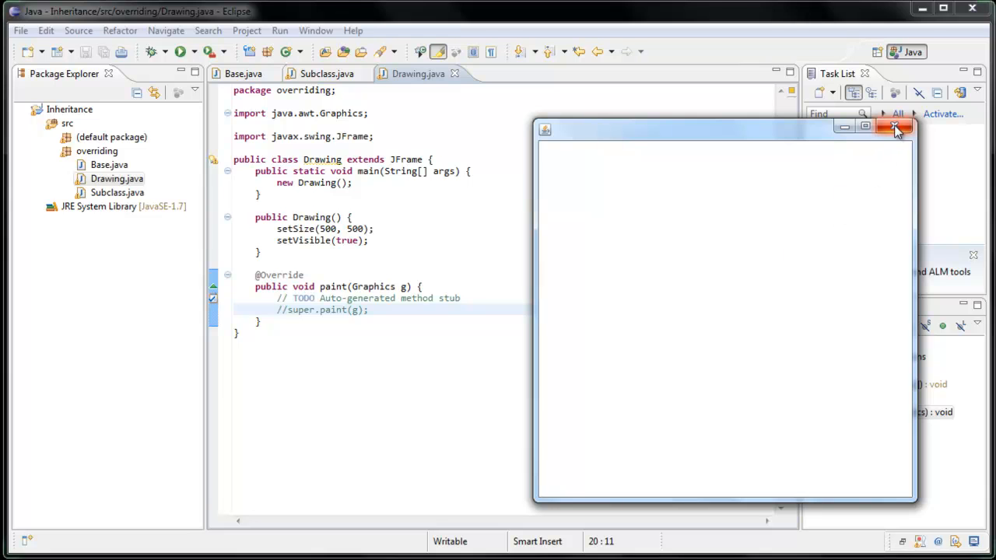
pyautogui.click(897, 129)
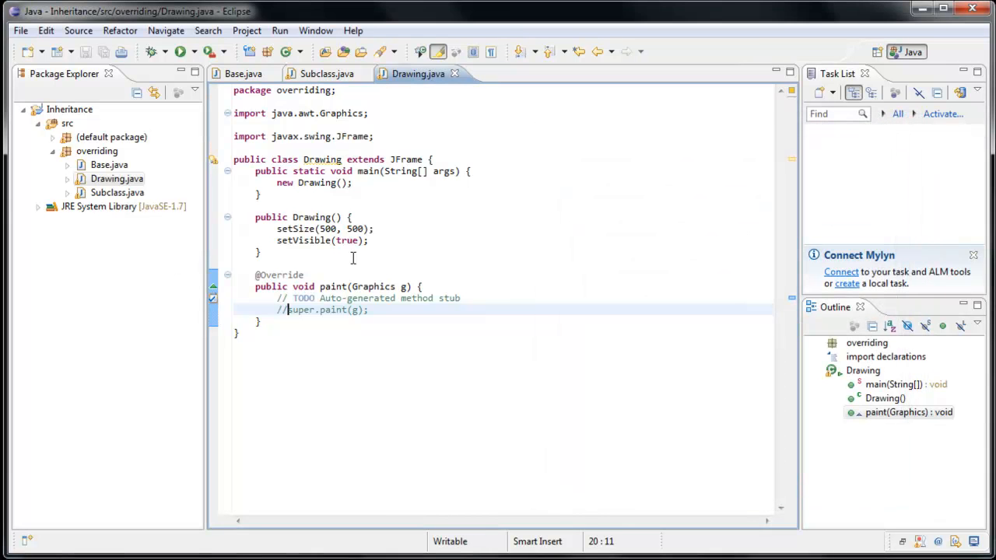
pyautogui.moveTo(523, 296)
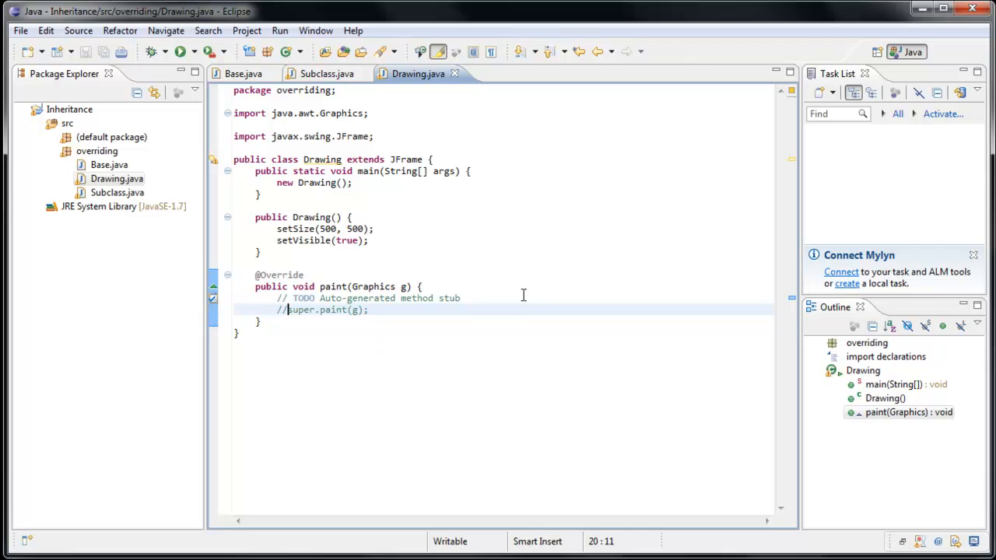
pyautogui.moveTo(355, 299)
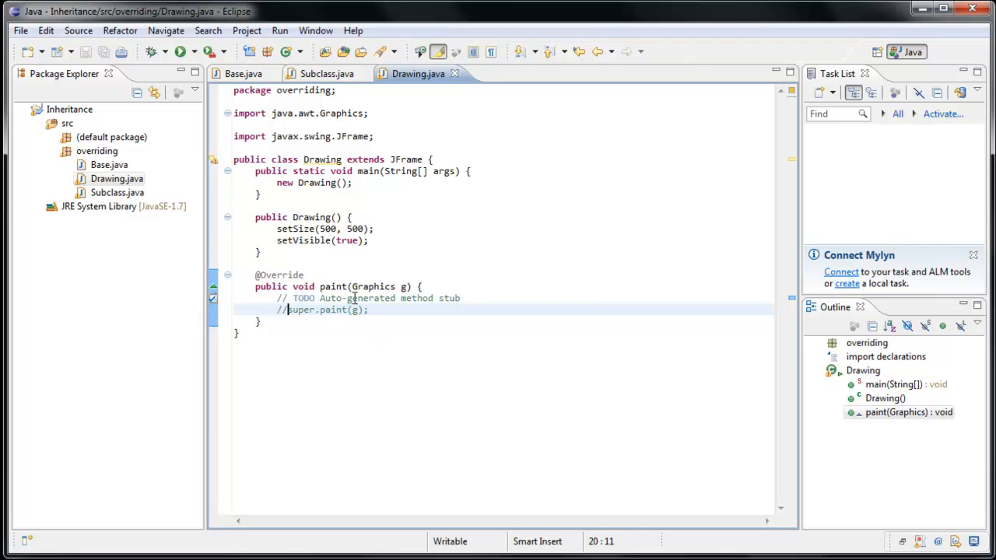
# Highlight the Graphics parameter, then start a new g. statement after the commented super call
pyautogui.doubleClick(374, 287)
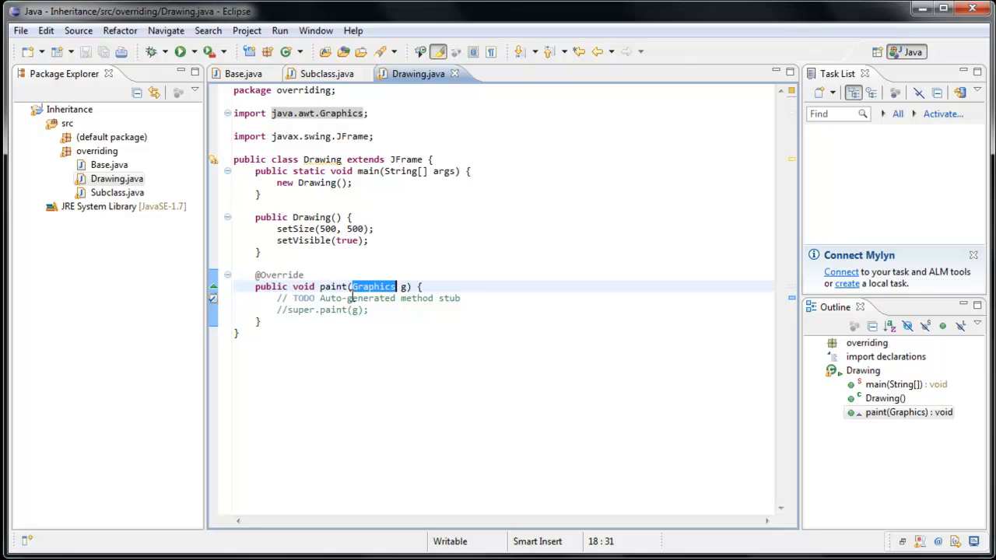
pyautogui.moveTo(364, 324)
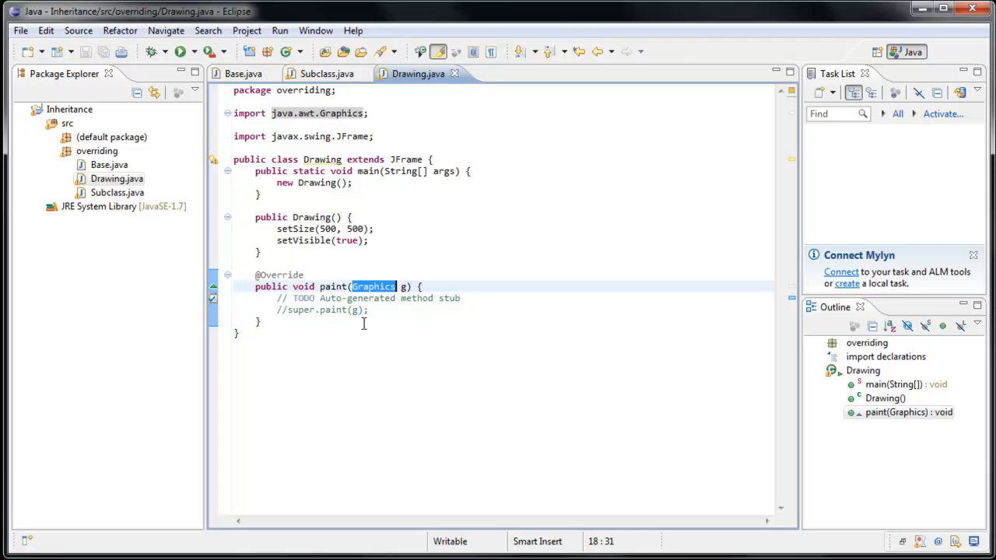
pyautogui.moveTo(340, 262)
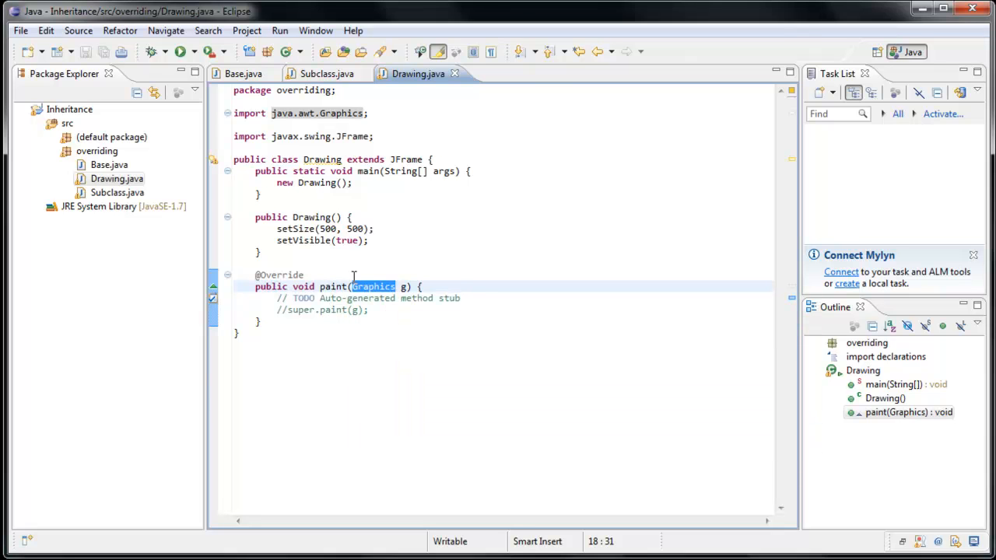
pyautogui.moveTo(355, 280)
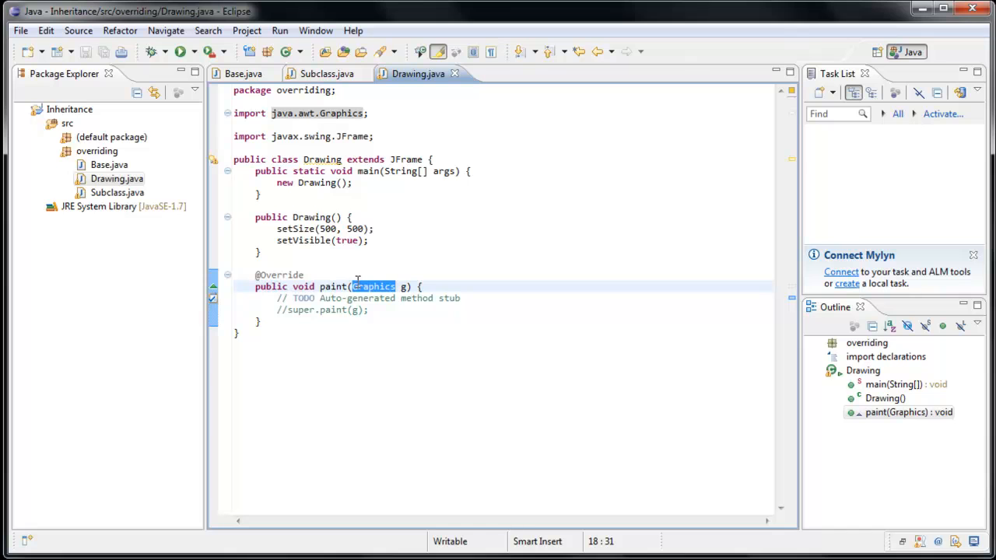
pyautogui.moveTo(404, 287)
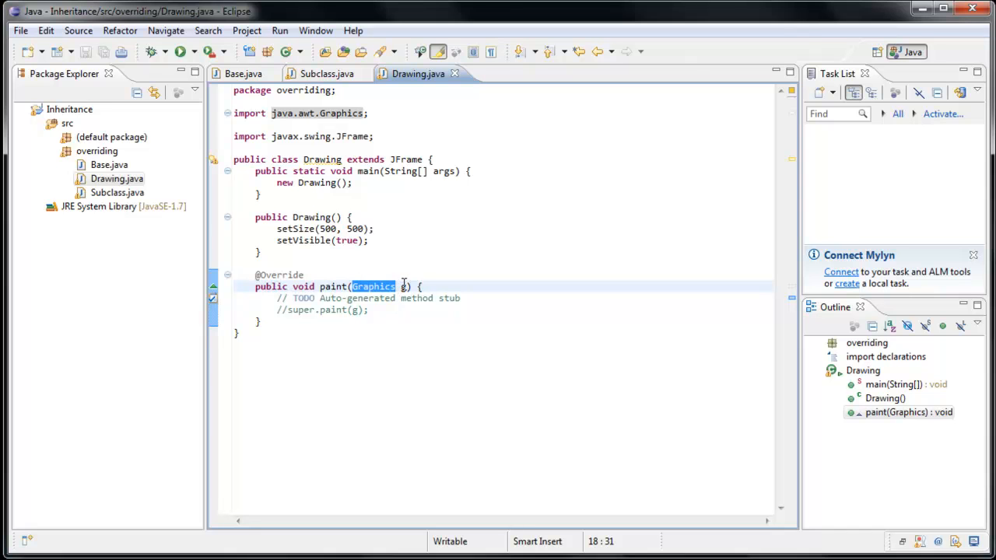
pyautogui.click(367, 310)
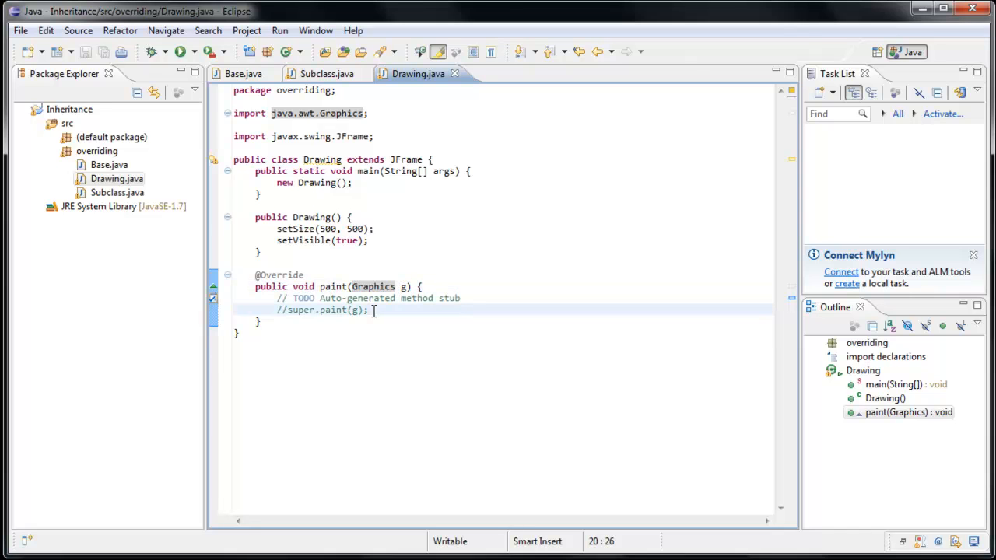
pyautogui.write('g.')
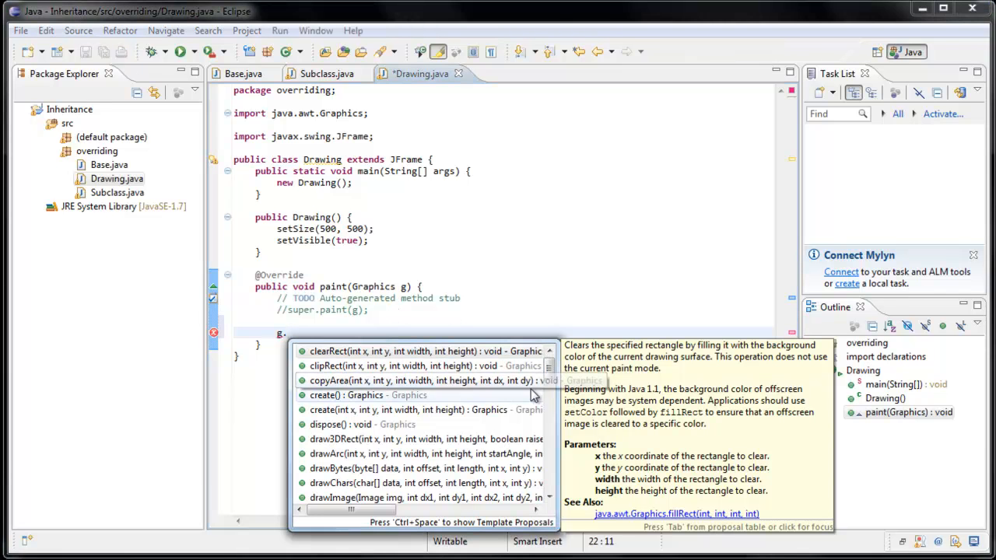
# Complete the line as g.drawRect(50, 50, 100, 25); via content assist and save Drawing.java
pyautogui.scroll(-3)
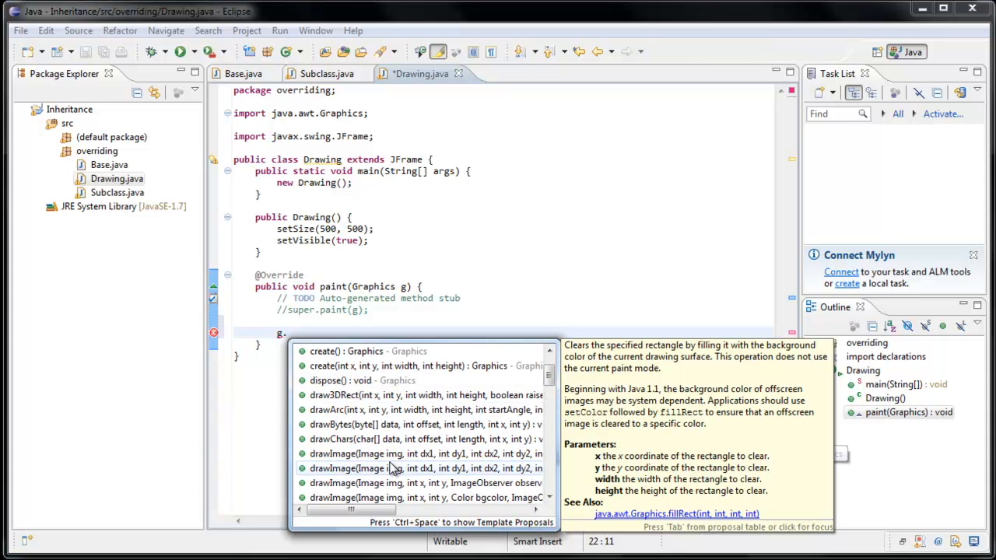
pyautogui.scroll(-3)
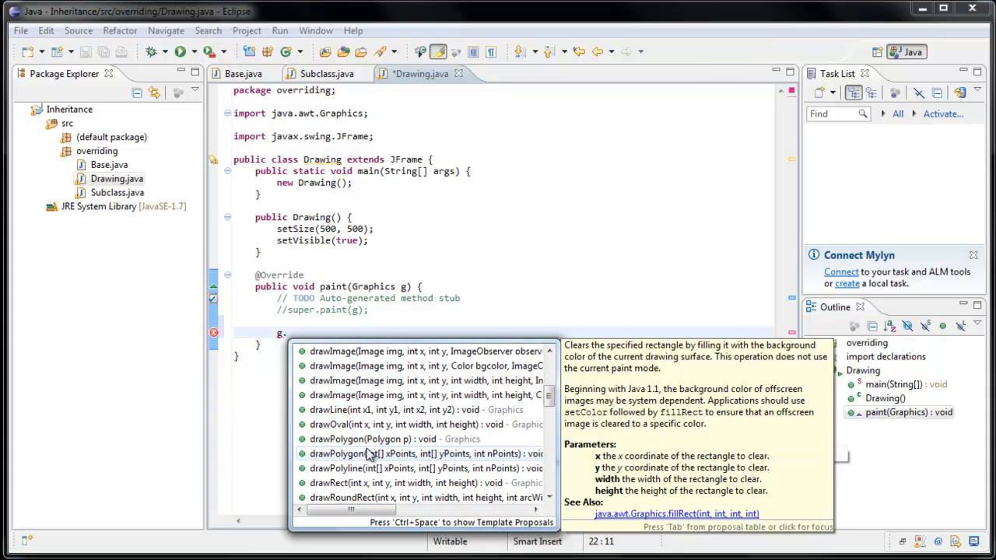
pyautogui.moveTo(289, 333)
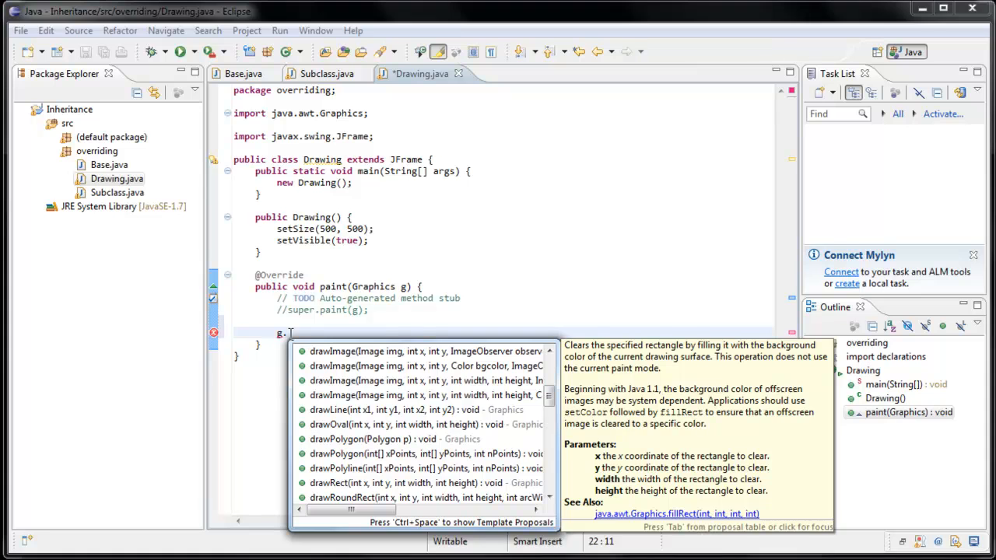
pyautogui.write('draw')
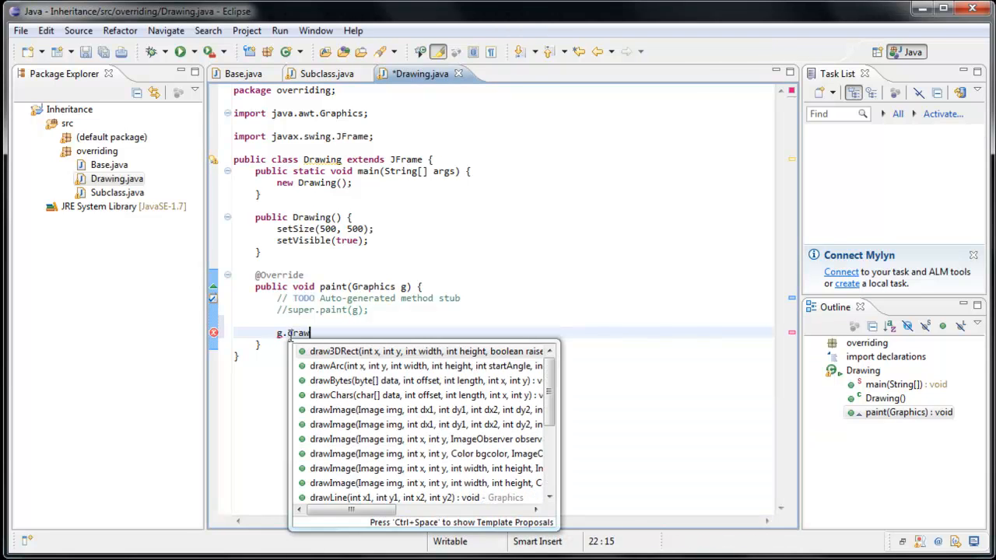
pyautogui.write('Re')
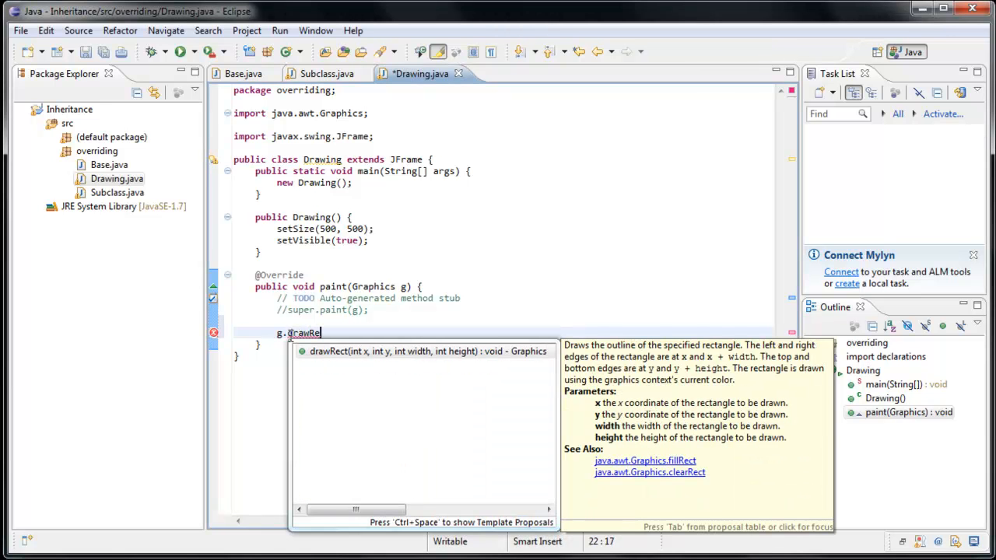
pyautogui.press('Return')
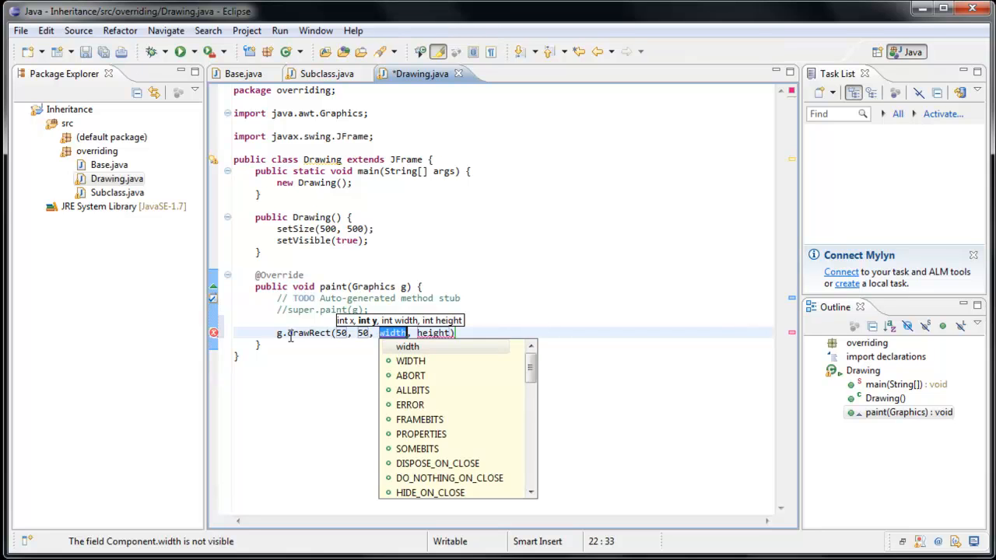
pyautogui.write('100,')
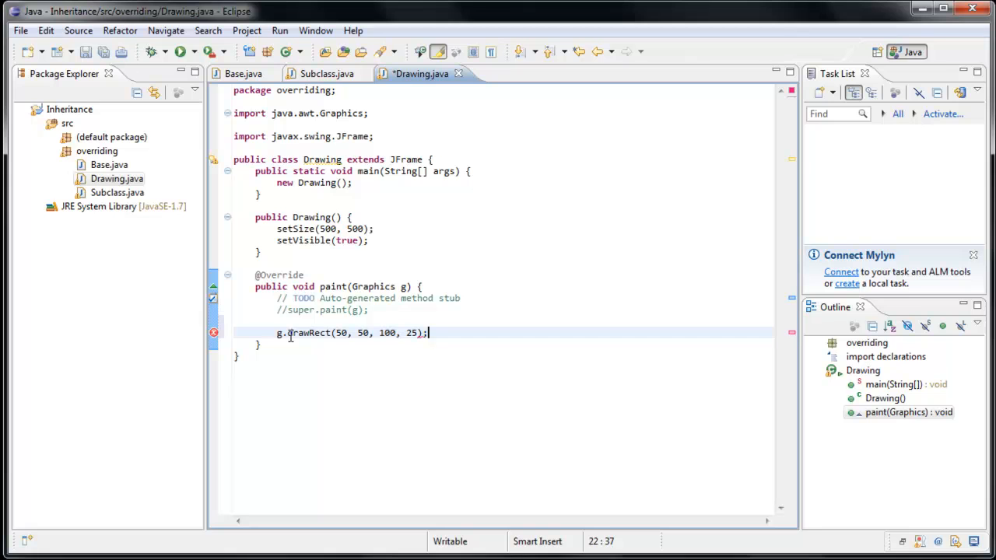
pyautogui.press('ctrl+s')
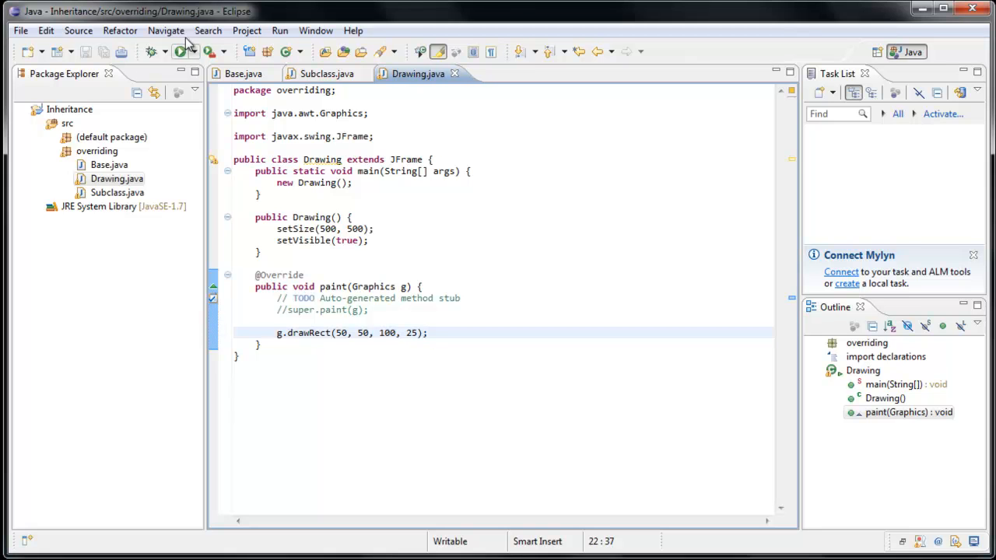
# Run Drawing to see the outlined rectangle, then close the running window
pyautogui.click(187, 51)
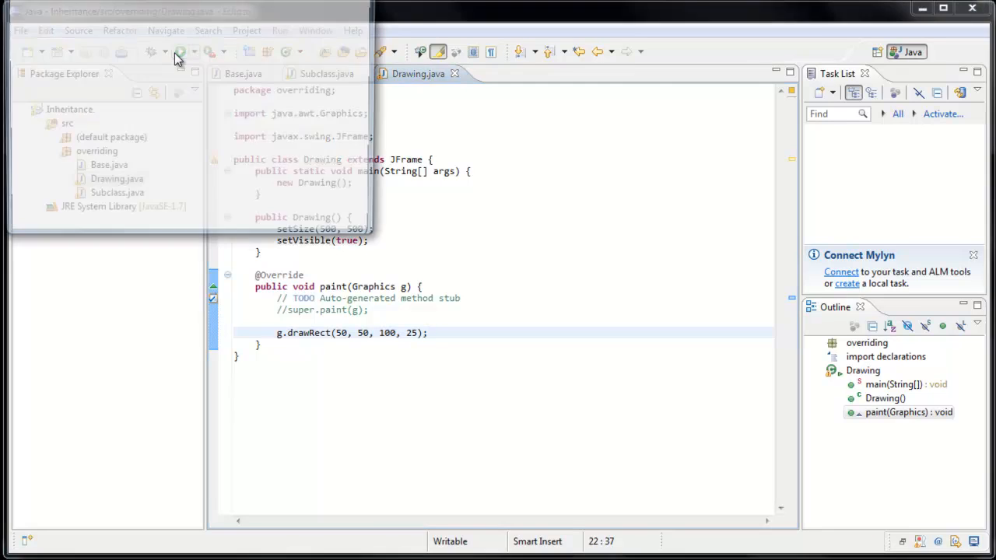
pyautogui.click(180, 52)
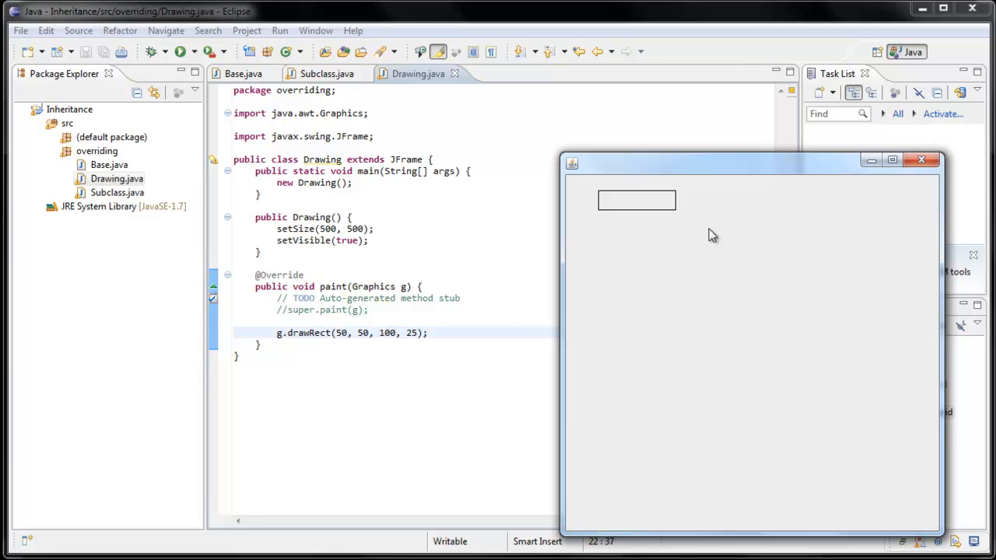
pyautogui.moveTo(688, 215)
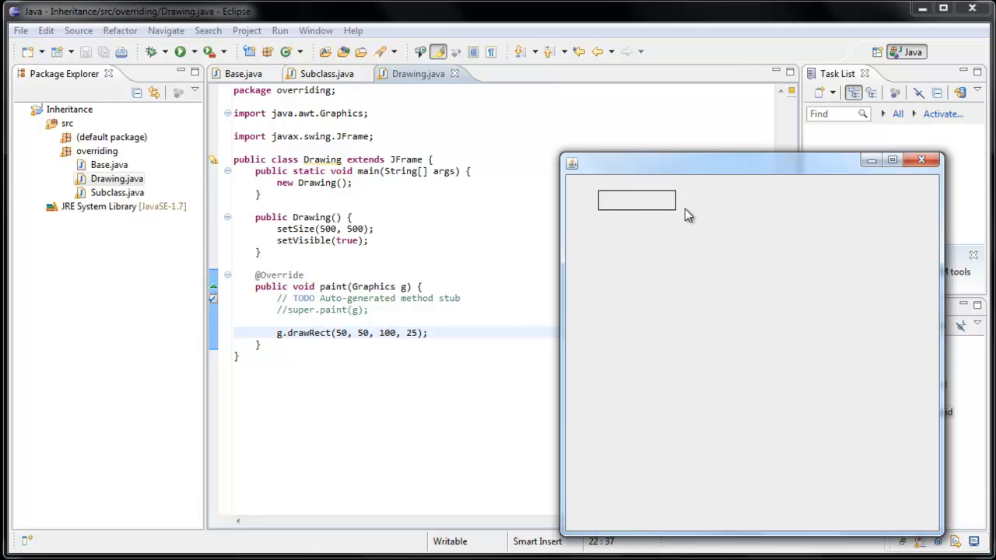
pyautogui.moveTo(804, 204)
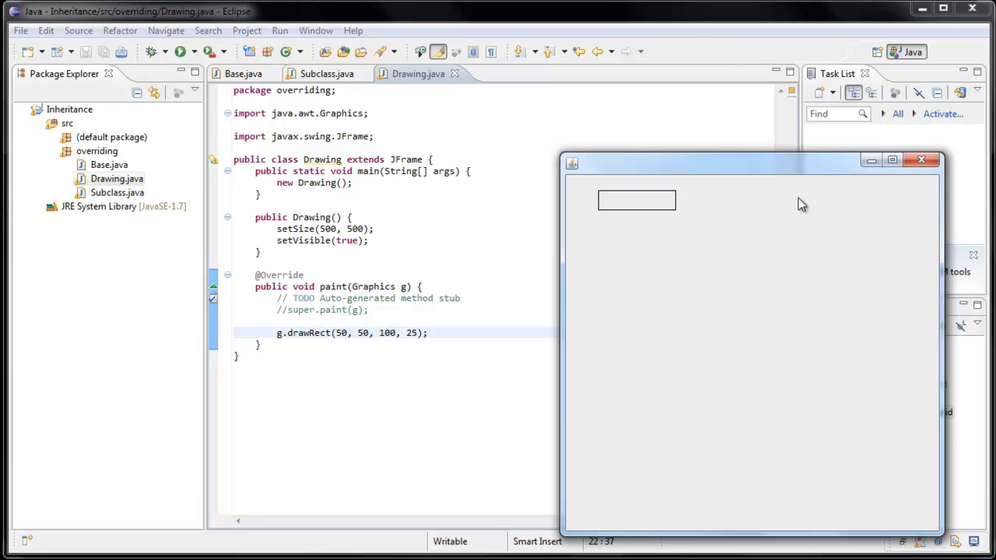
pyautogui.click(922, 160)
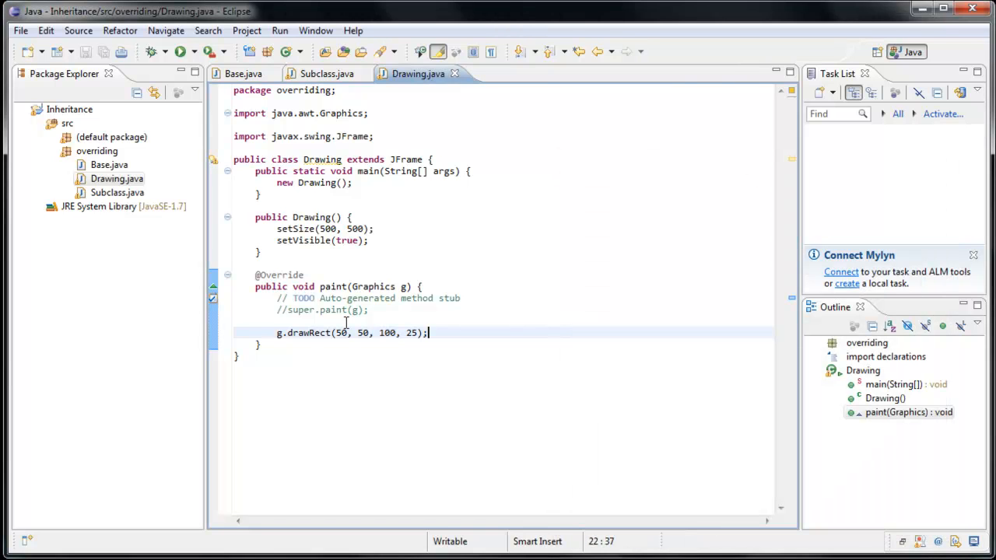
pyautogui.moveTo(426, 346)
pyautogui.write('g.')
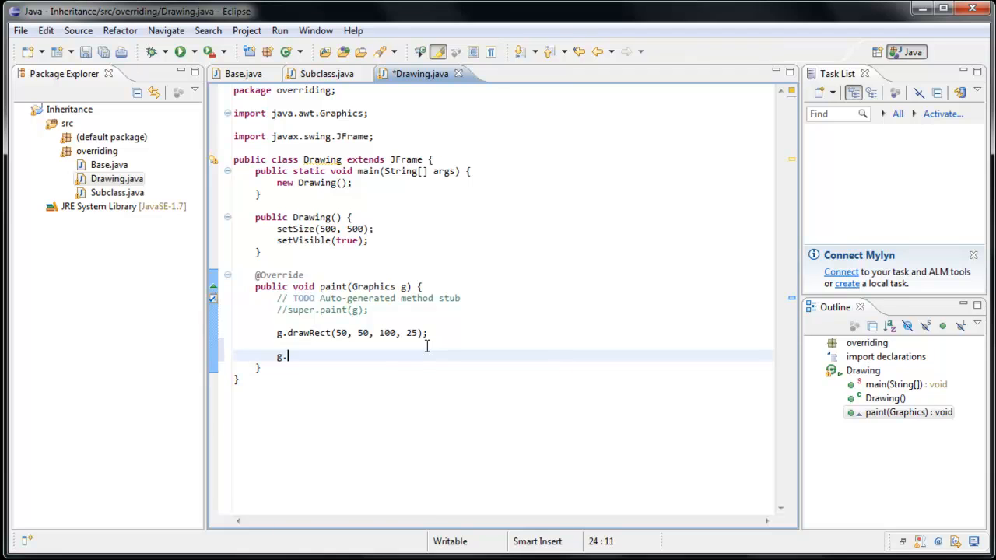
# Add g.setColor(new Color(0, 0, 255)); after drawRect, importing java.awt.Color, and start a new line
pyautogui.write('setColor(')
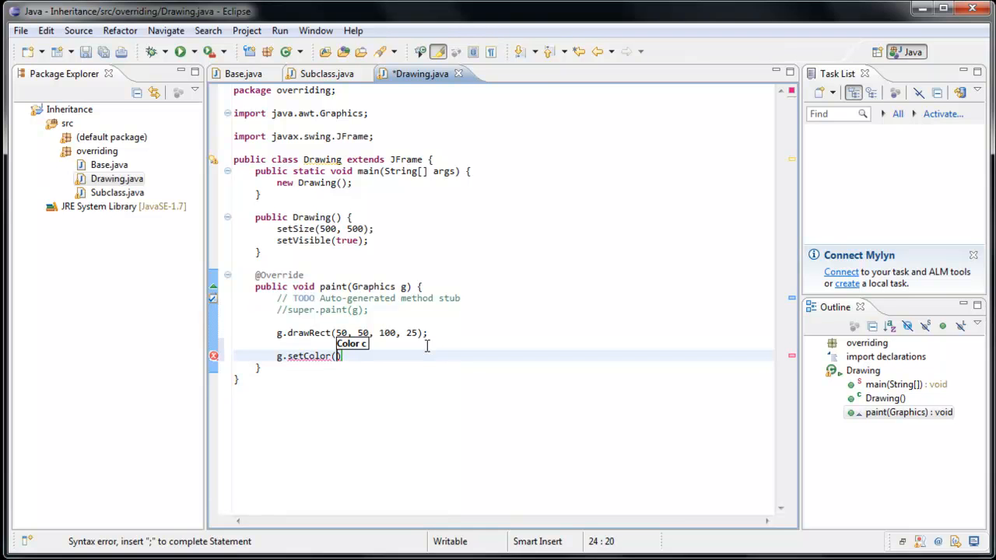
pyautogui.write('new Color')
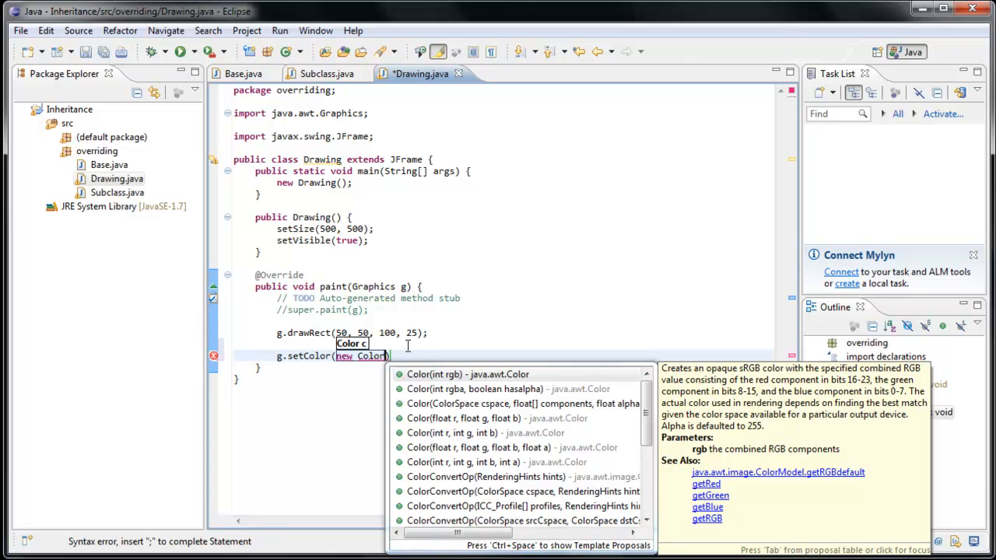
pyautogui.moveTo(427, 433)
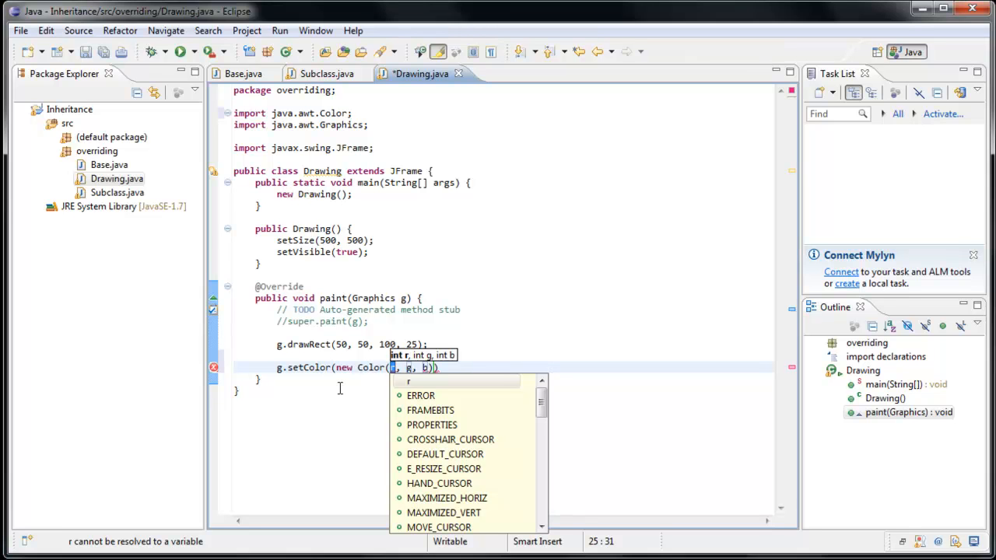
pyautogui.write('0')
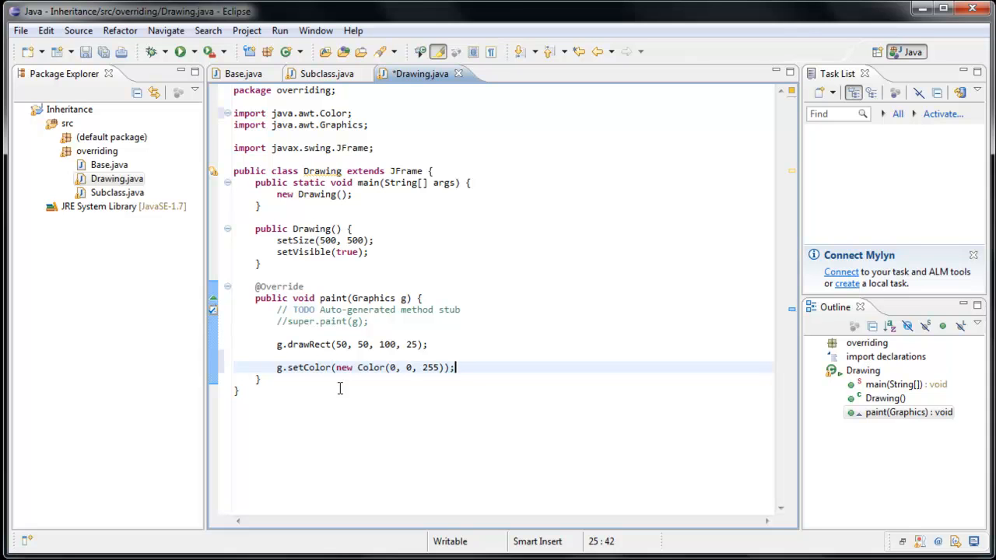
pyautogui.press('Return')
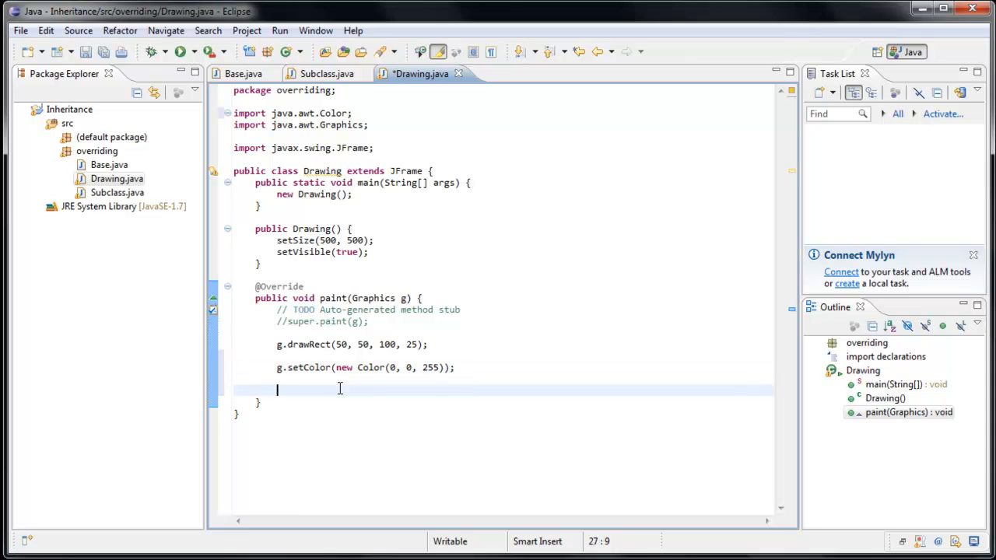
# Add g.setColor(Color.GREEN); and review the blue colour statement and its 255 component
pyautogui.write('g.setCol')
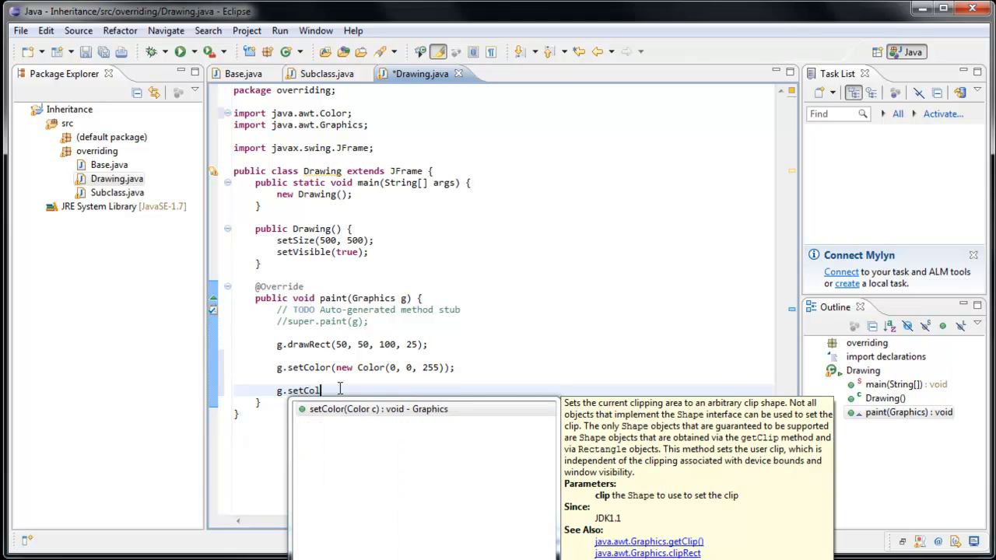
pyautogui.click(378, 408)
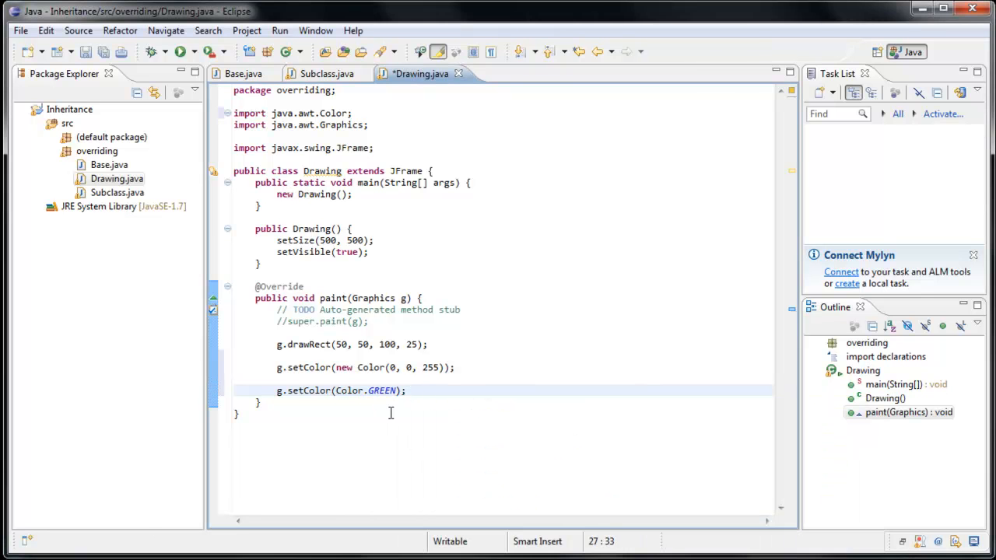
pyautogui.doubleClick(299, 367)
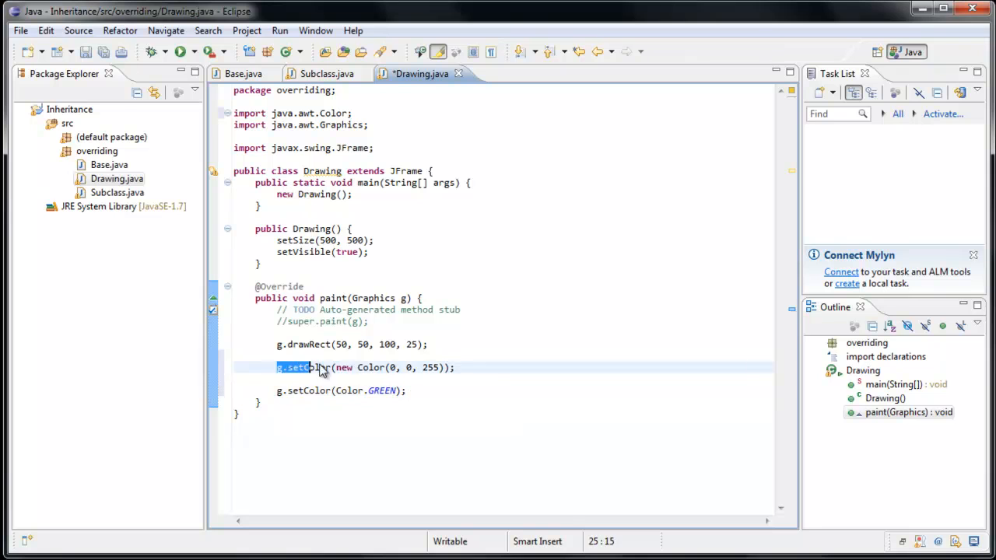
pyautogui.moveTo(277, 368); pyautogui.dragTo(455, 367)
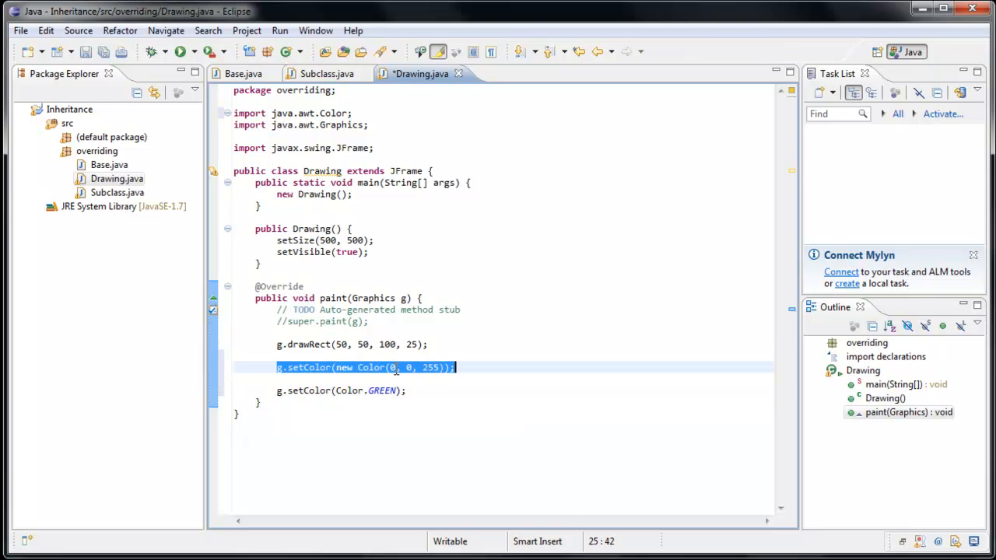
pyautogui.doubleClick(430, 367)
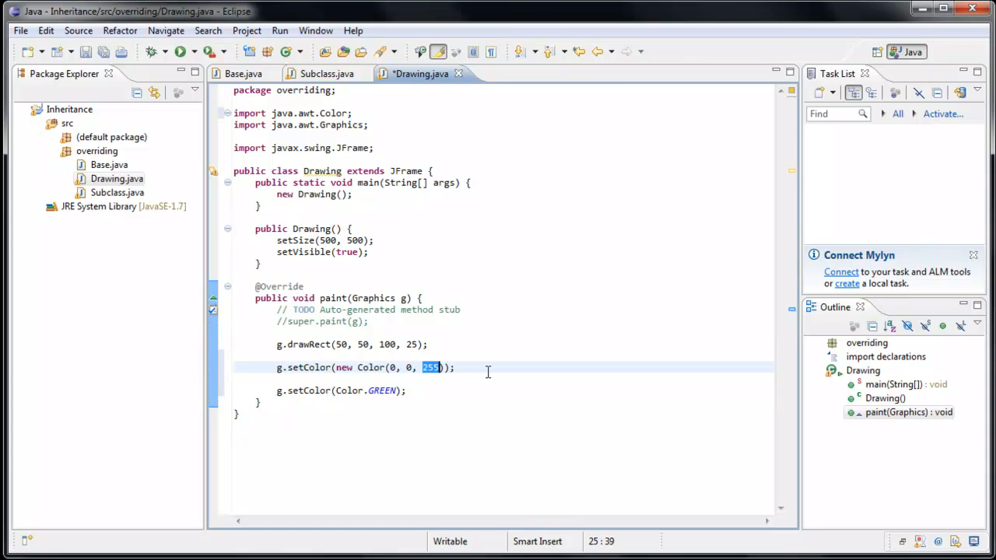
pyautogui.click(466, 368)
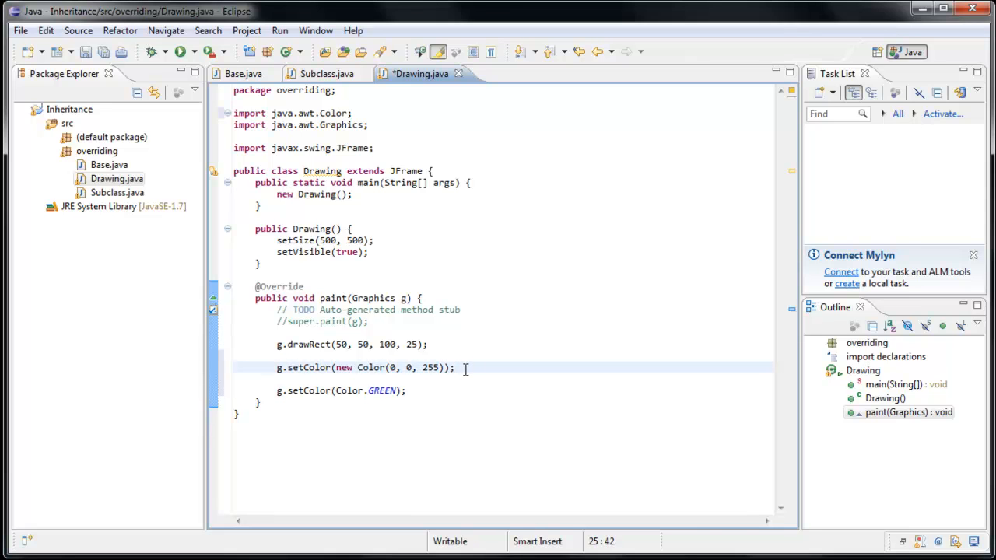
# Insert g.drawOval(200, 50, 50, 50); right after the blue colour line
pyautogui.write('g.')
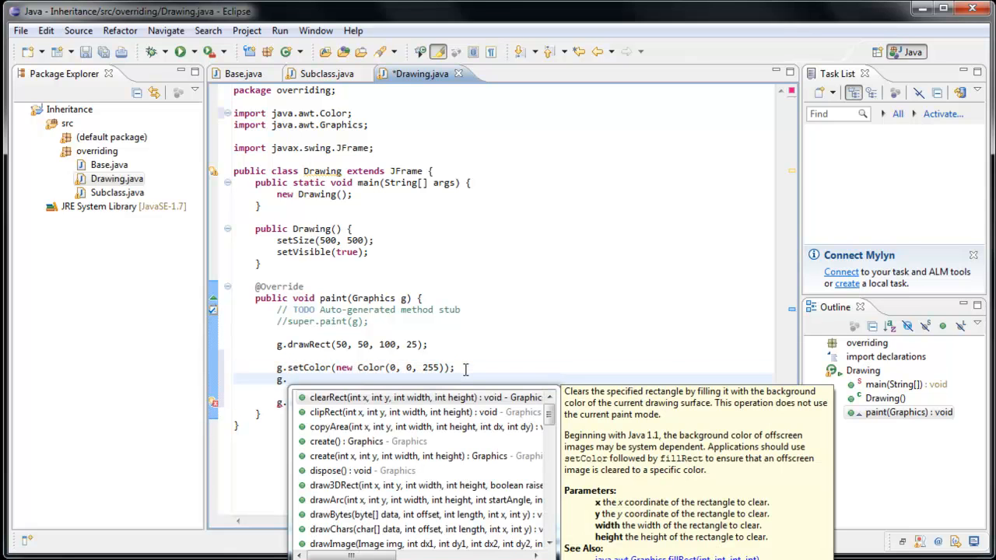
pyautogui.write('drawR')
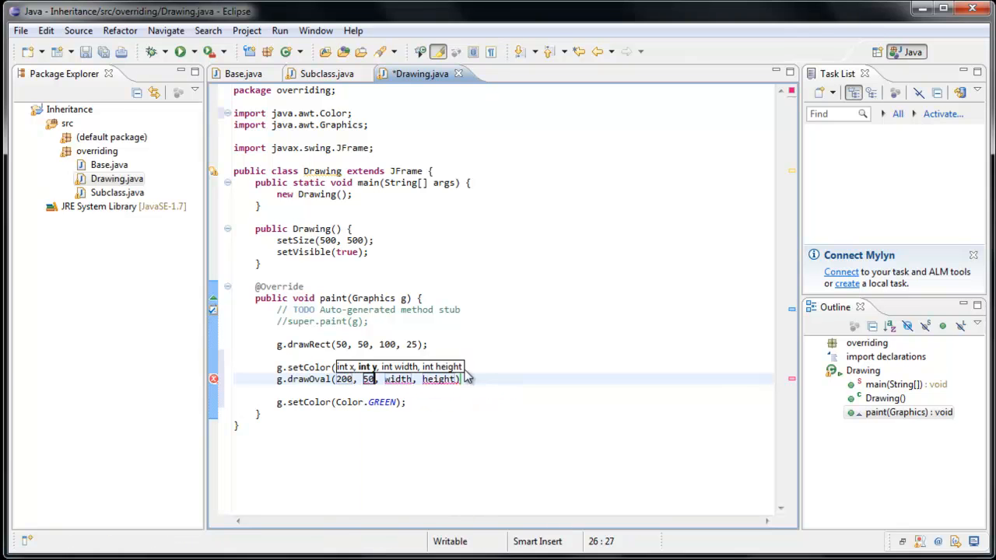
pyautogui.write('width')
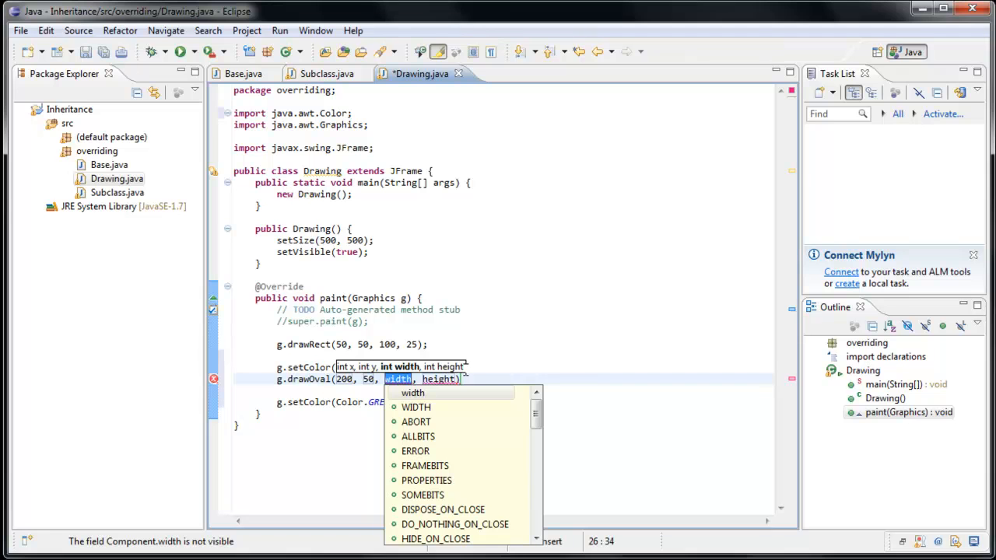
pyautogui.write('50')
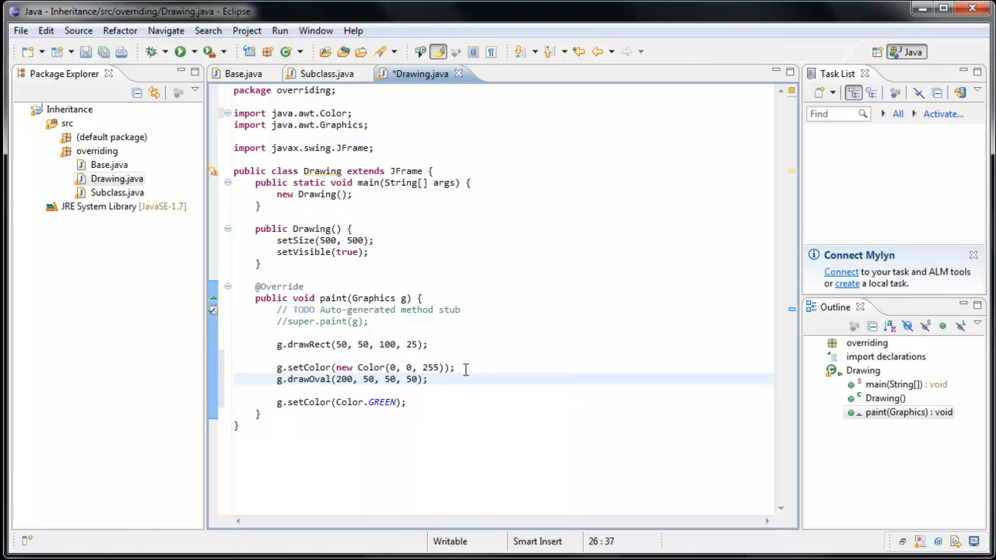
pyautogui.click(180, 51)
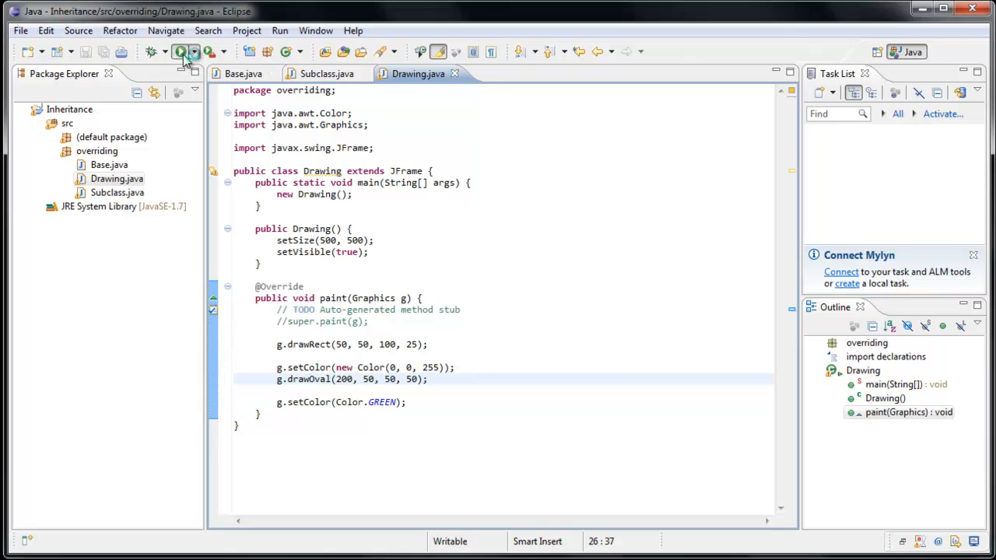
pyautogui.click(178, 51)
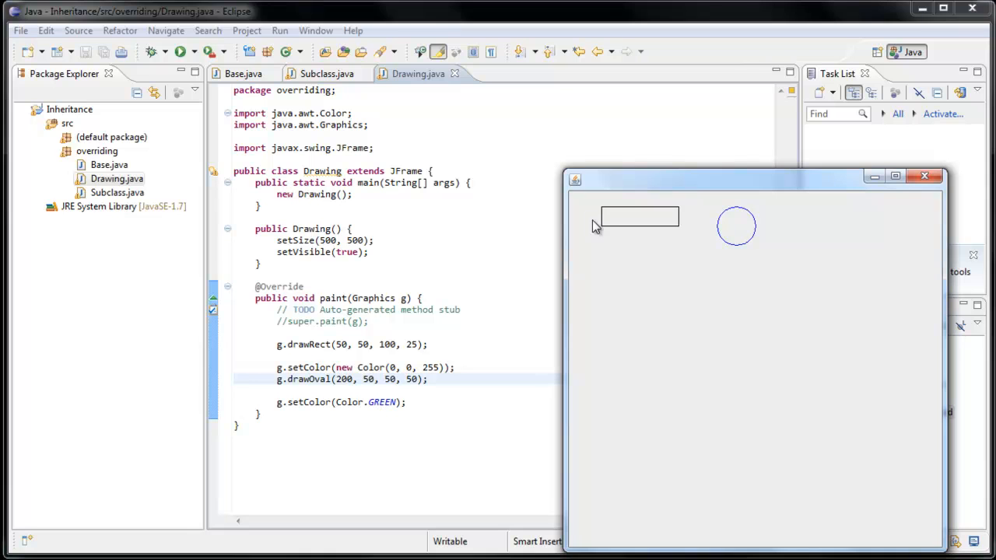
pyautogui.moveTo(760, 210)
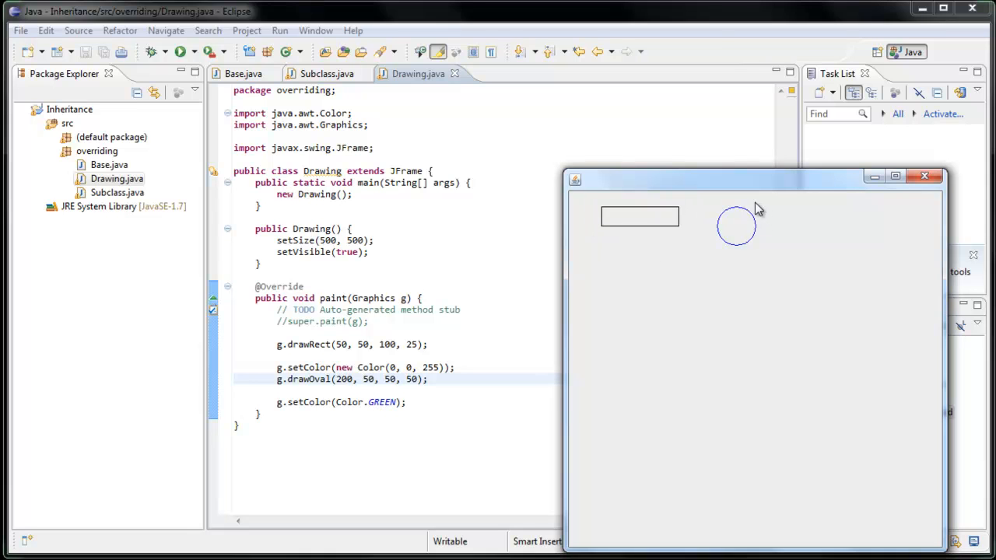
pyautogui.moveTo(719, 253)
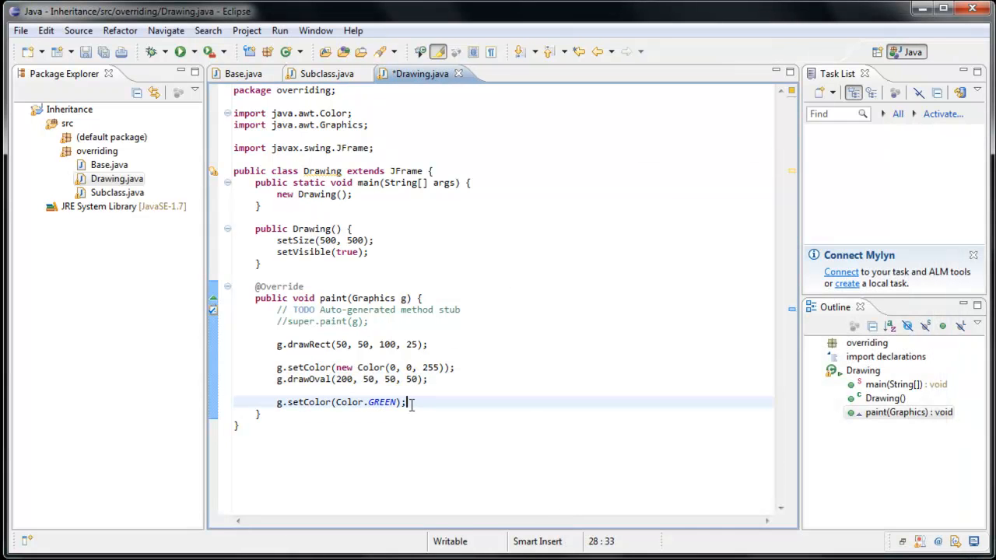
# Add g.fillRect(50, 200, 100, 25); below the green colour line using content assist
pyautogui.write('g.')
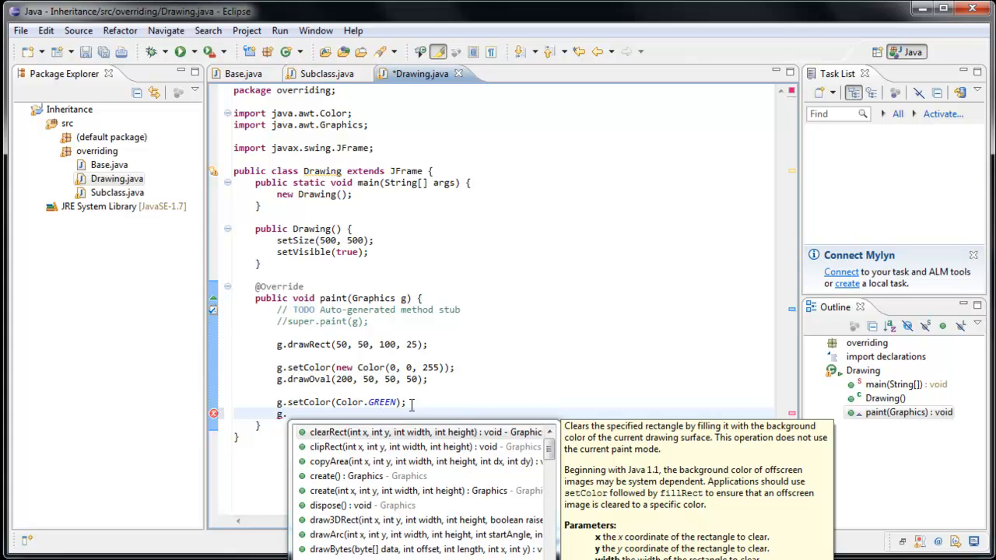
pyautogui.write('fillRect(50, 200, 100, 25);')
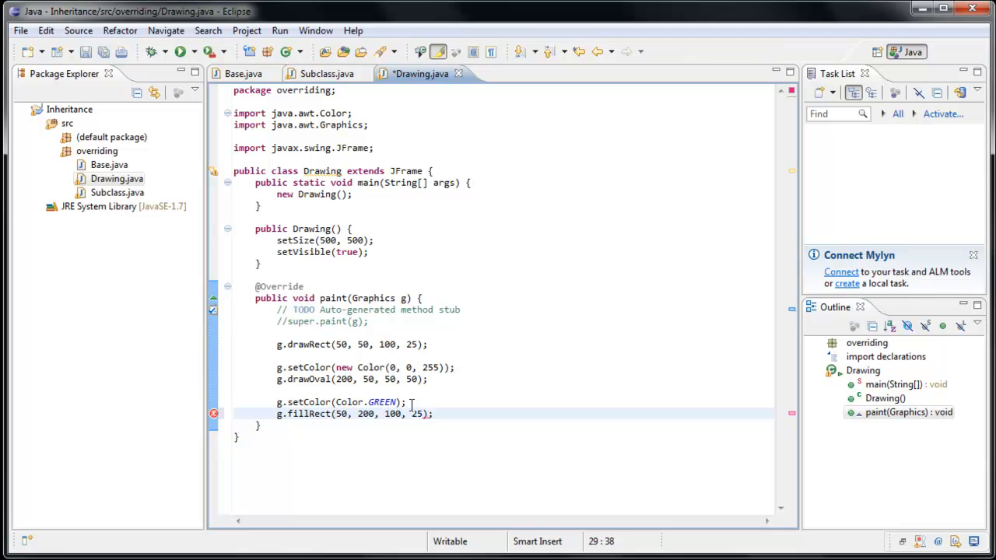
pyautogui.click(84, 51)
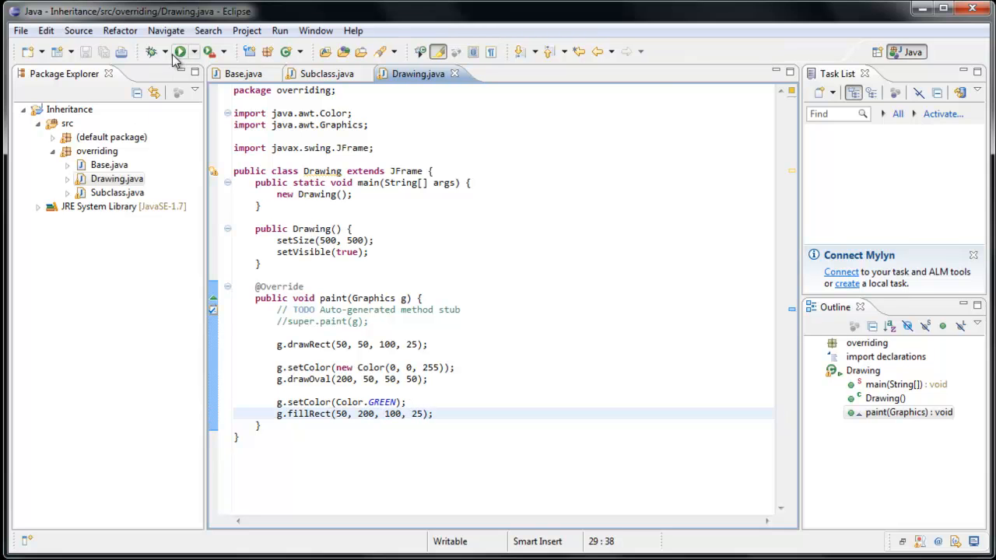
pyautogui.click(180, 52)
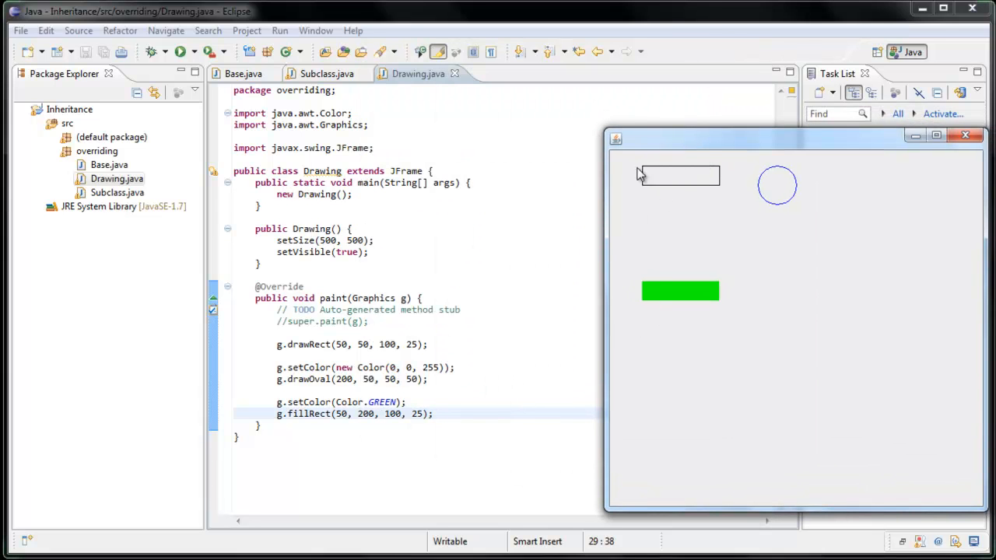
pyautogui.moveTo(692, 304)
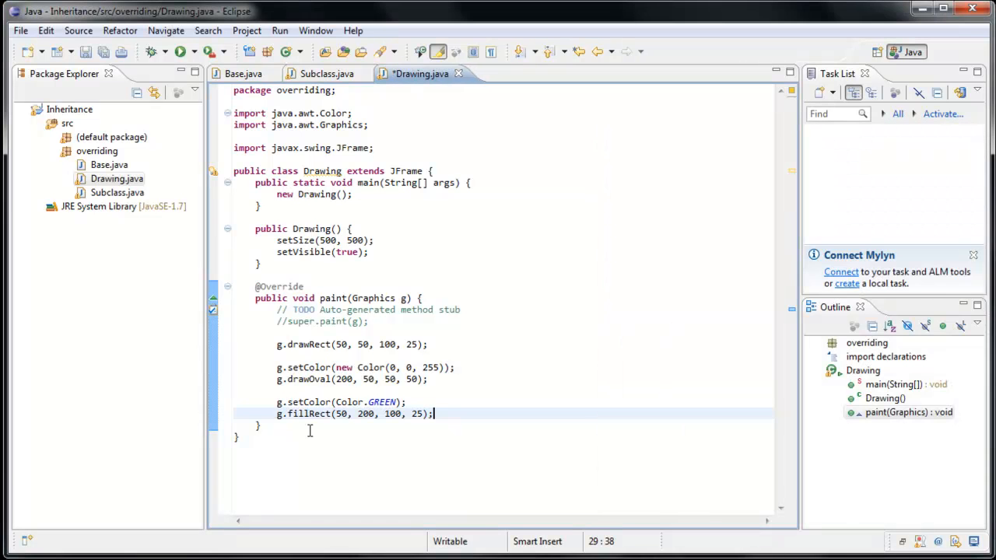
# Add g.drawString("My string", 200, 200); at the end of paint() and save the class
pyautogui.press('Return')
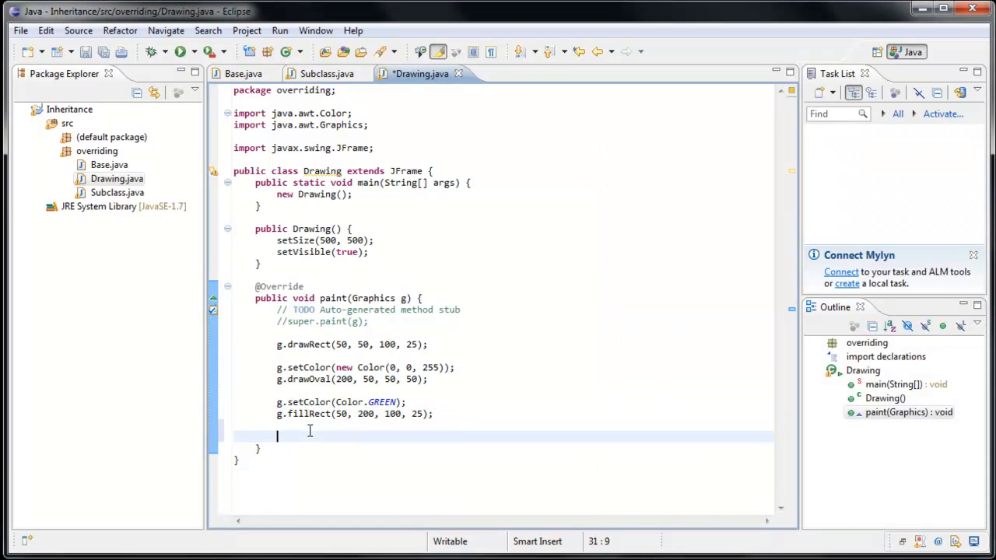
pyautogui.write('.')
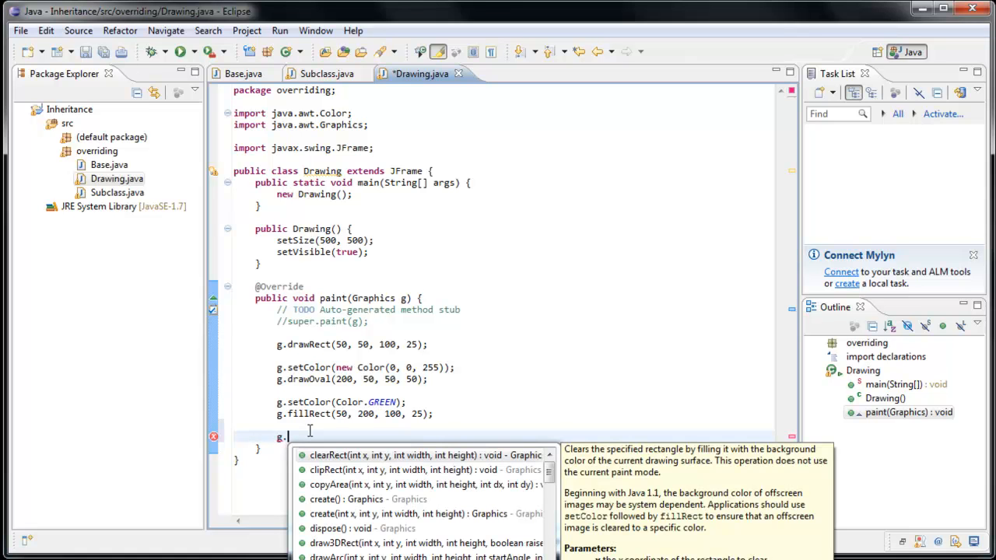
pyautogui.write('drawS')
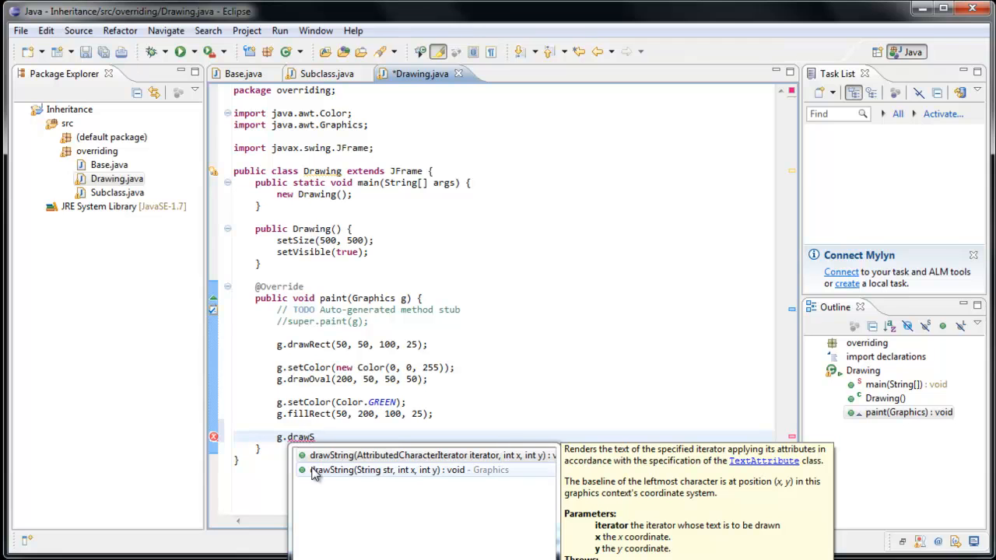
pyautogui.moveTo(339, 479)
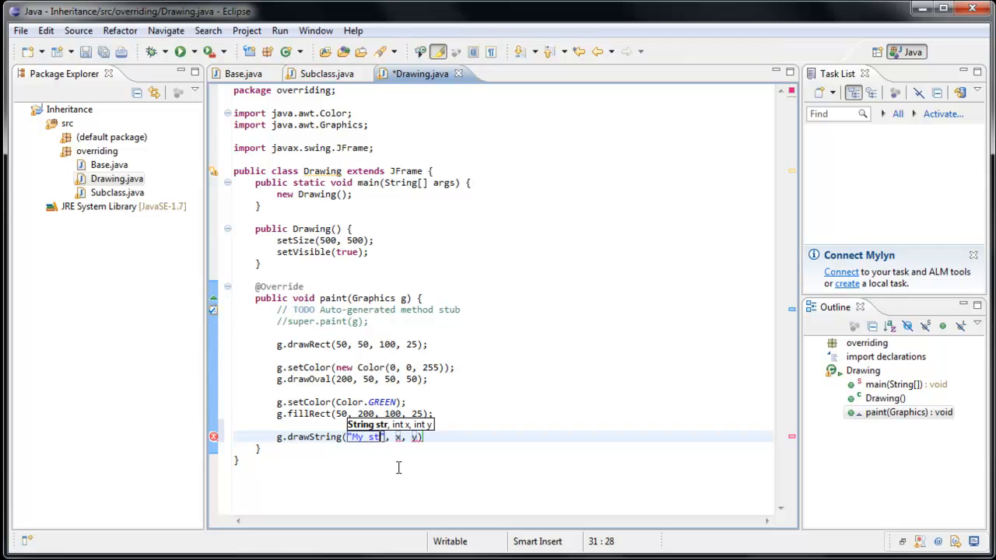
pyautogui.write('ring')
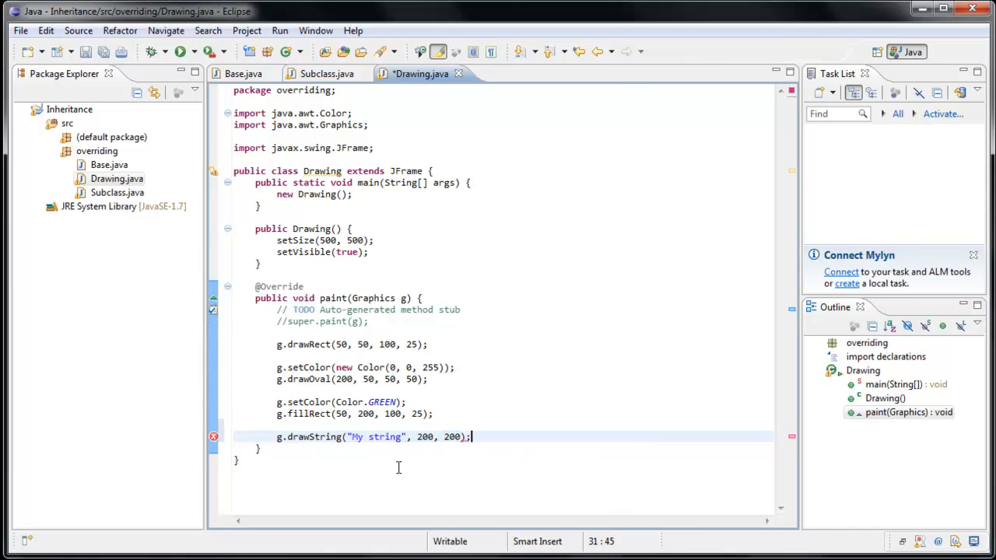
pyautogui.press('ctrl+s')
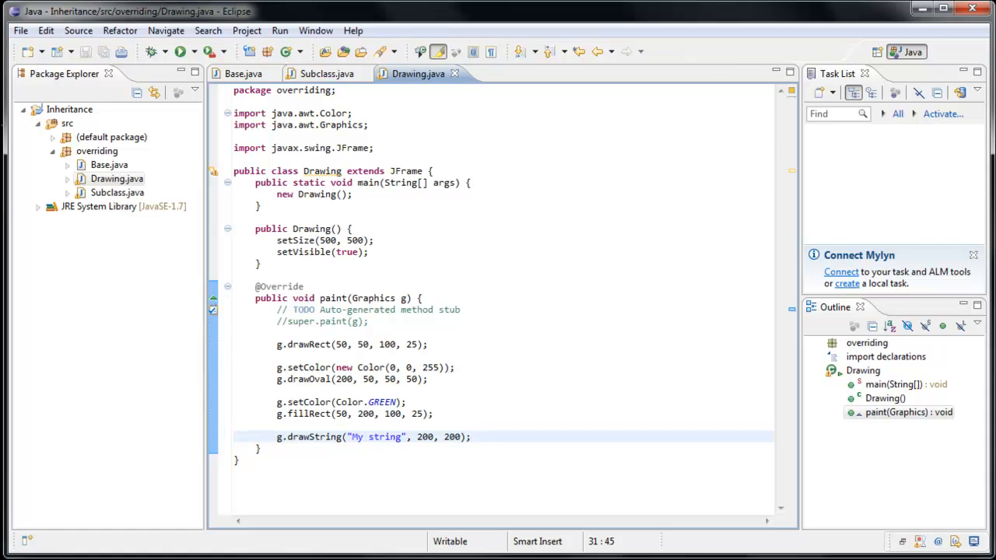
pyautogui.click(180, 51)
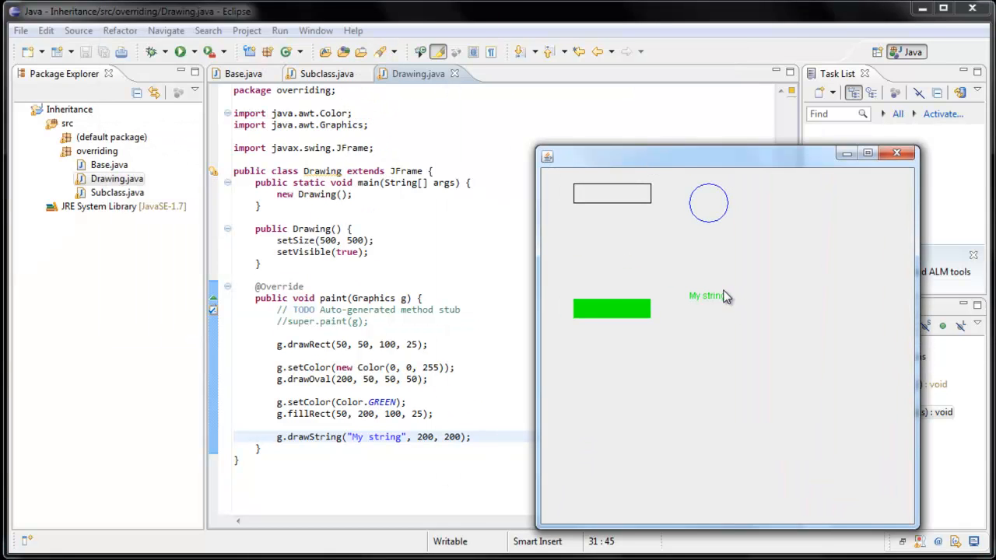
pyautogui.moveTo(703, 308)
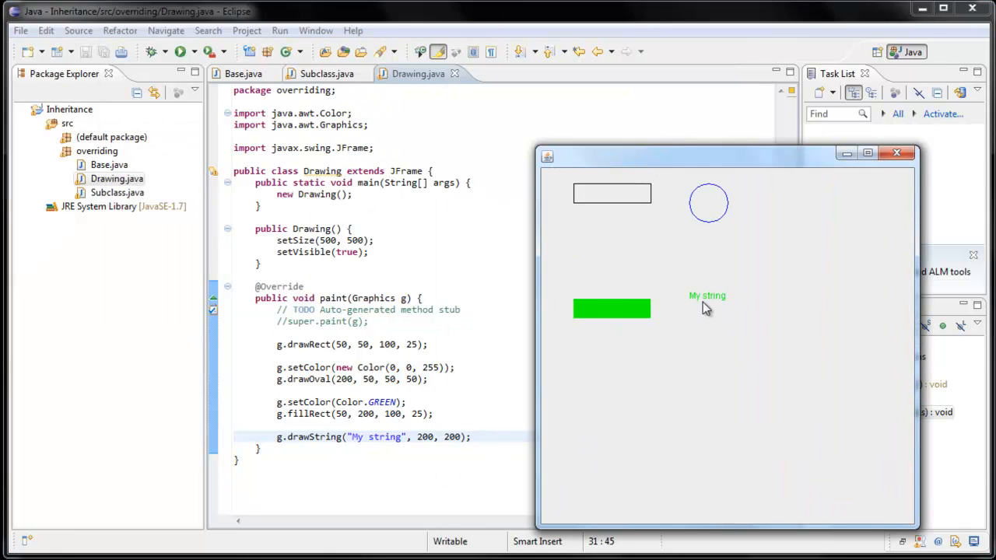
pyautogui.moveTo(723, 312)
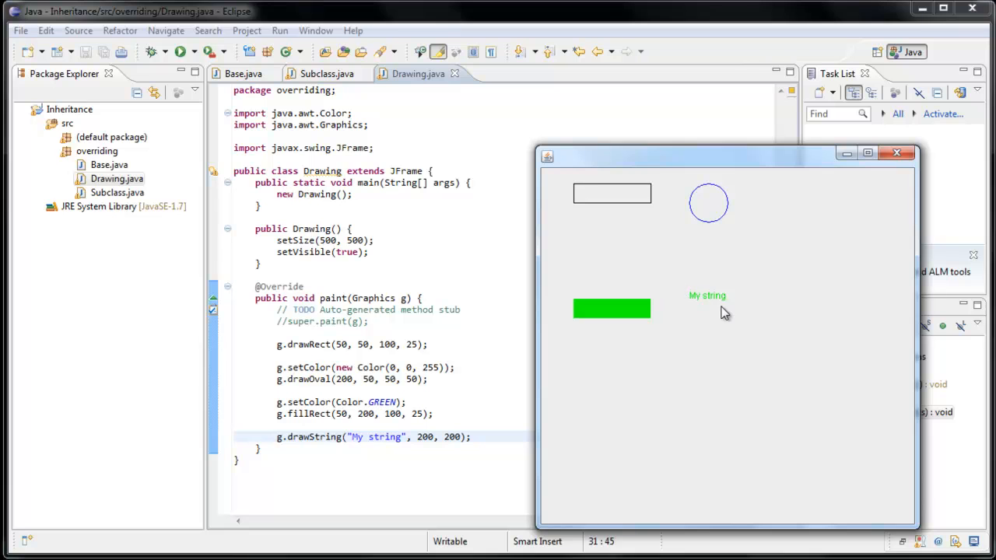
pyautogui.moveTo(594, 395)
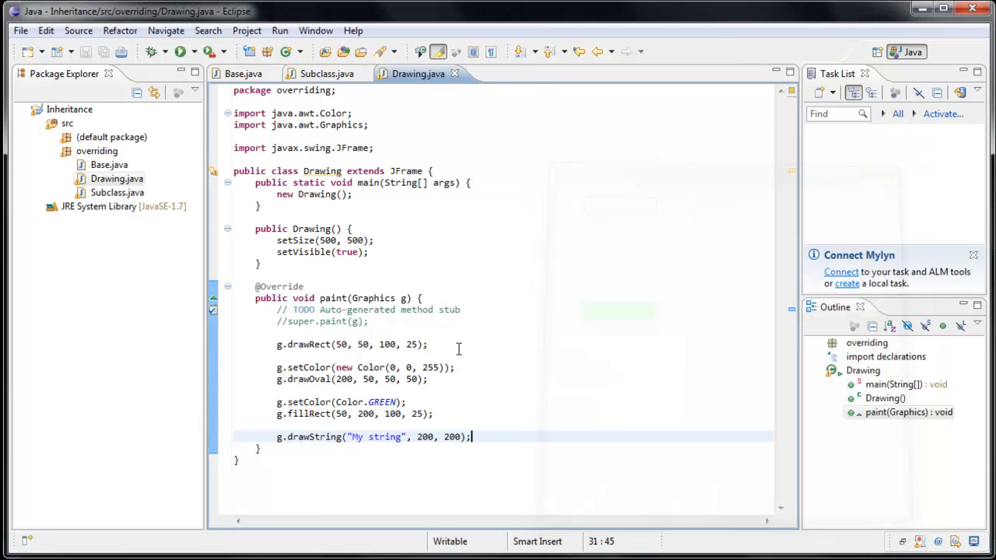
# Insert g.setColor(Color.BLACK); above the drawString line and save
pyautogui.click(277, 427)
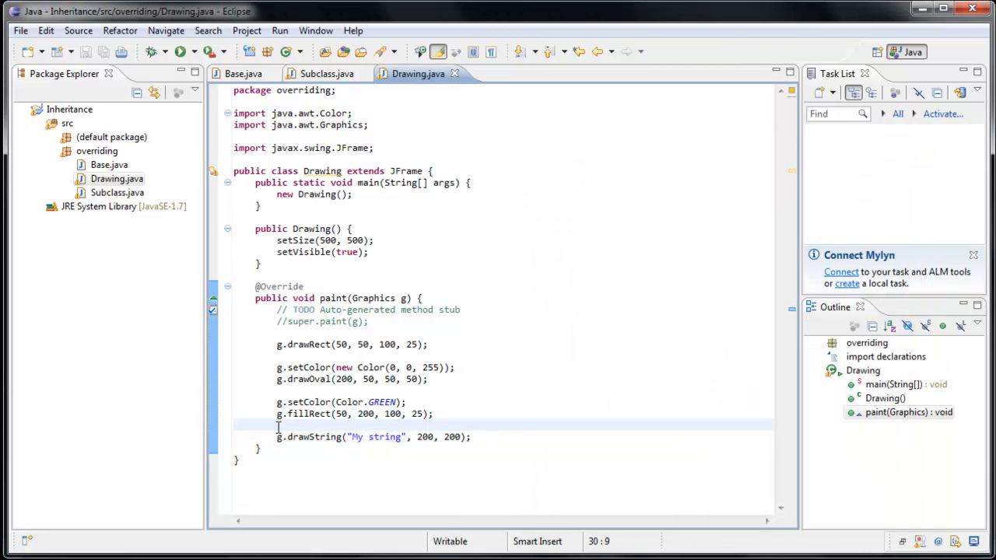
pyautogui.write('g.setColor(Co')
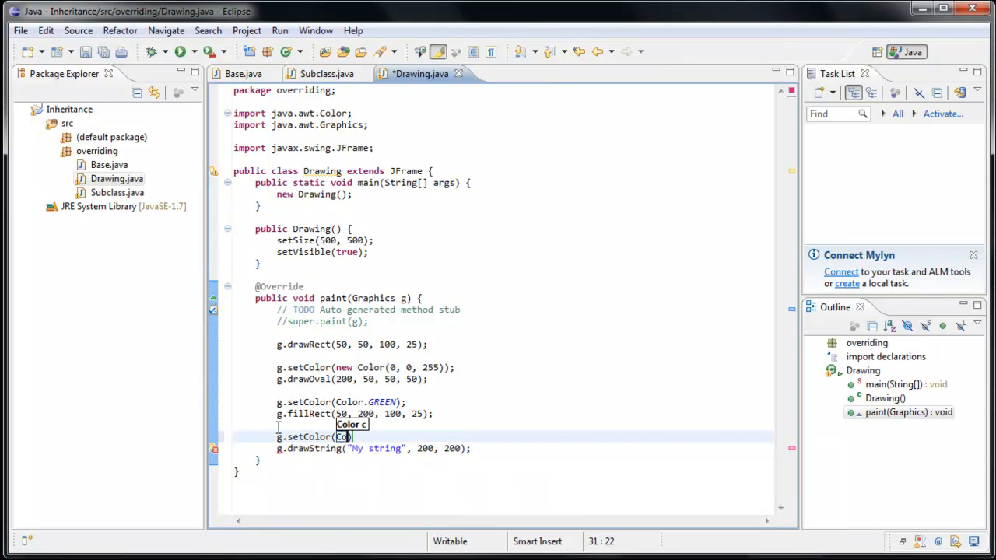
pyautogui.write('BLACK);')
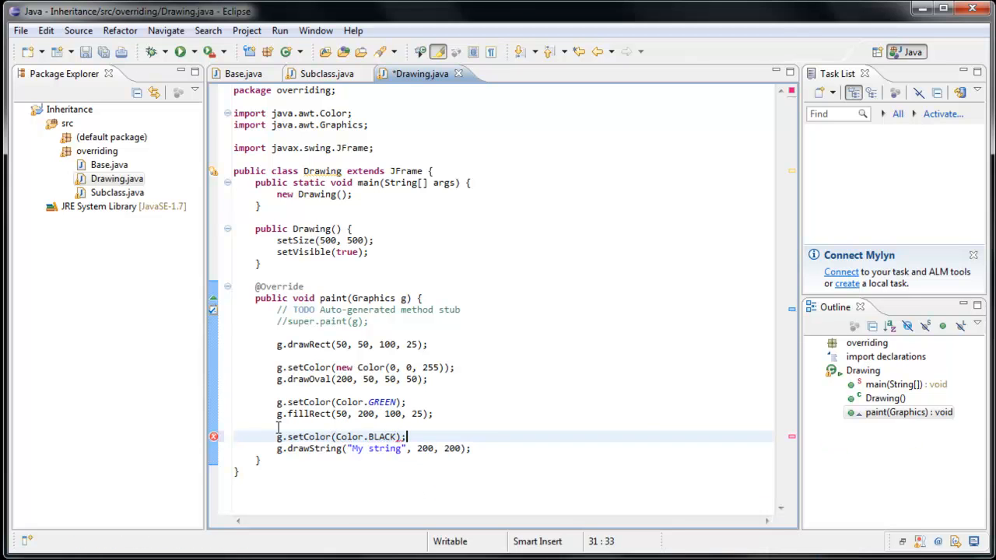
pyautogui.press('ctrl+s')
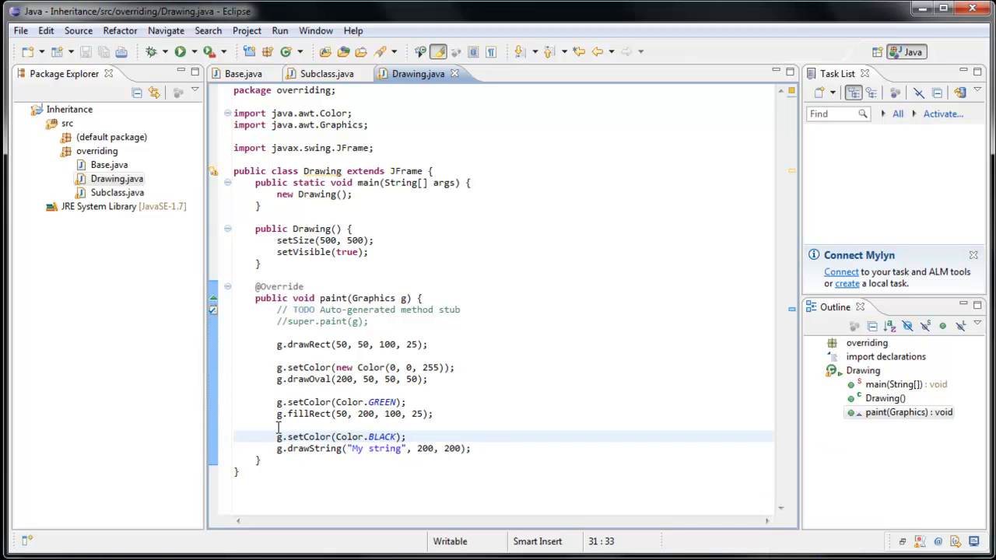
# Run Drawing to see 'My string' in black, then close the running window
pyautogui.click(180, 52)
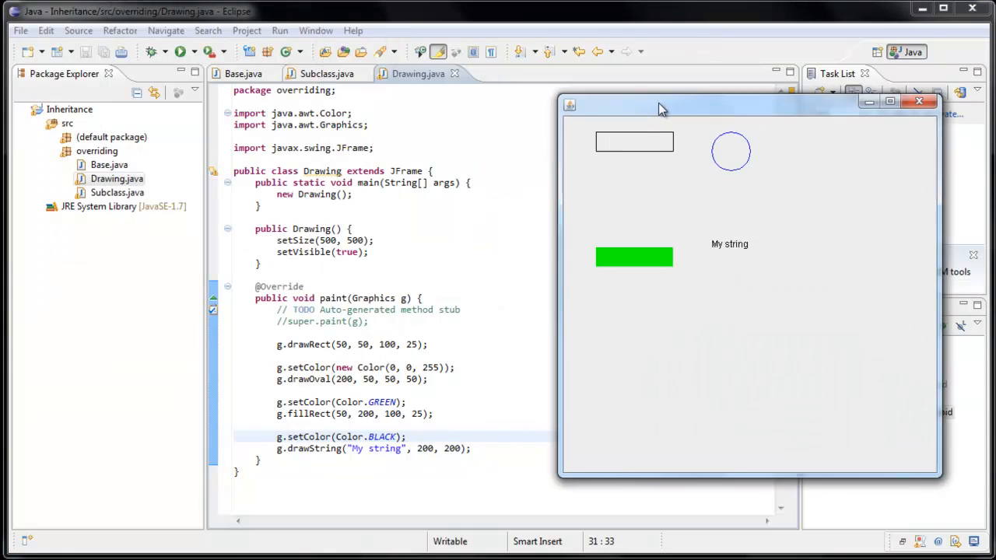
pyautogui.moveTo(662, 106); pyautogui.dragTo(700, 118)
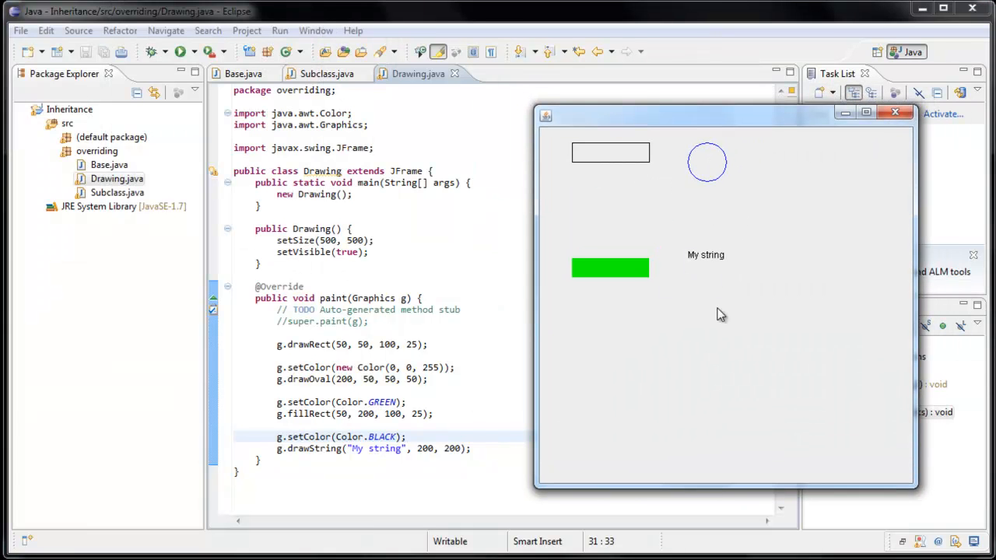
pyautogui.moveTo(885, 142)
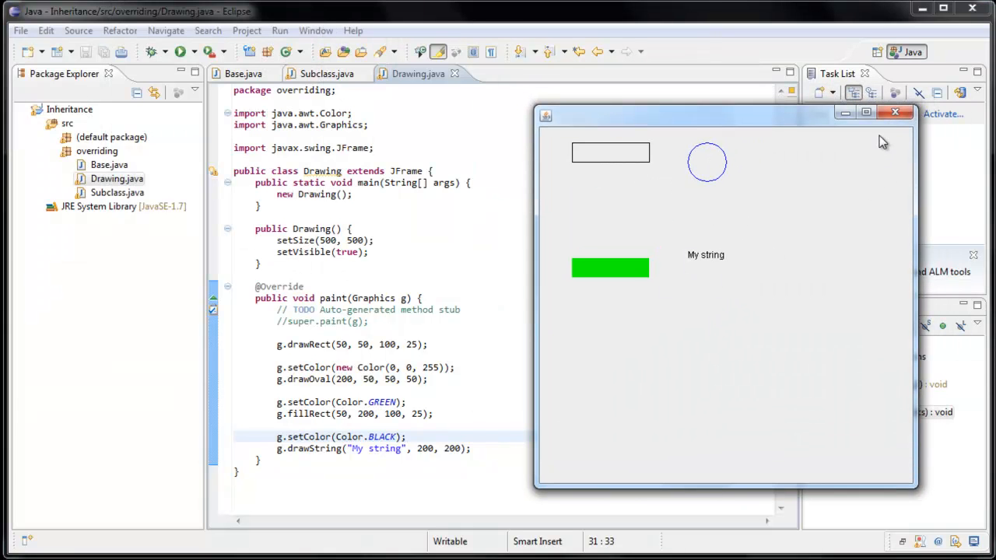
pyautogui.click(895, 112)
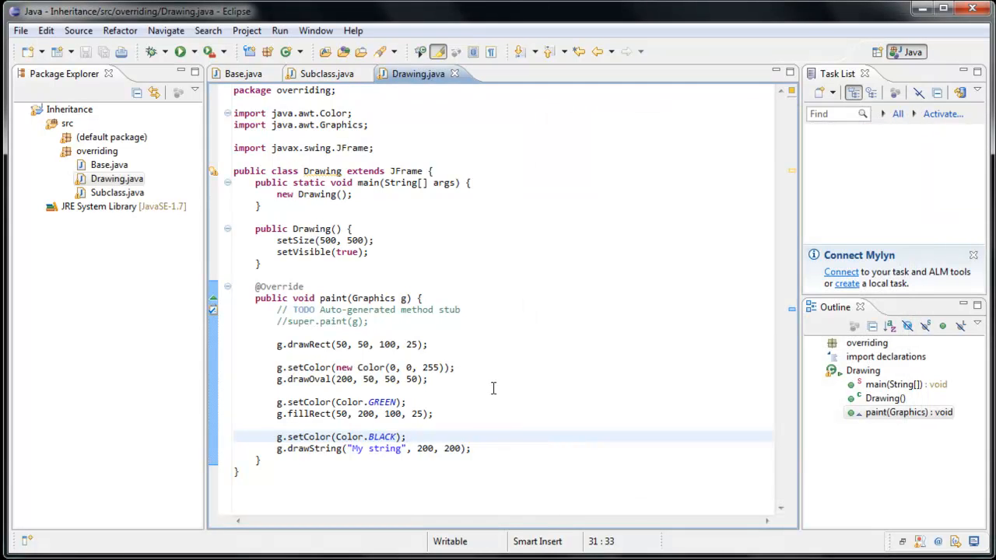
pyautogui.moveTo(473, 401)
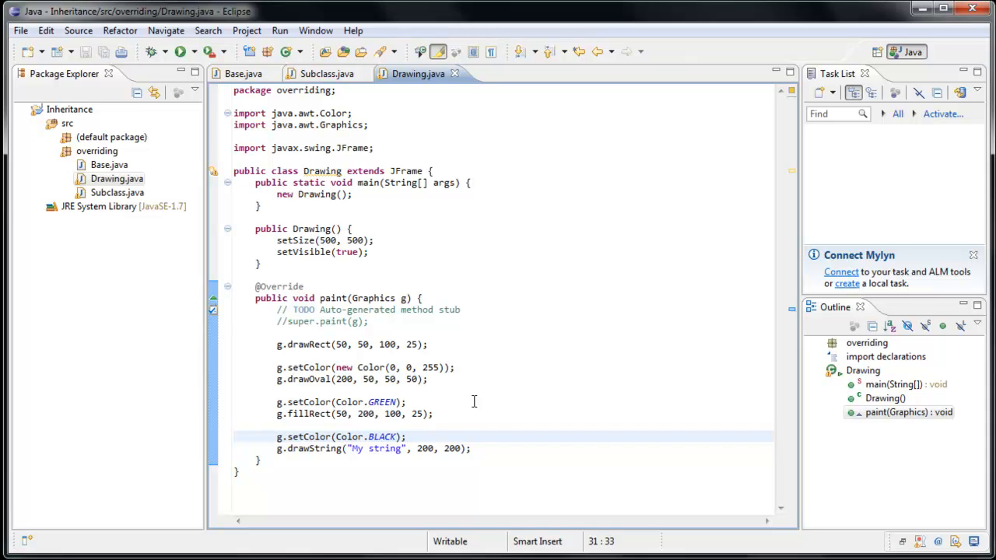
pyautogui.moveTo(303, 283)
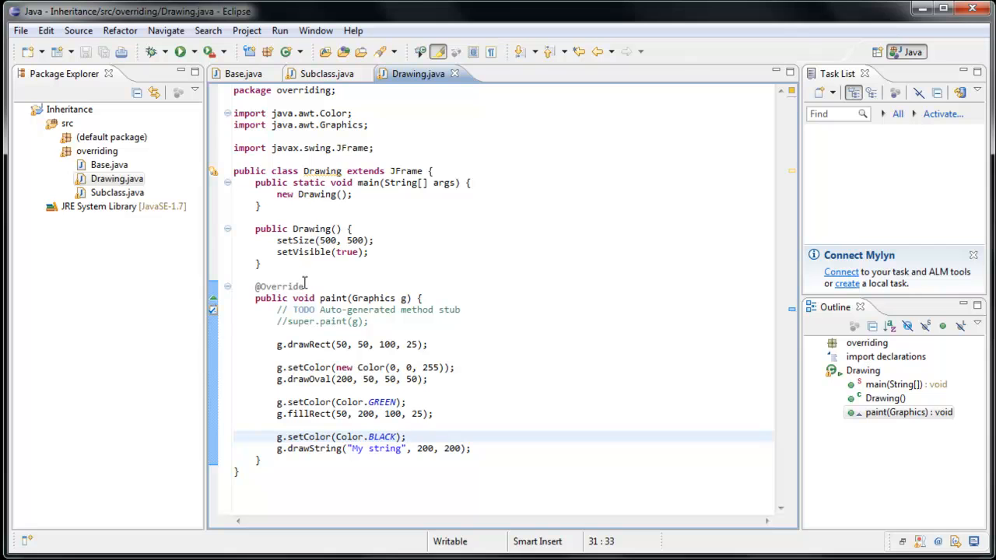
pyautogui.moveTo(298, 506)
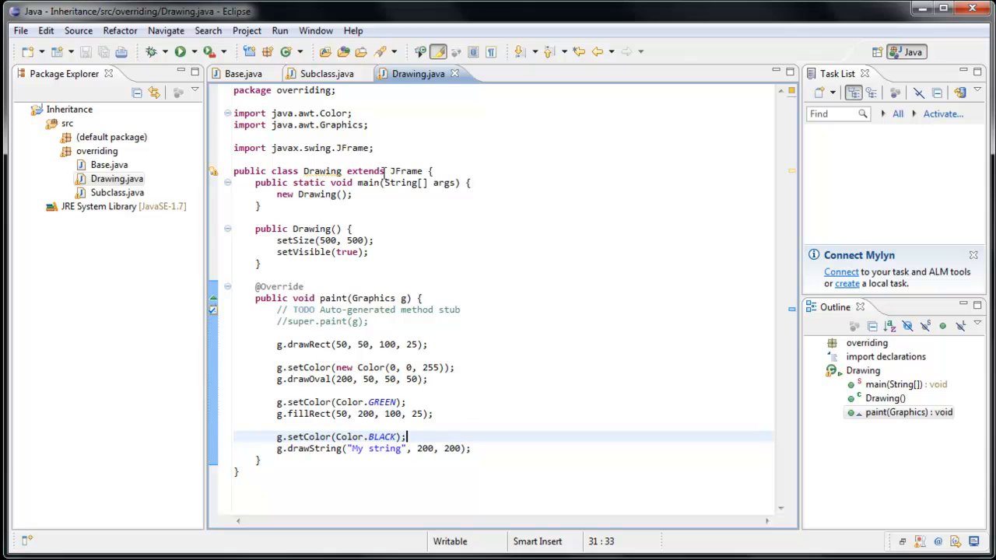
# Run Subclass so the console prints only "Hi!" from its overridden sayHello
pyautogui.click(327, 73)
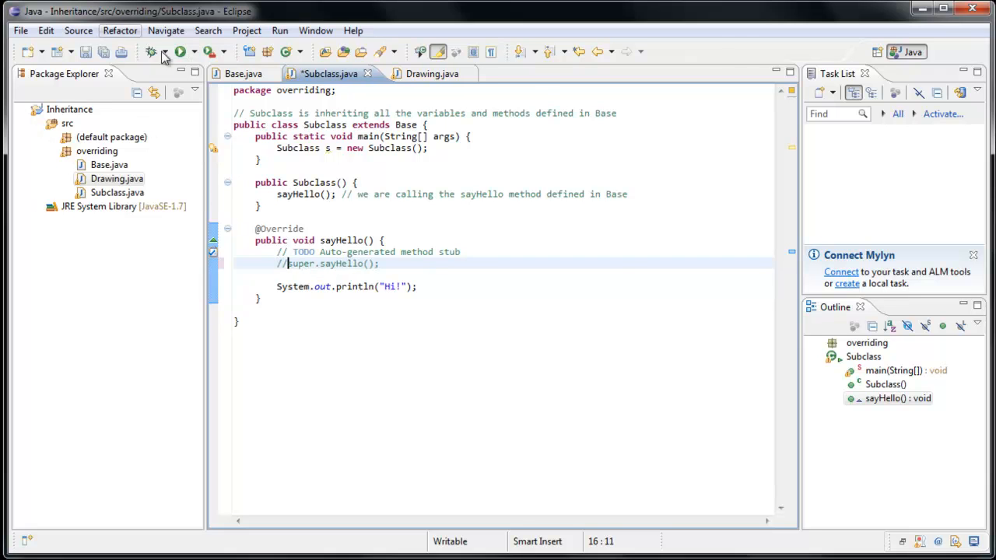
pyautogui.click(180, 51)
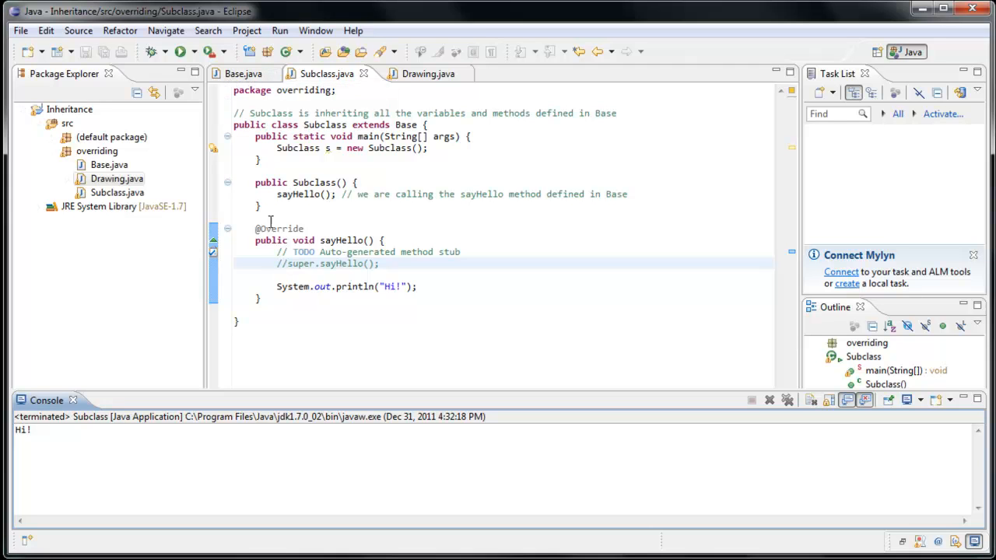
pyautogui.moveTo(318, 325)
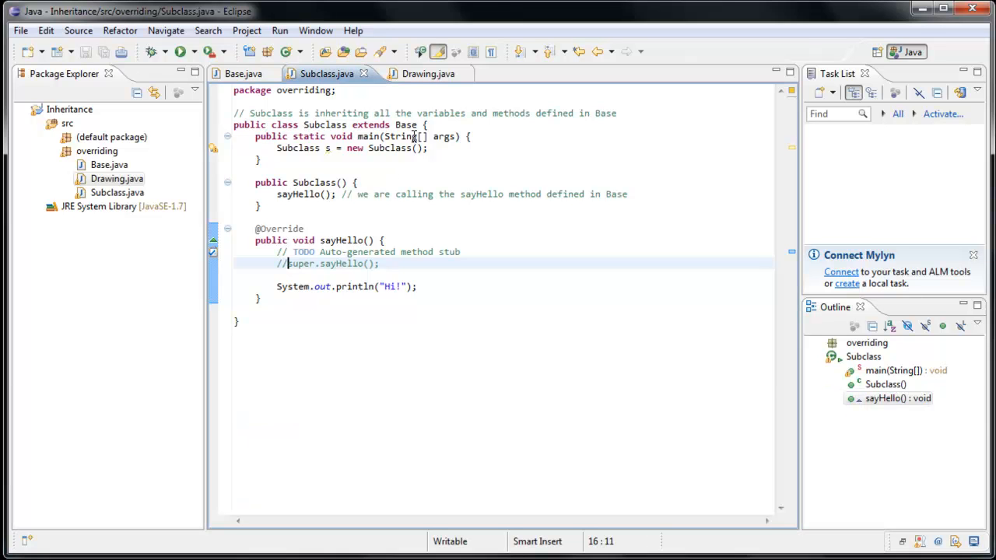
# Run Drawing to show the rectangle, blue circle, green bar and black "My string"
pyautogui.click(417, 73)
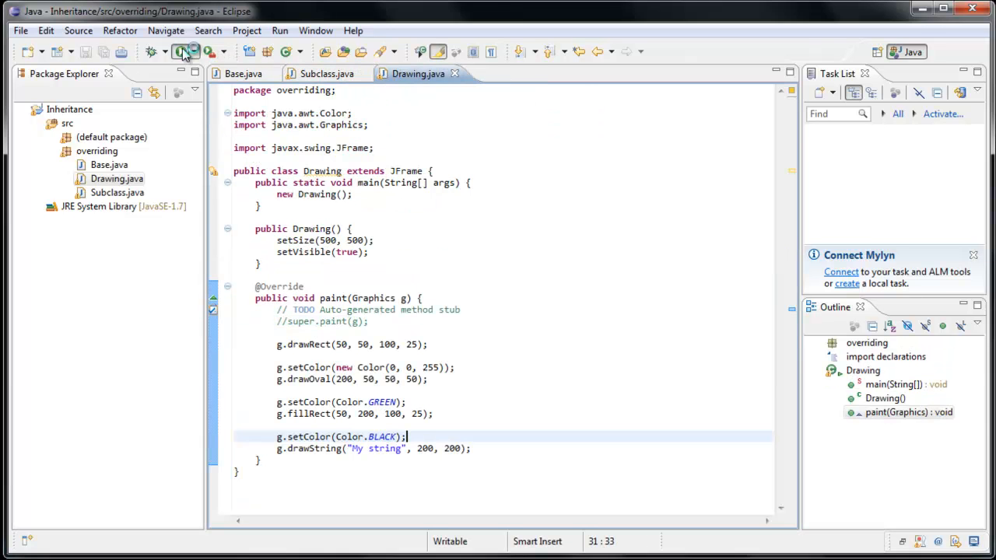
pyautogui.click(181, 51)
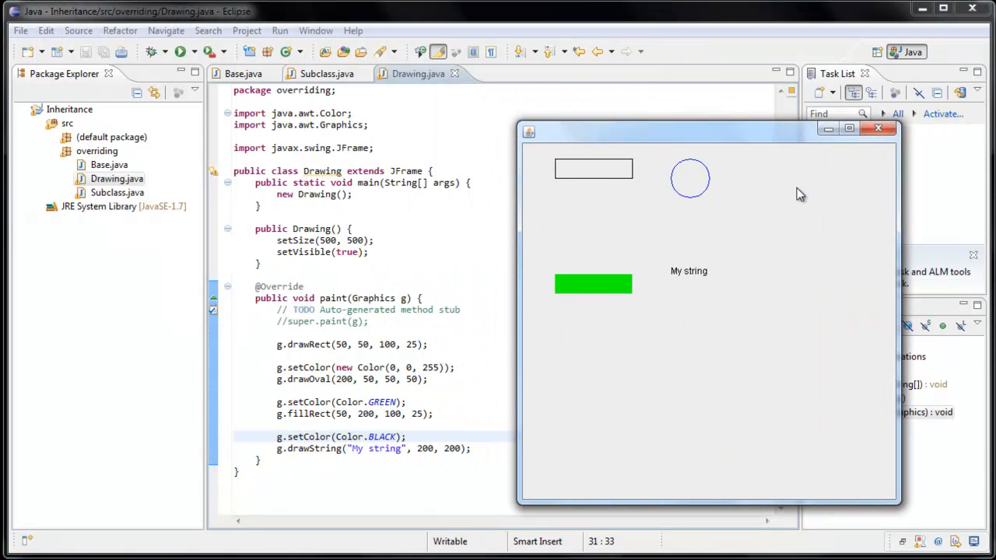
pyautogui.moveTo(693, 92)
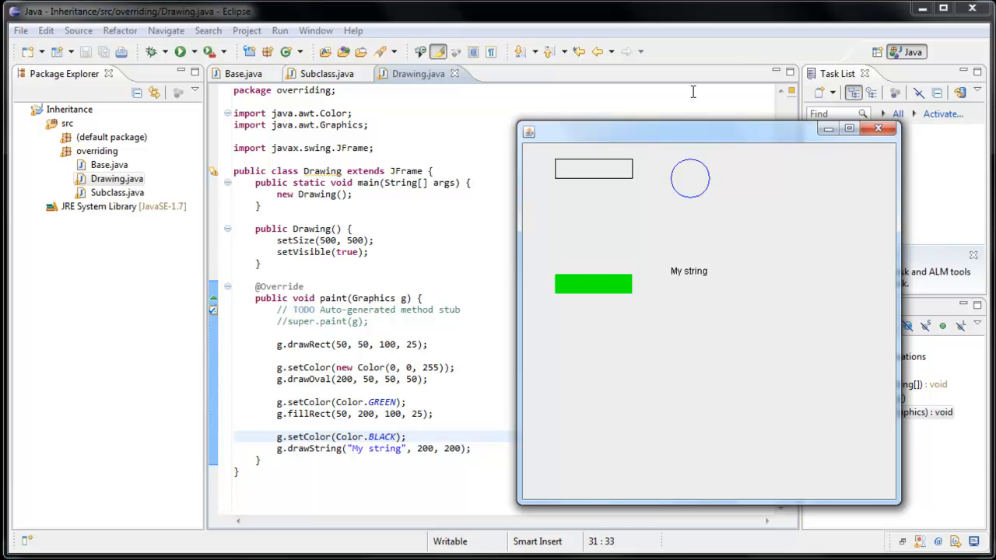